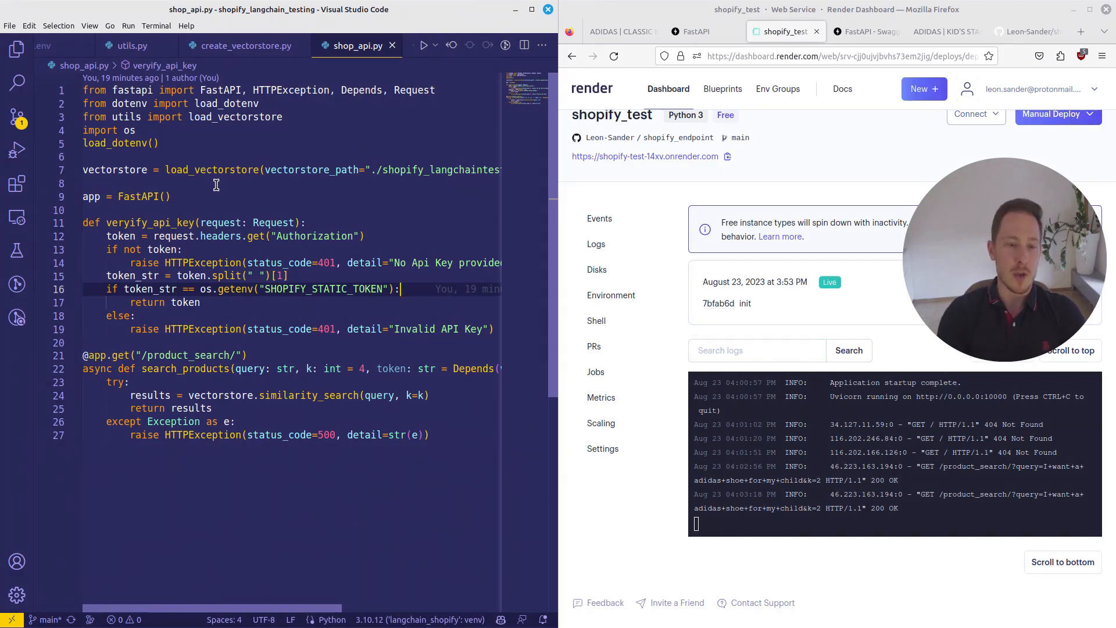
Scroll through the notebook and shop_api.py, highlighting the product_search route path.
click(245, 45)
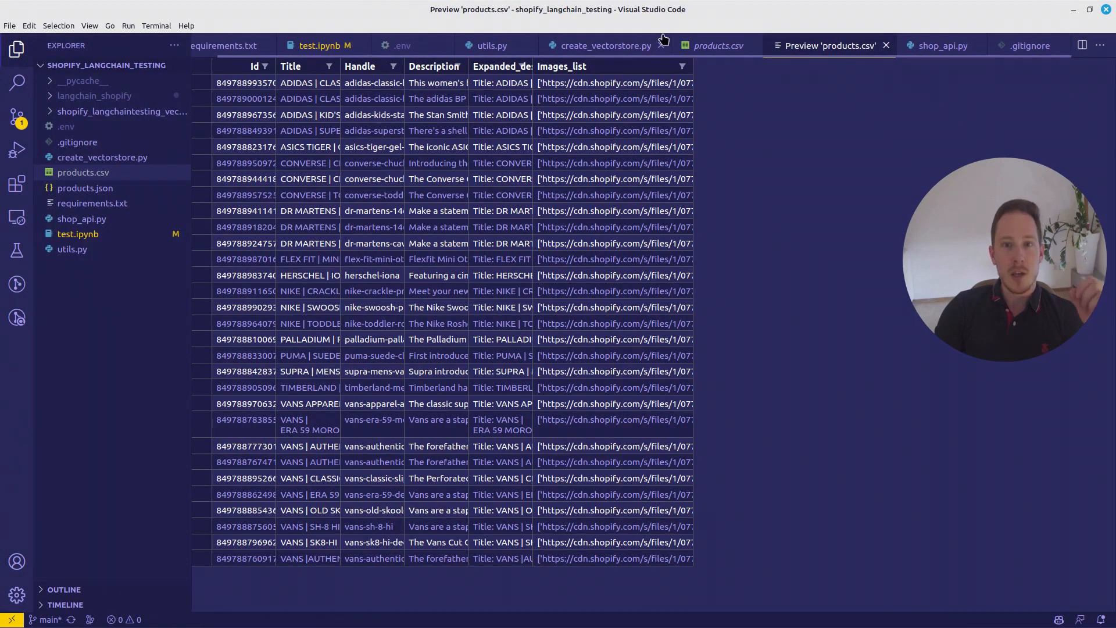
click(941, 46)
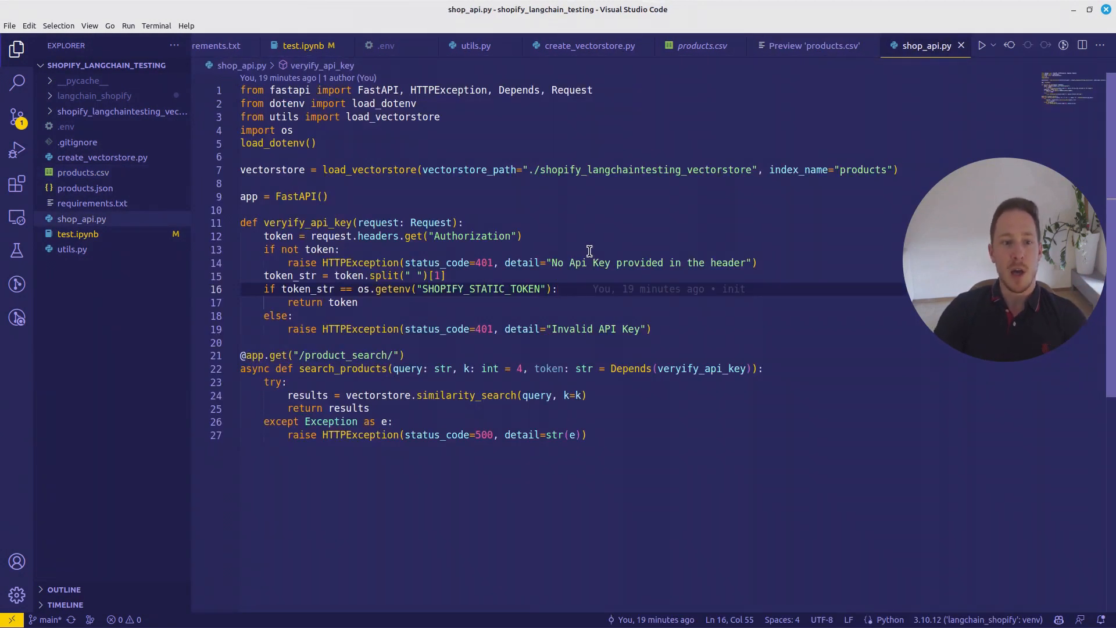
double_click(295, 197)
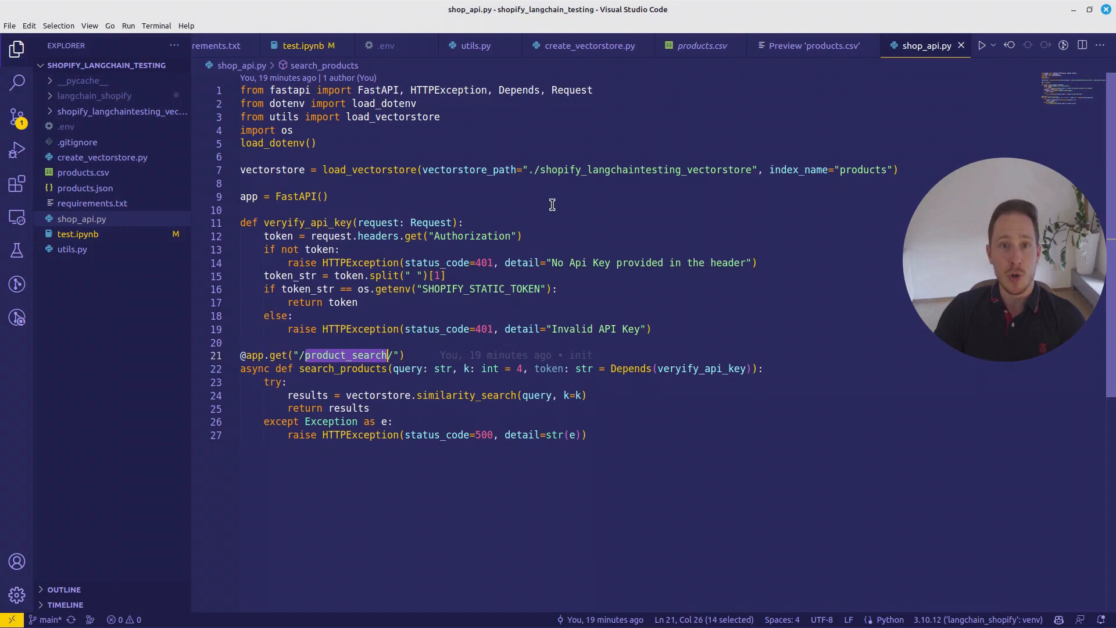
click(370, 210)
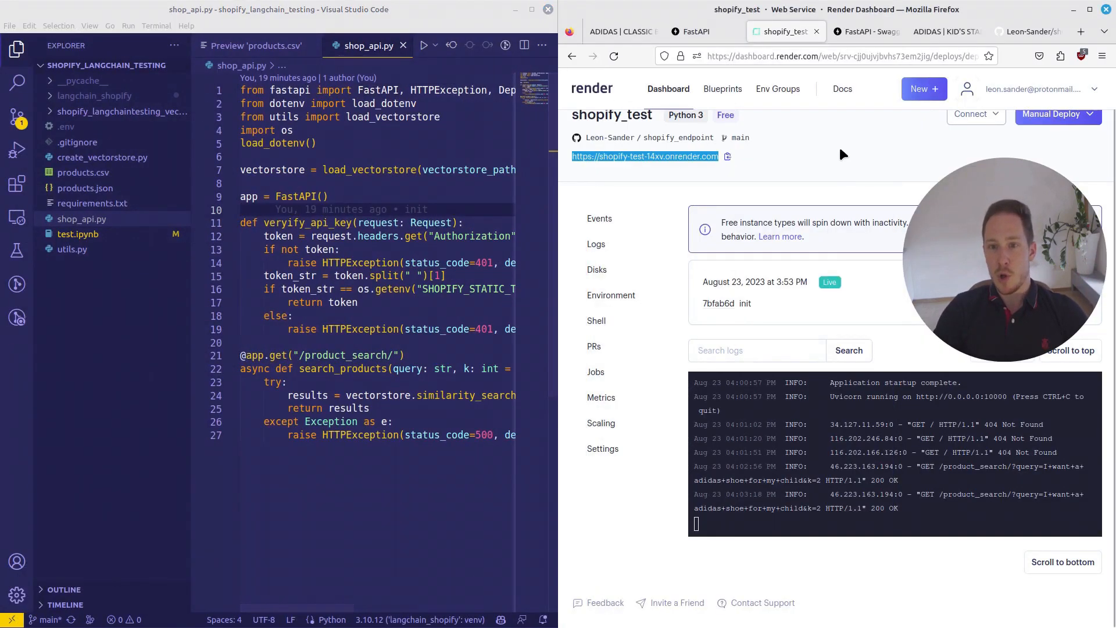
scroll(up, 3)
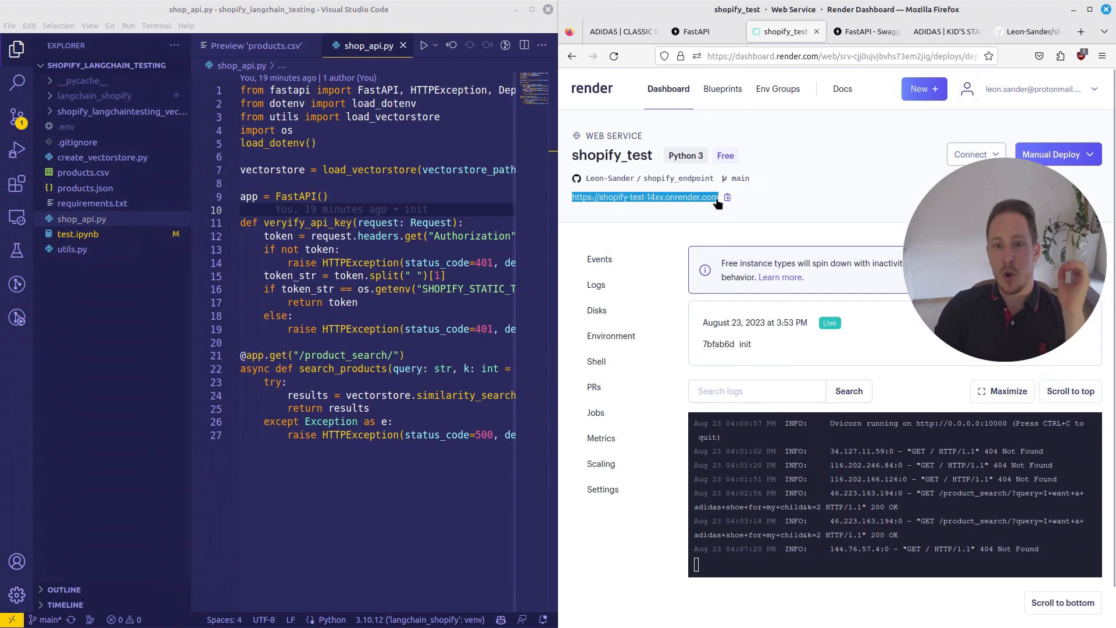
mouse_move(740, 200)
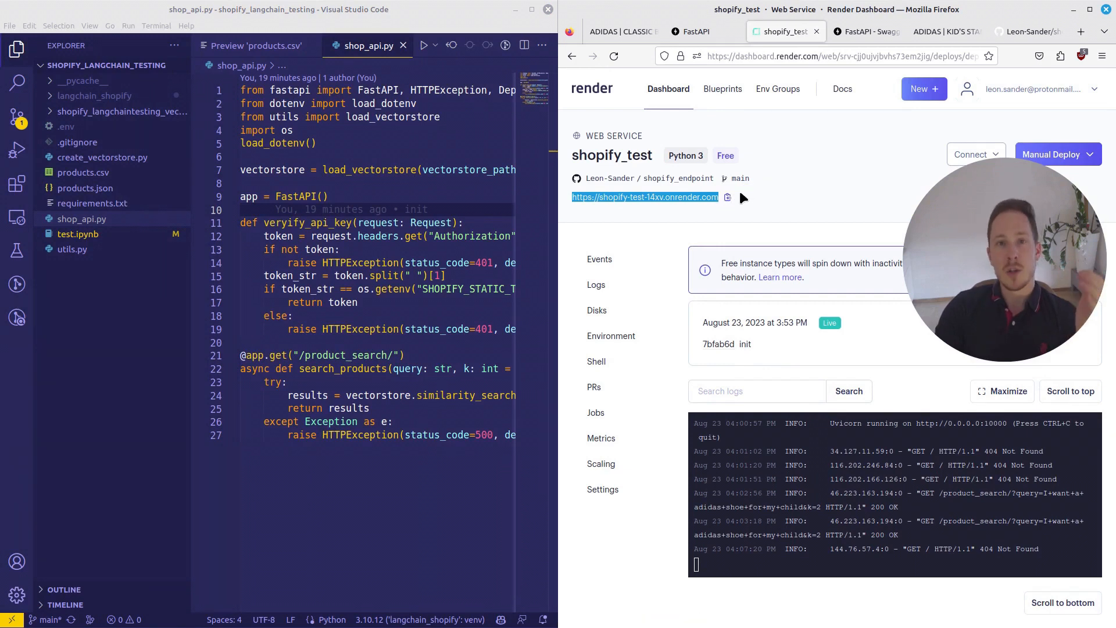
mouse_move(806, 213)
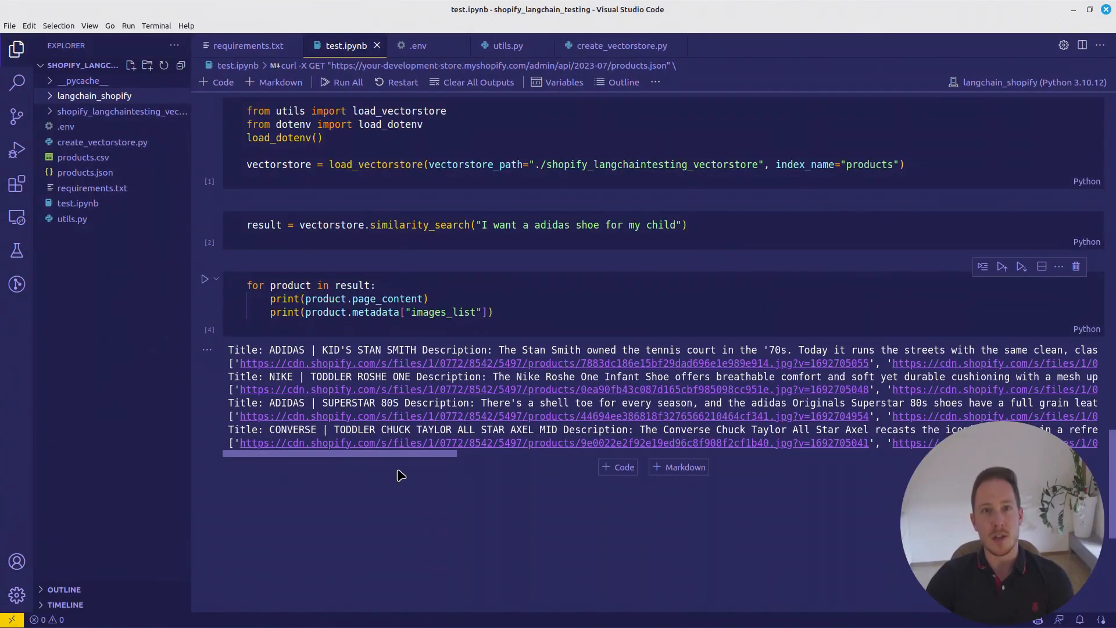
scroll(up, 3)
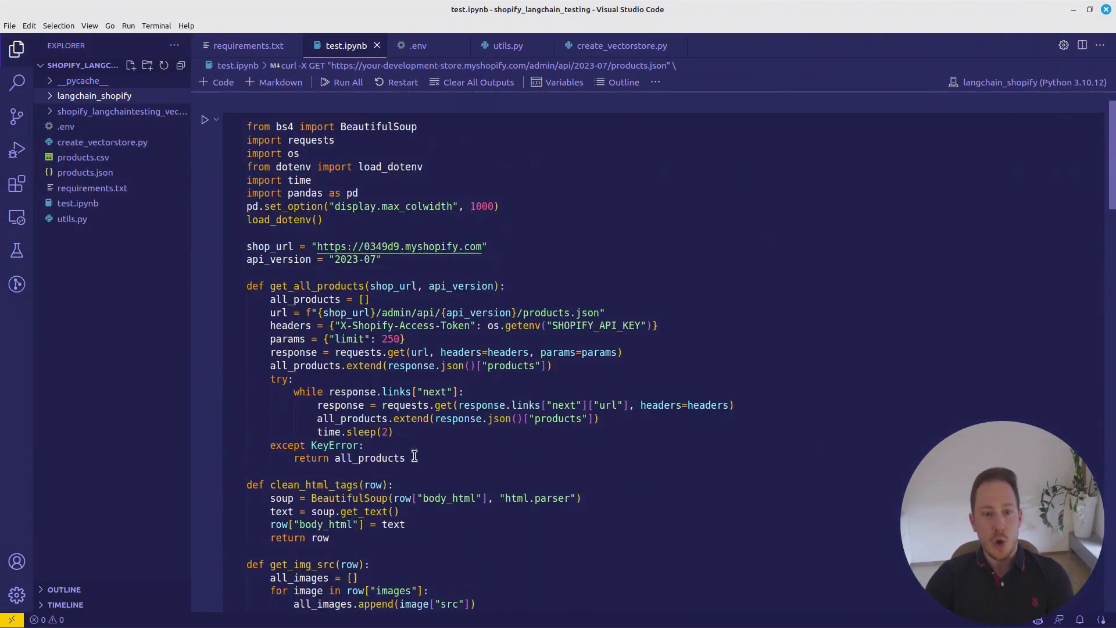
scroll(down, 3)
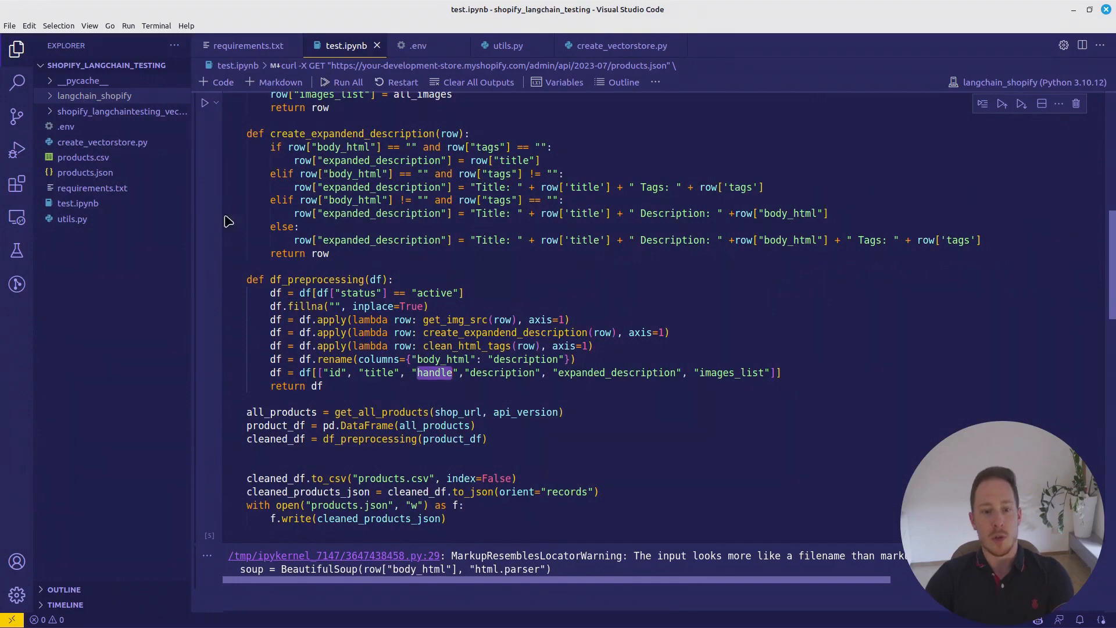
mouse_move(110, 147)
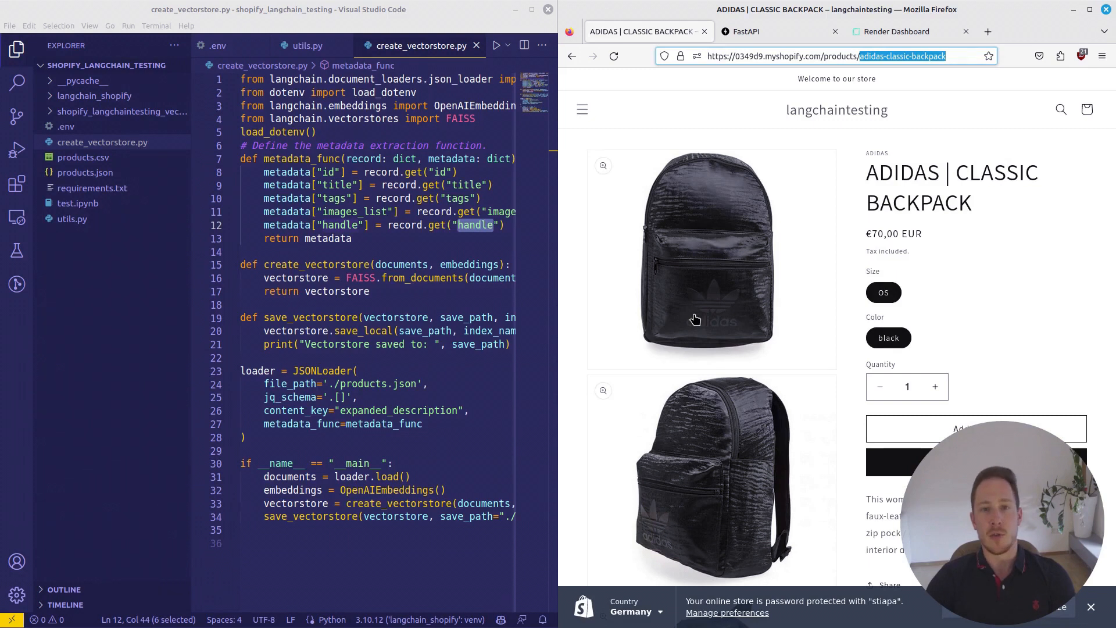
mouse_move(744, 281)
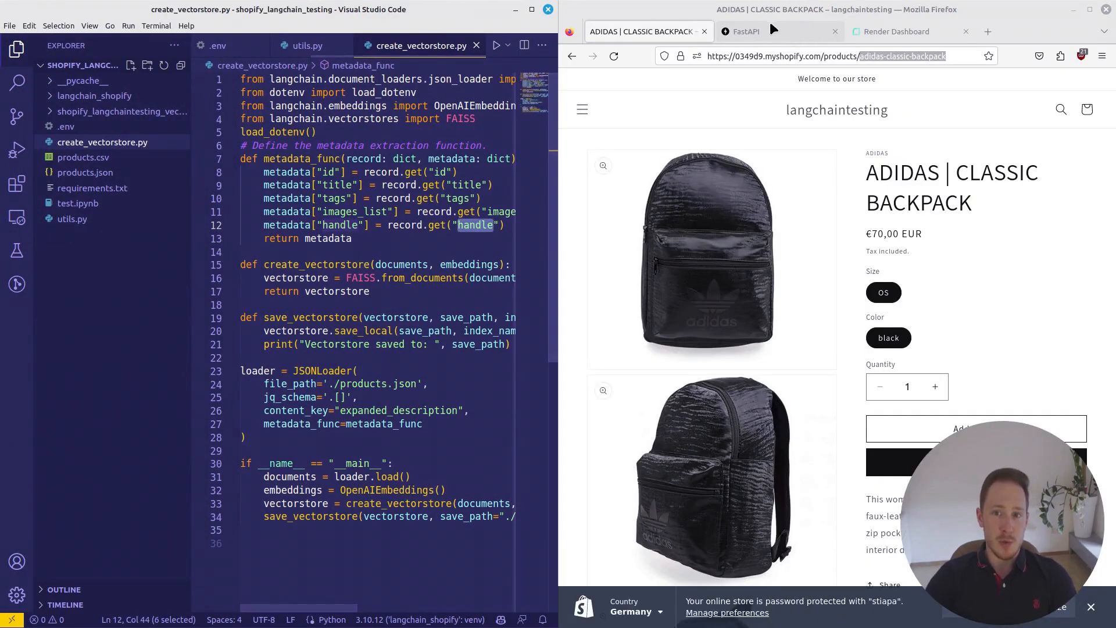
Read through the FastAPI homepage's key features in Firefox, then go back to create_vectorstore.py.
click(743, 32)
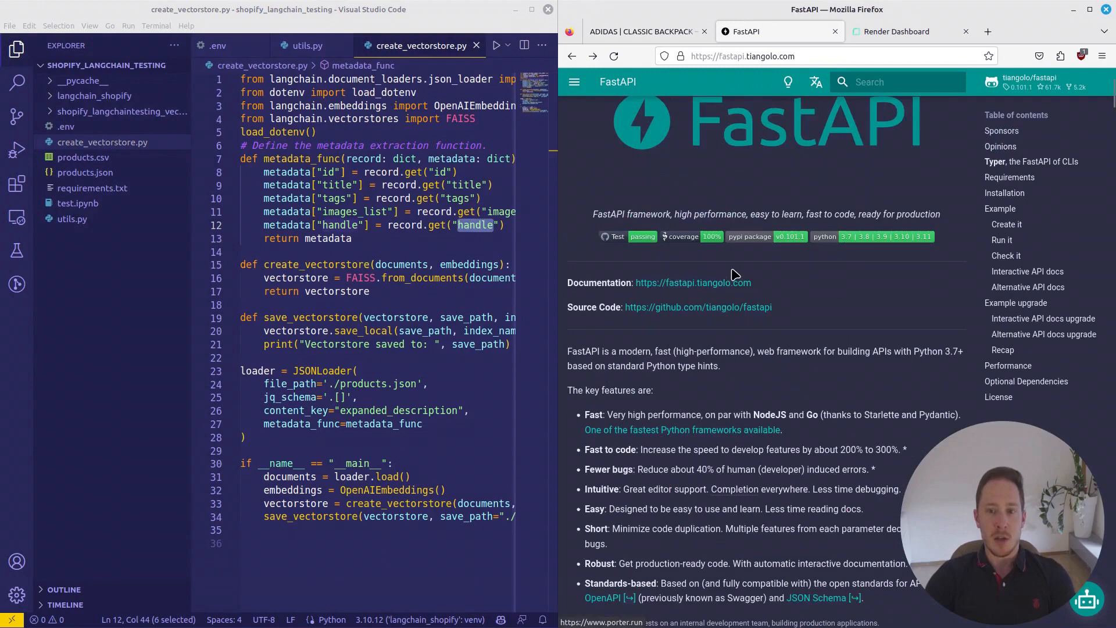
scroll(up, 3)
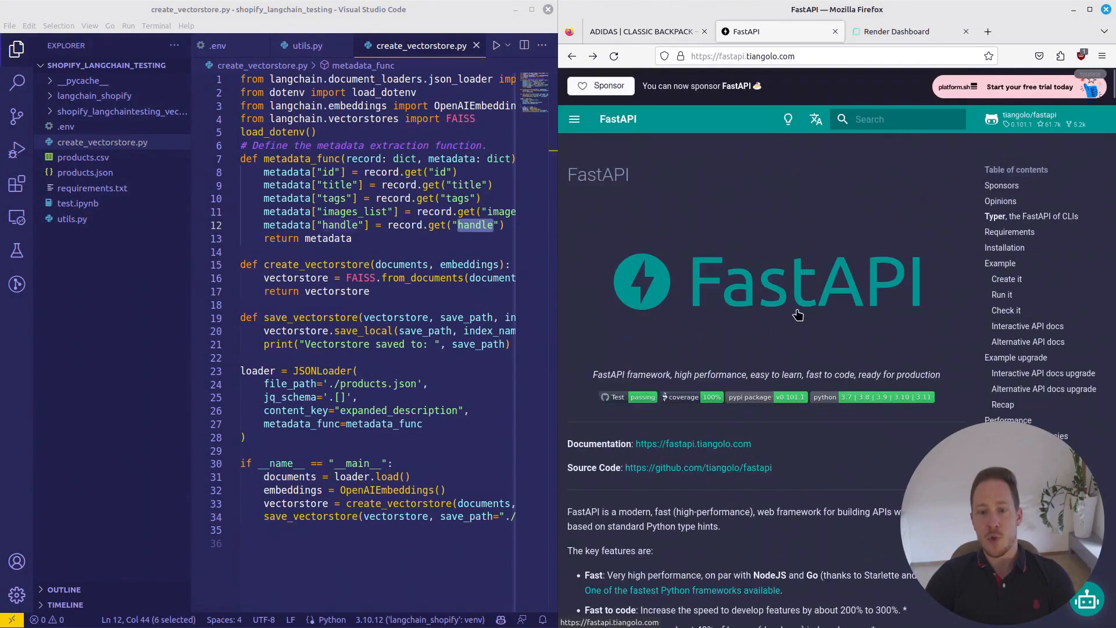
scroll(down, 3)
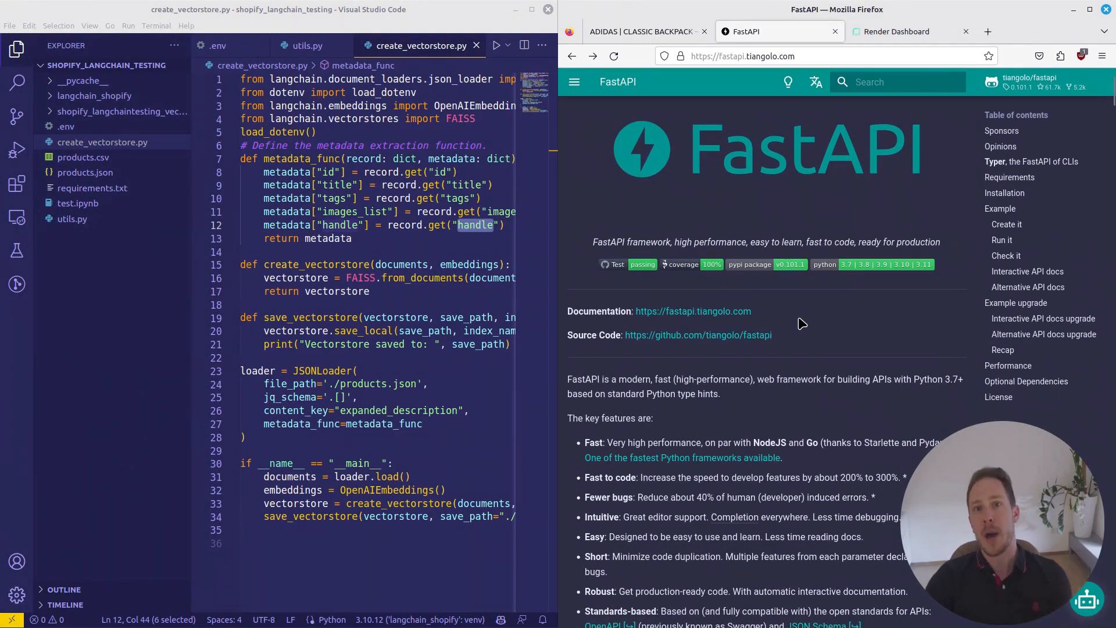
scroll(down, 3)
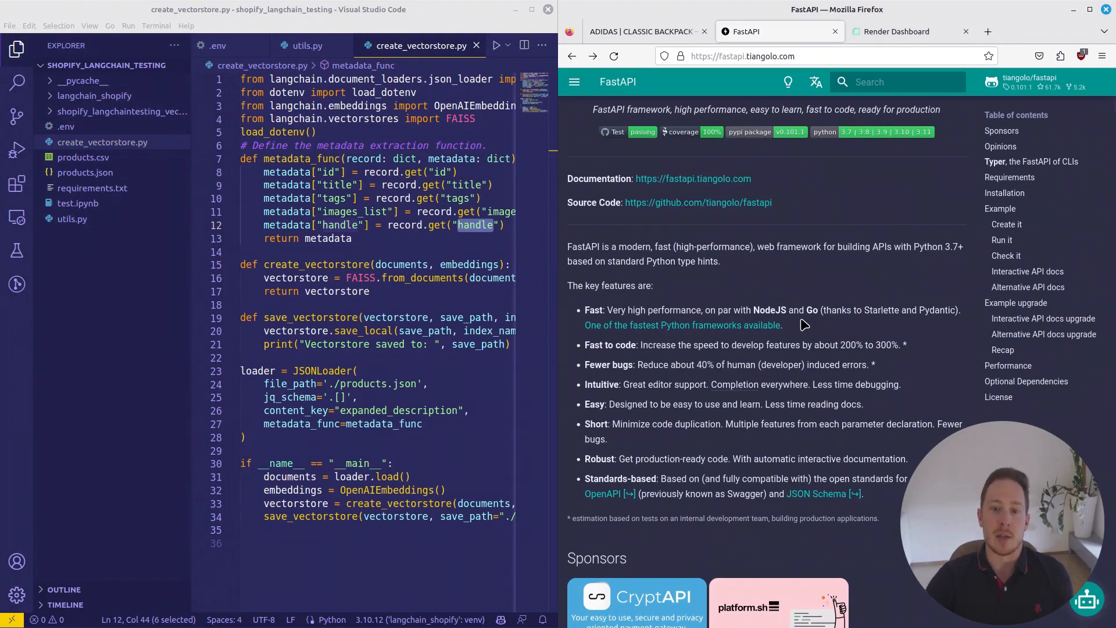
mouse_move(618, 340)
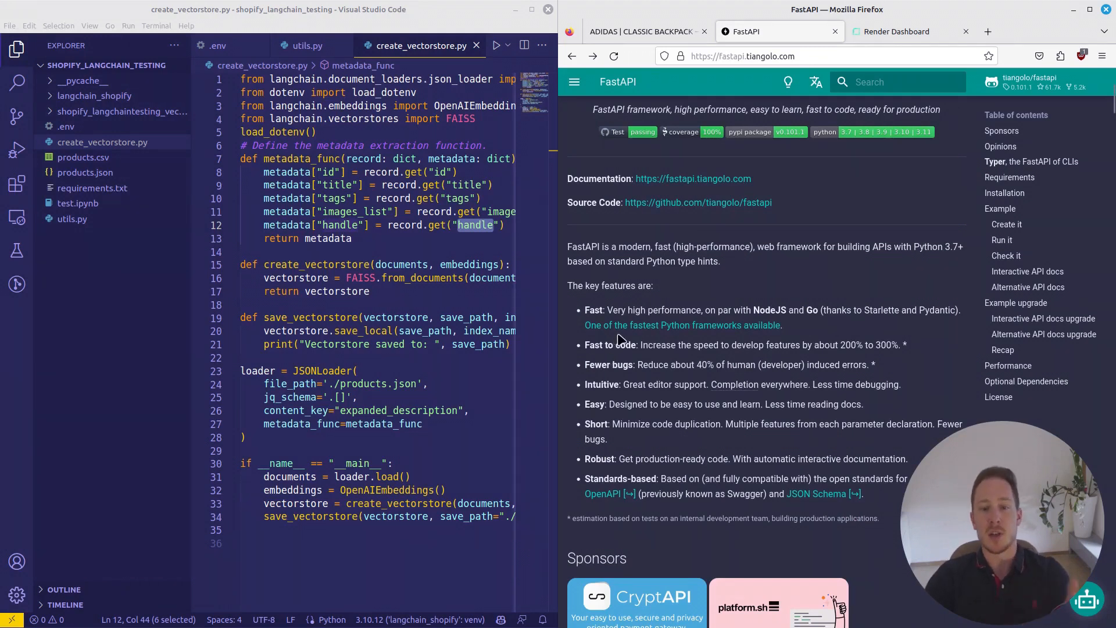
mouse_move(815, 384)
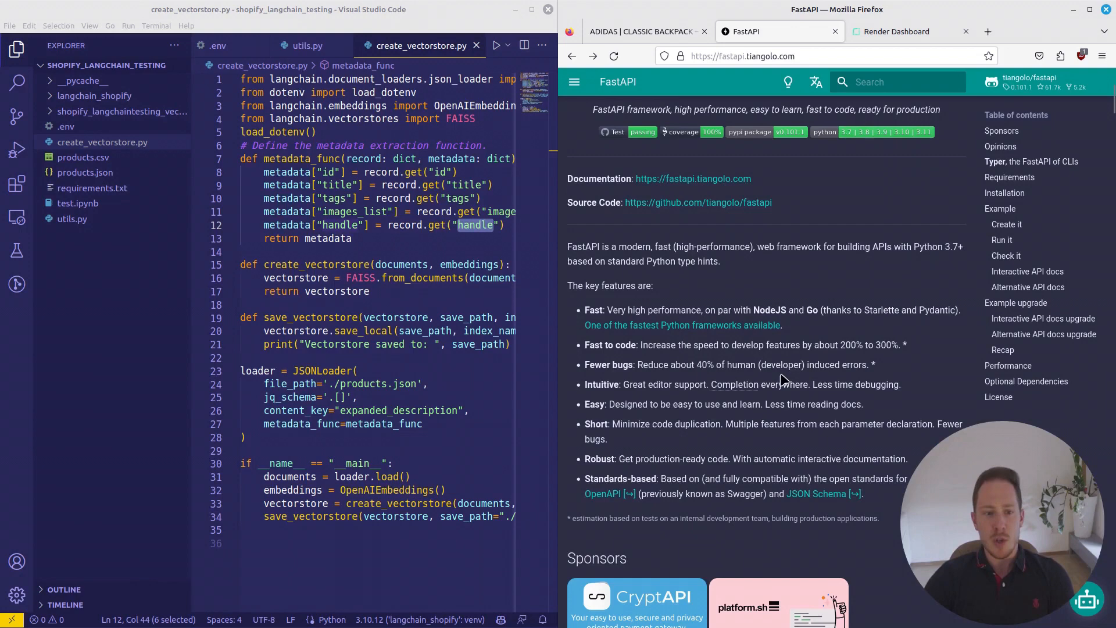
mouse_move(813, 343)
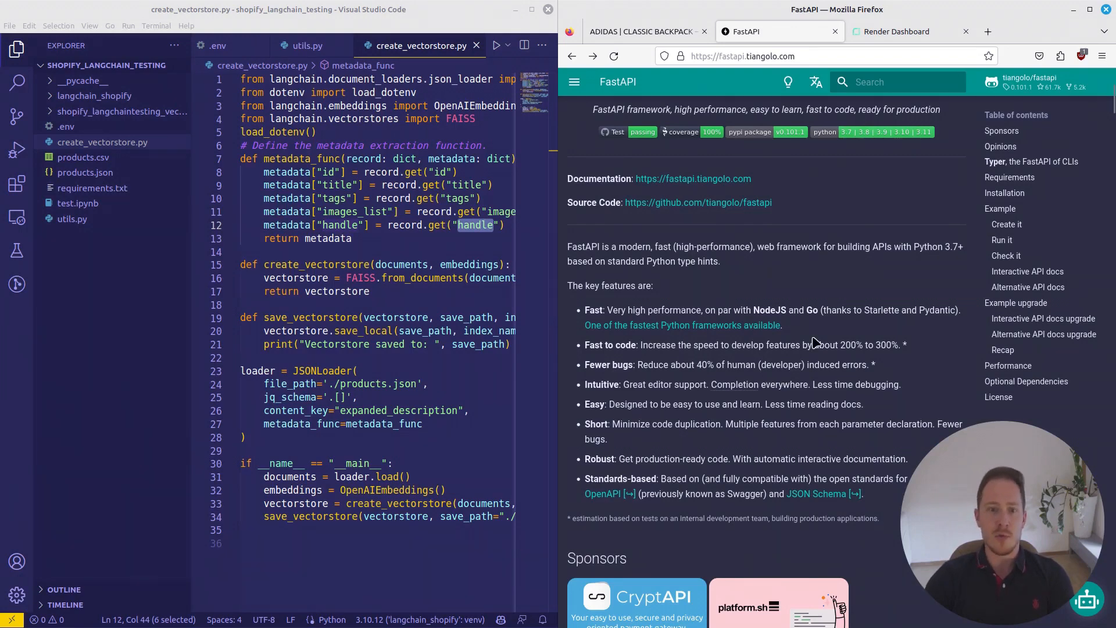
scroll(up, 3)
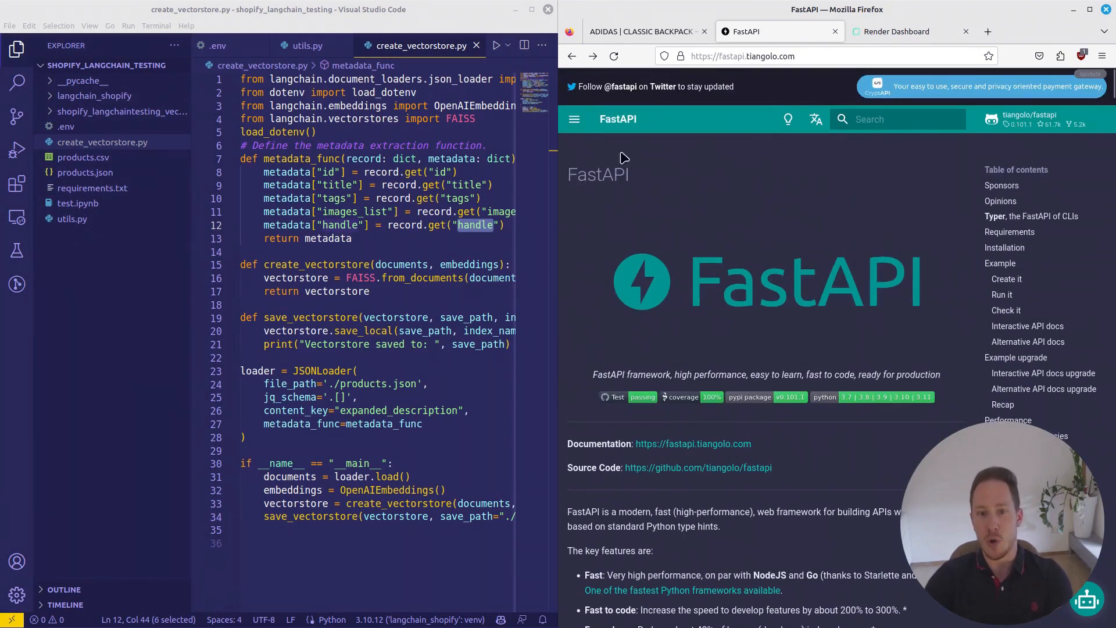
scroll(down, 3)
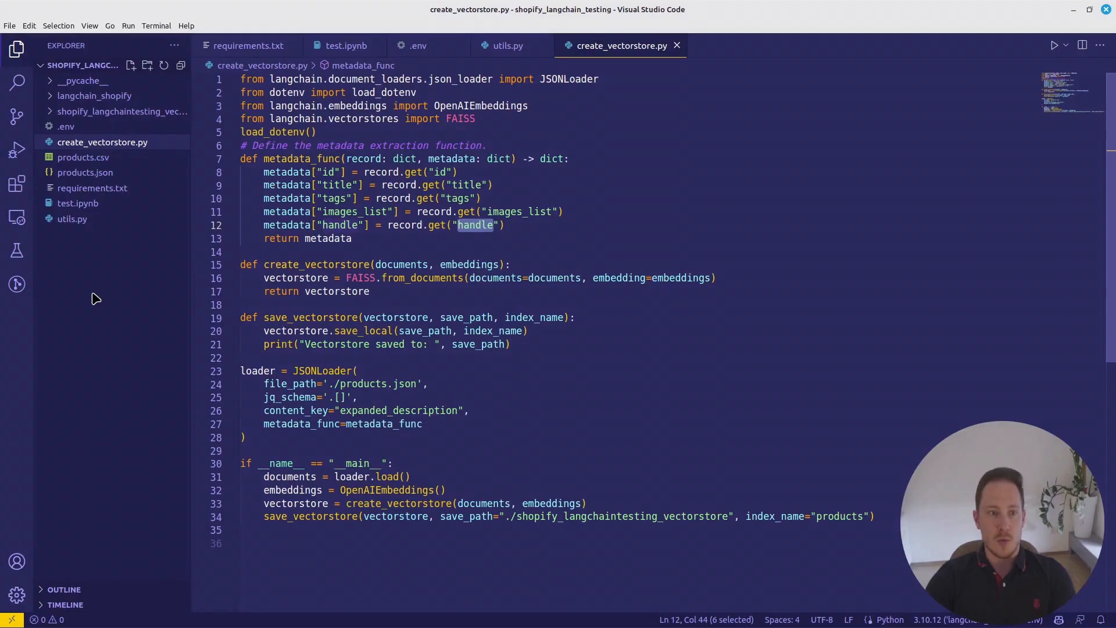
mouse_move(96, 274)
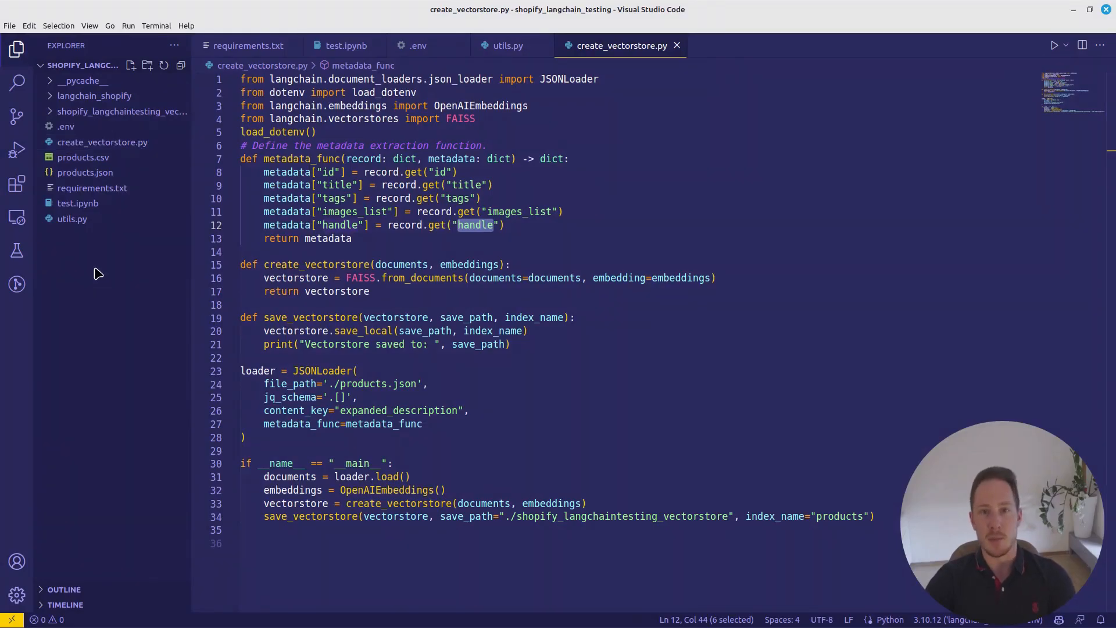
Create shop_api.py and paste in the imports, removing the langchain FAISS import.
click(130, 65)
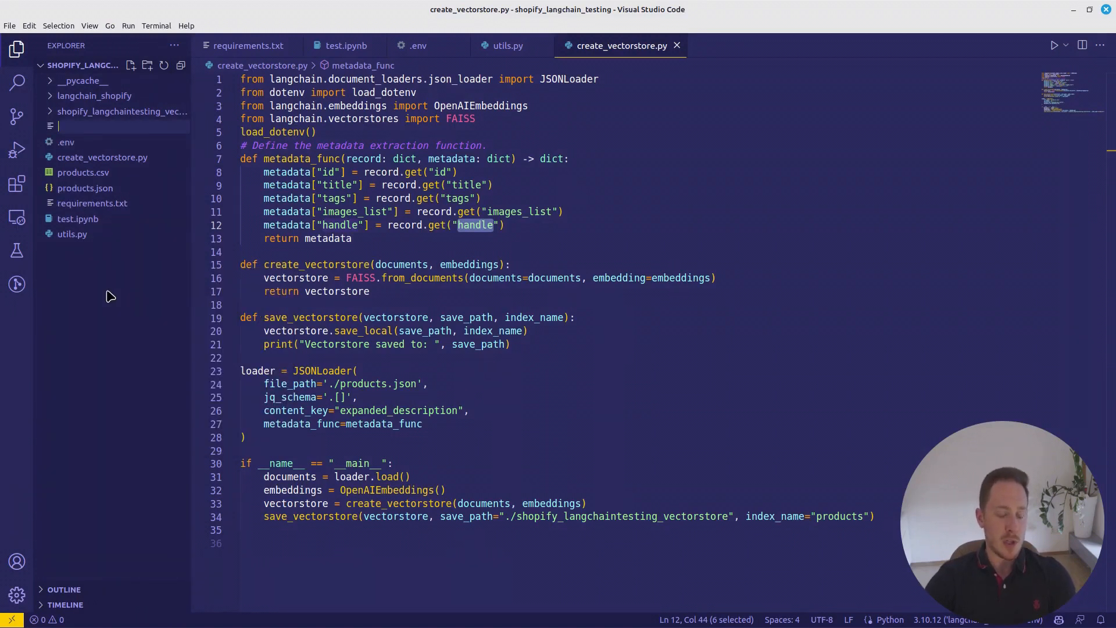
text(shop_api)
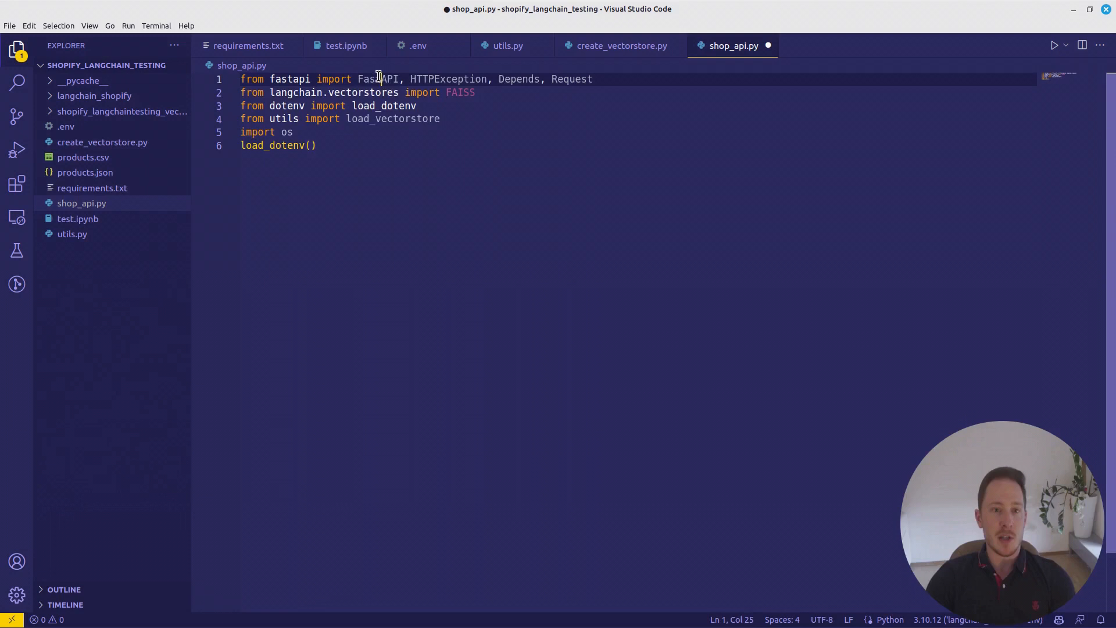
double_click(377, 79)
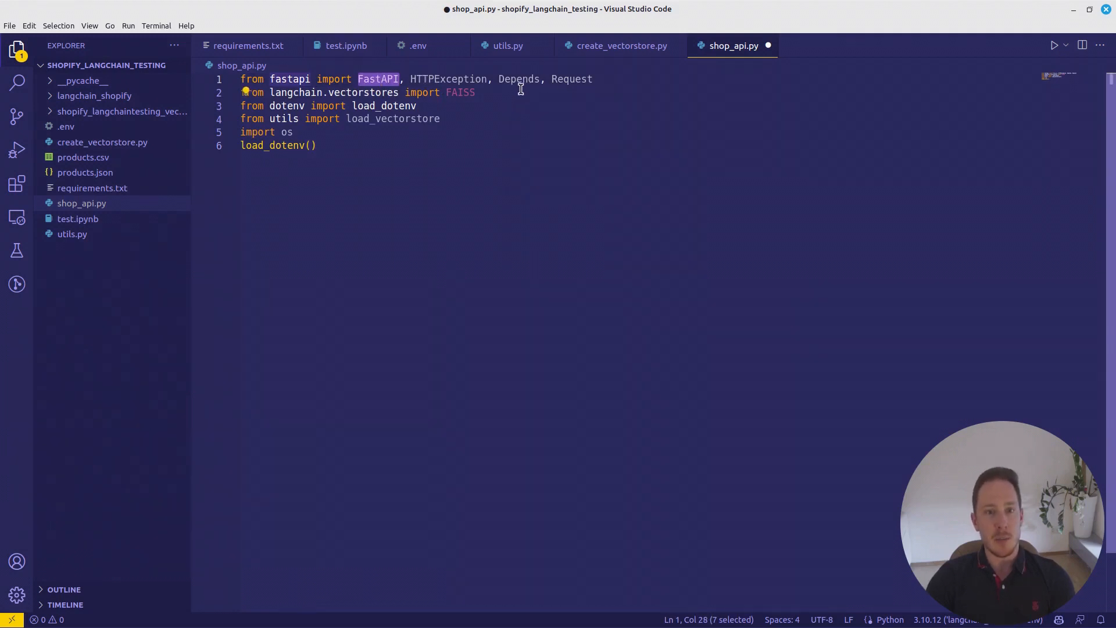
double_click(460, 92)
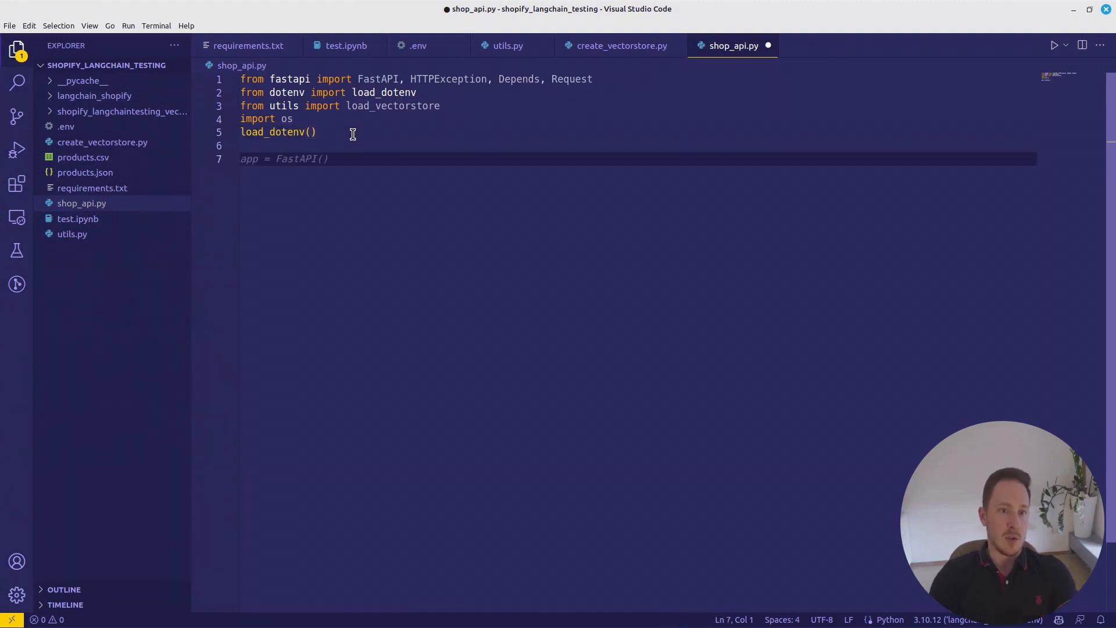
Add vectorstore = load_vectorstore(...), checking utils.py and create_vectorstore.py for arguments.
text(vectorstore = load_vectorstore()
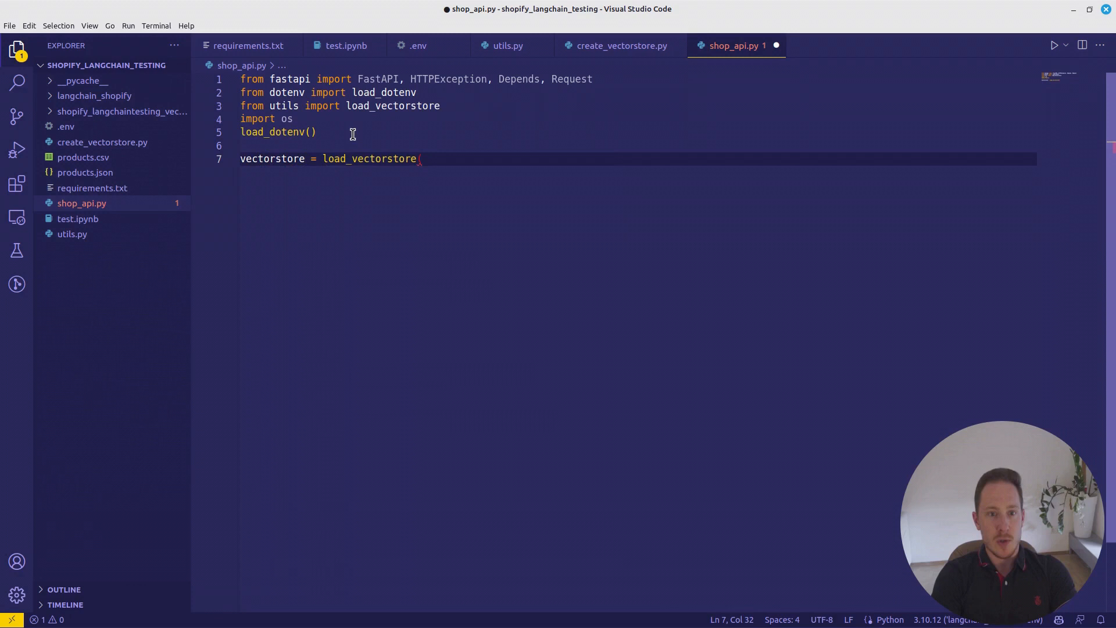
click(507, 46)
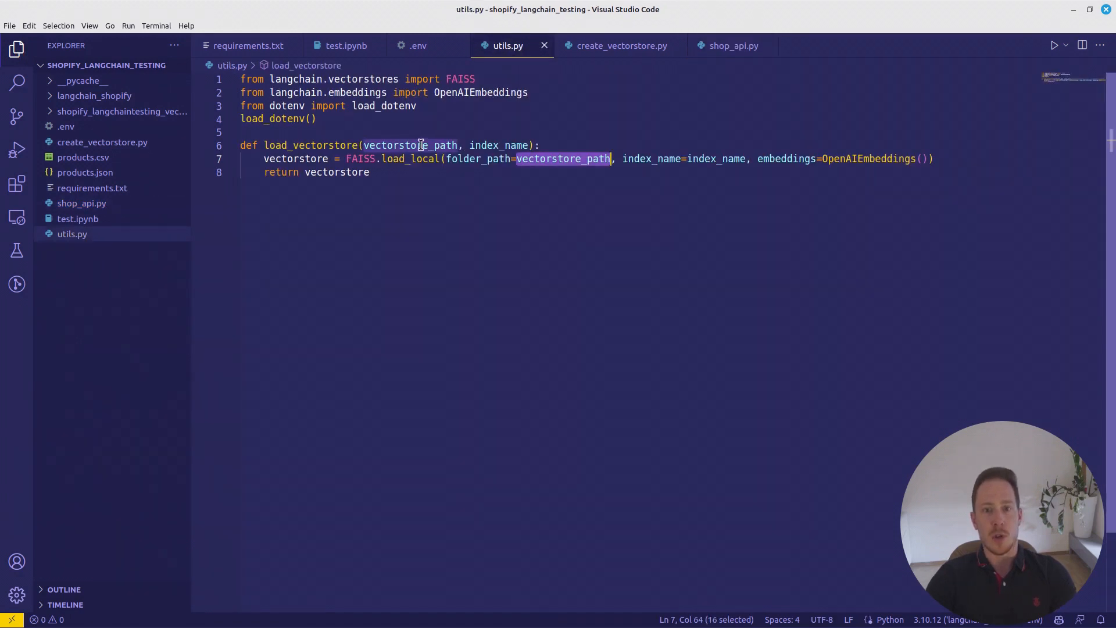
mouse_move(76, 219)
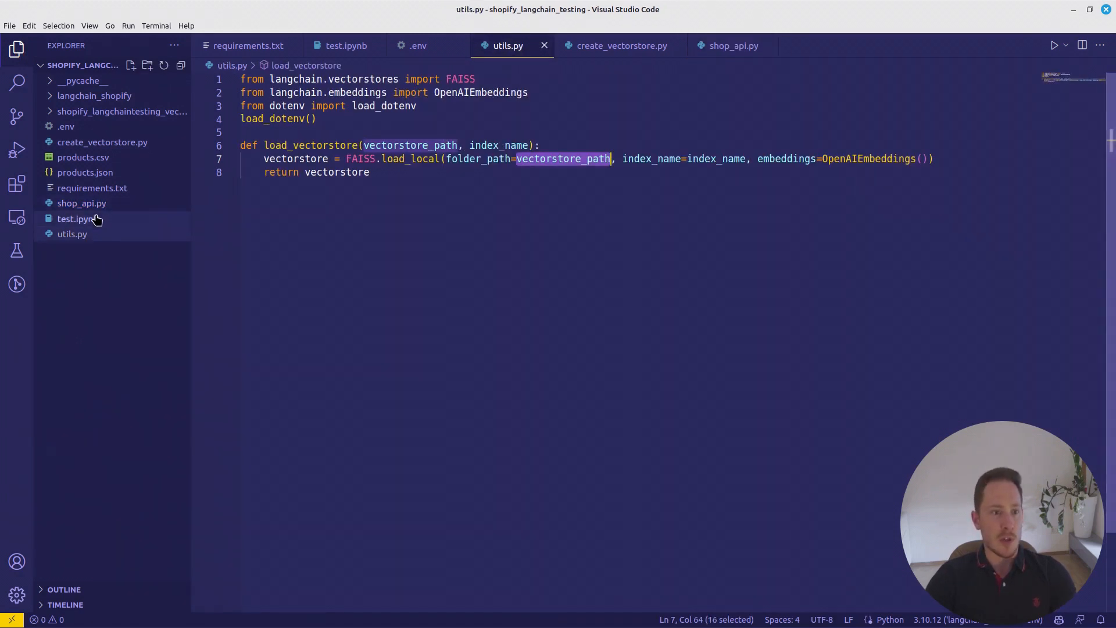
click(620, 45)
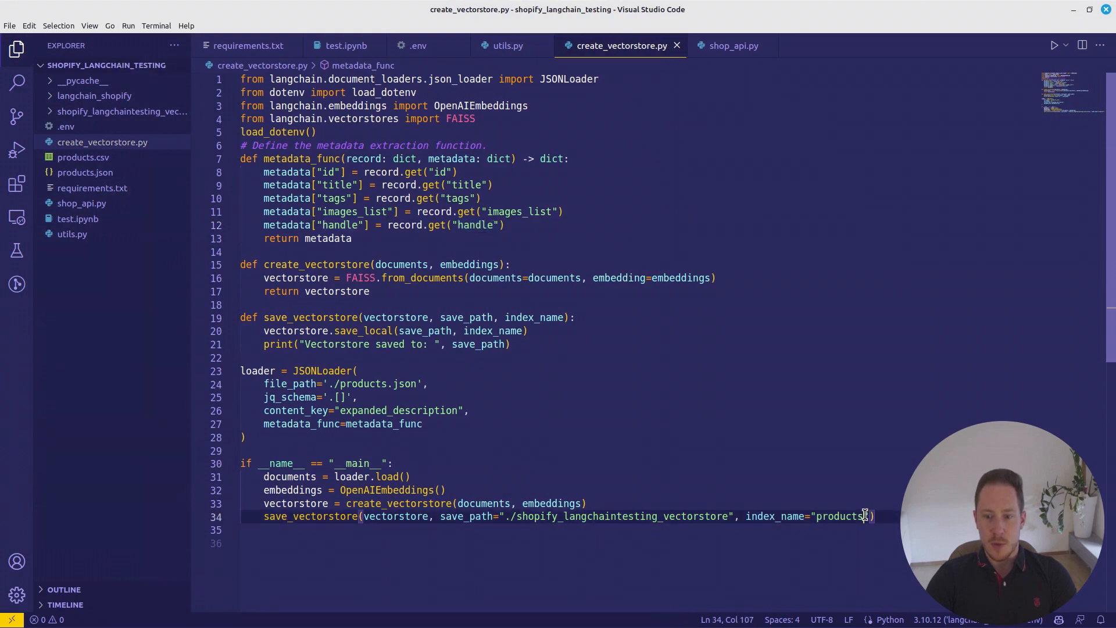
click(733, 46)
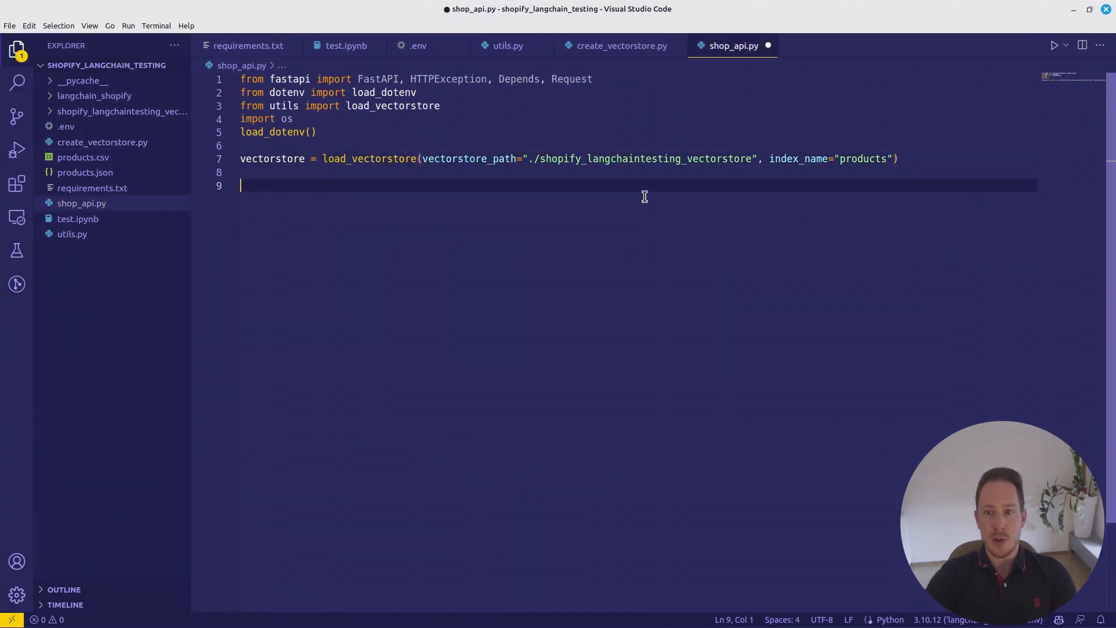
Add app = FastAPI() and a search_products endpoint with k: int = 4 calling similarity_search(query, k=k).
text(app = FastAPI())
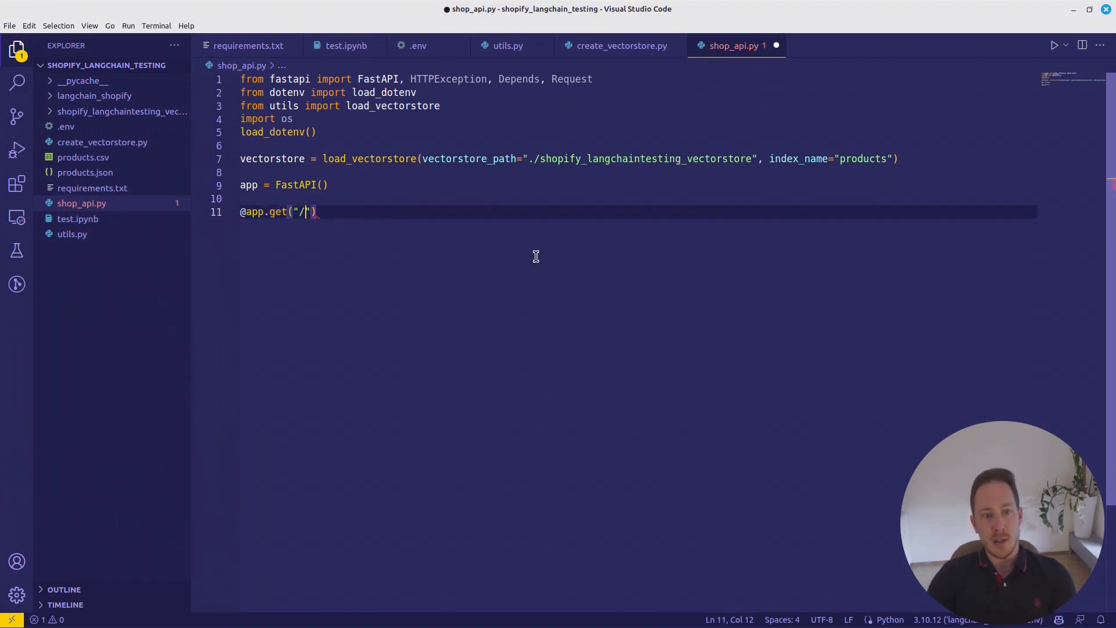
text(products(query: str, ):)
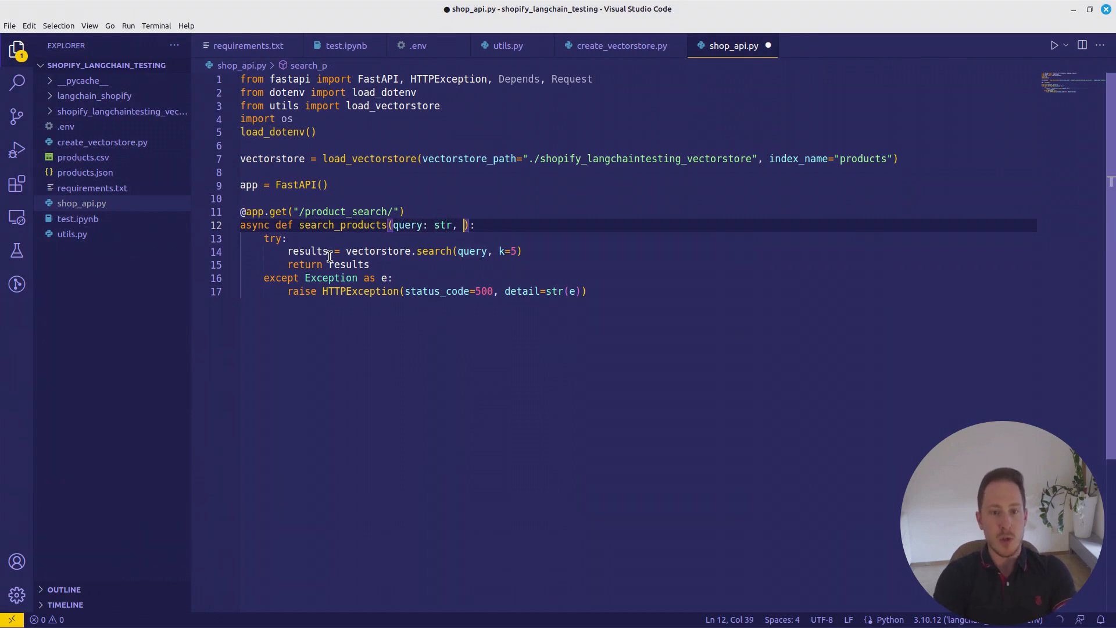
text(k: int = 5)
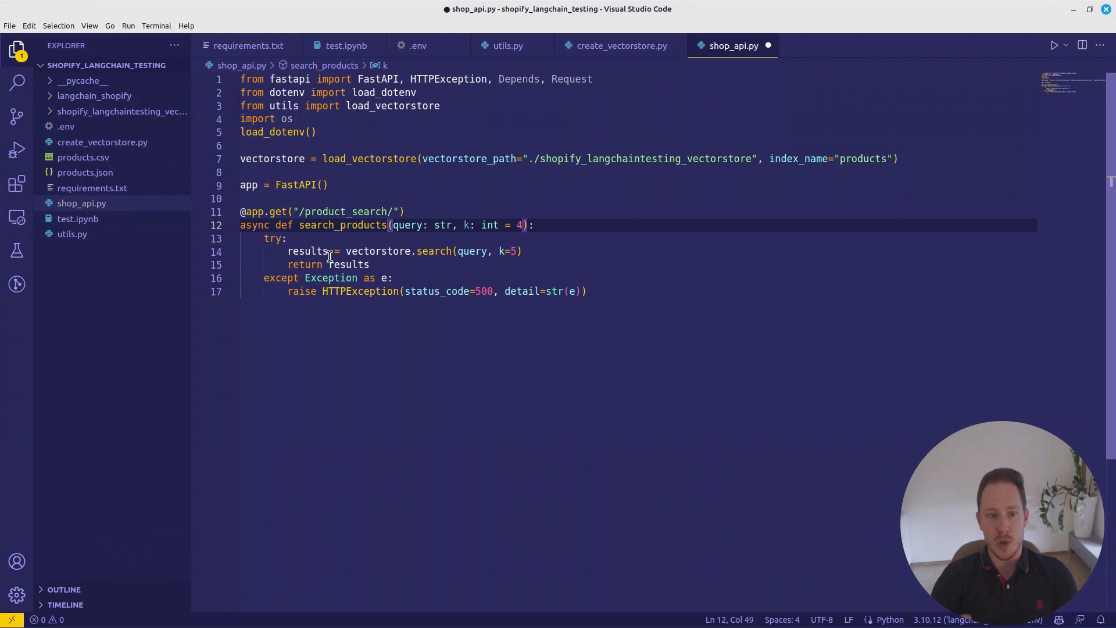
key(Backspace)
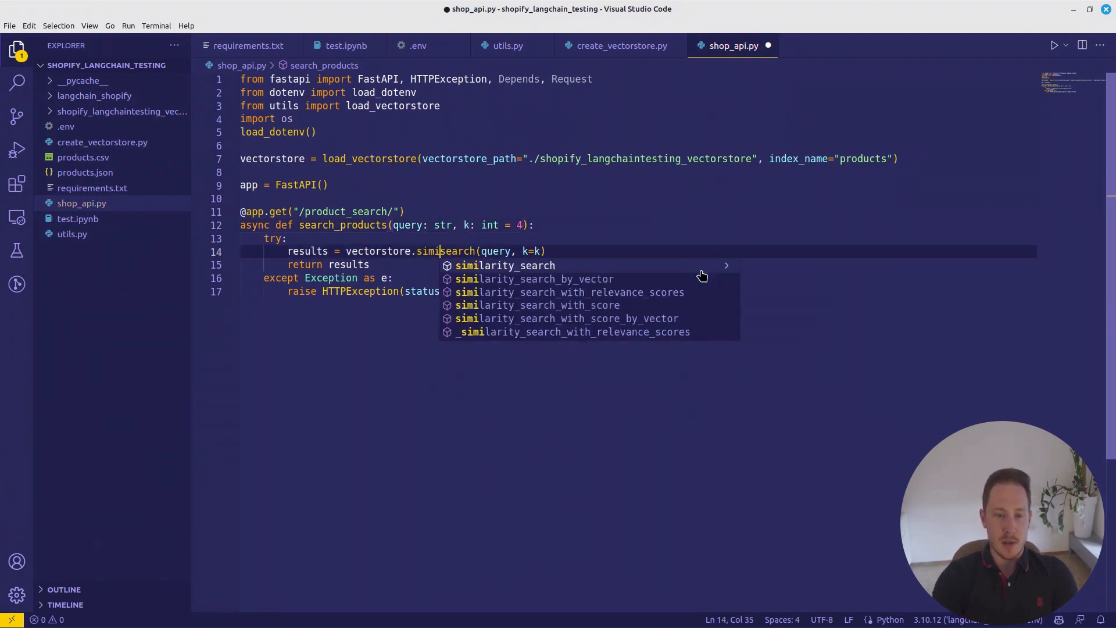
click(505, 265)
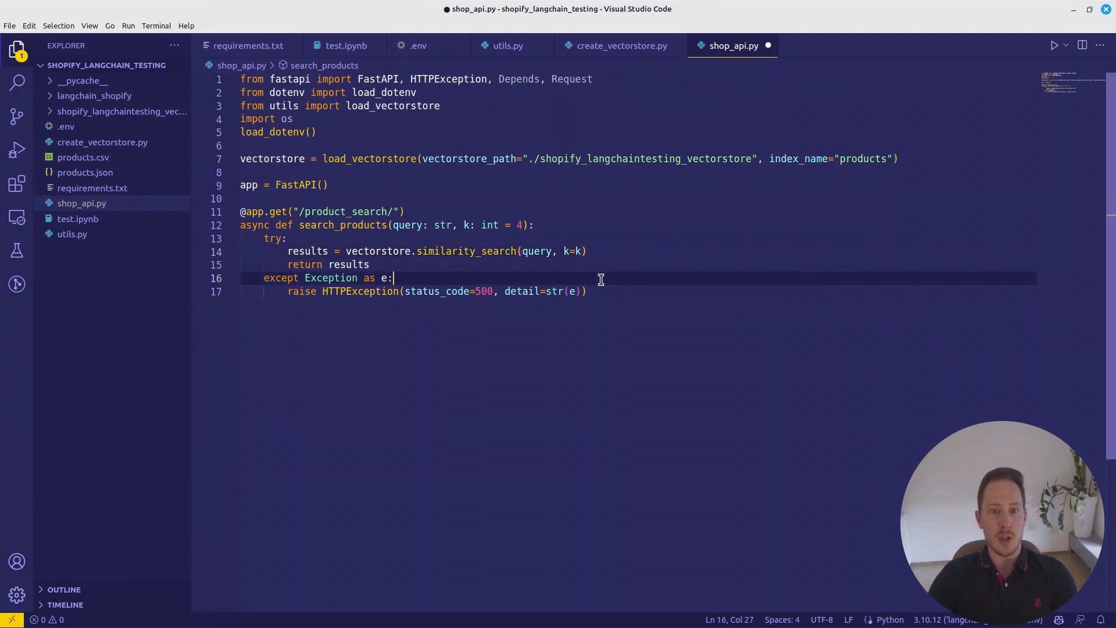
click(345, 45)
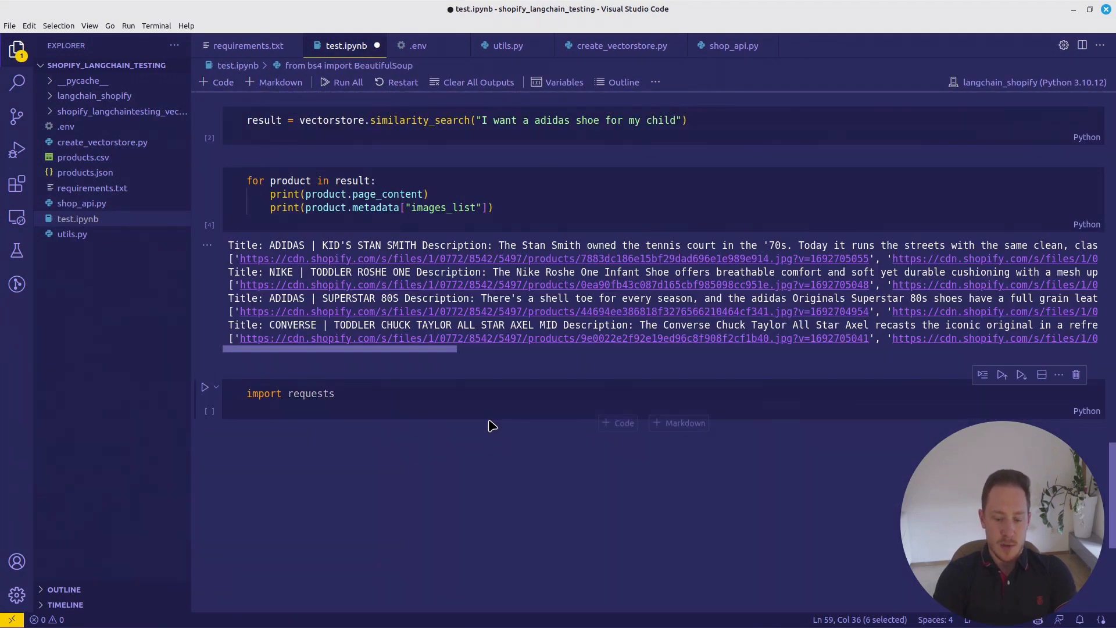
Run 'uvicorn shop_api:app' in the terminal and open the local server's /docs page in Firefox.
click(734, 45)
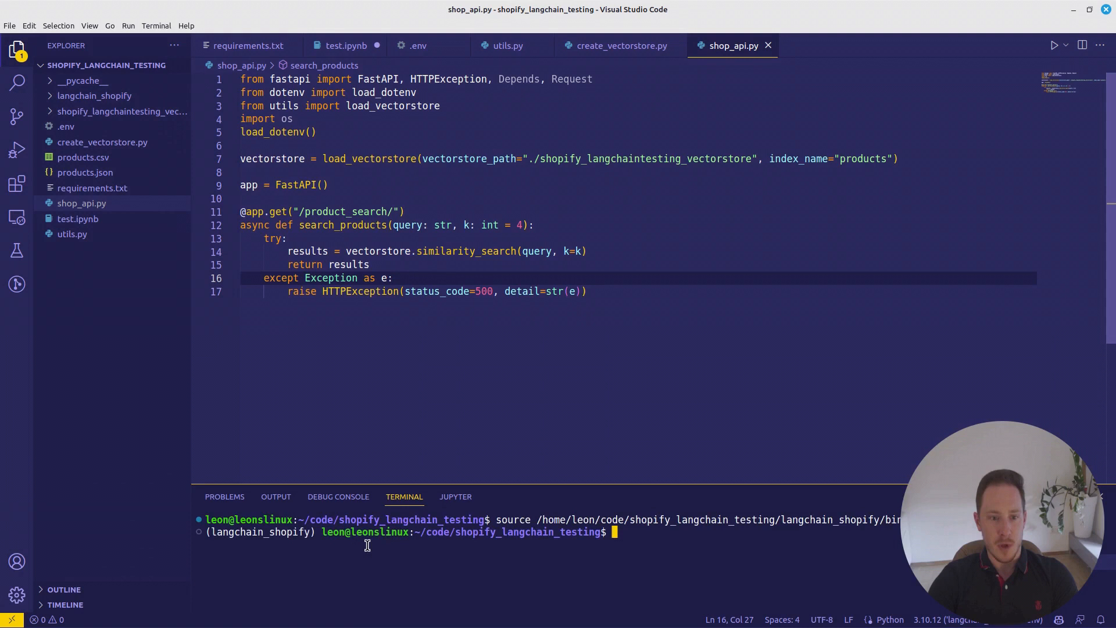
text(uvi)
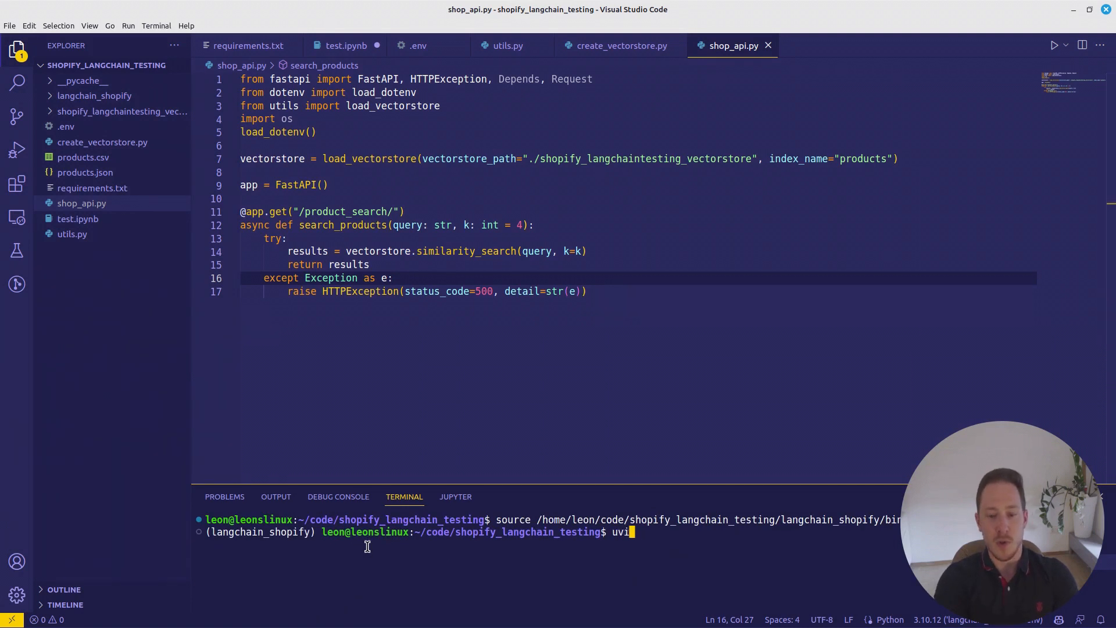
text(corn shop_api:app)
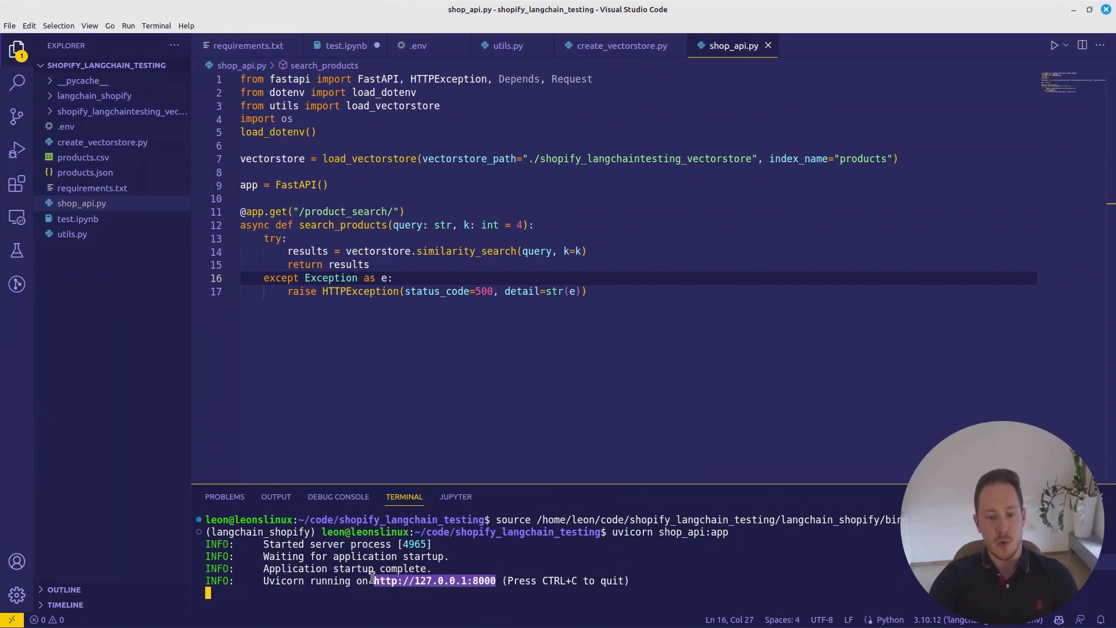
right_click(413, 580)
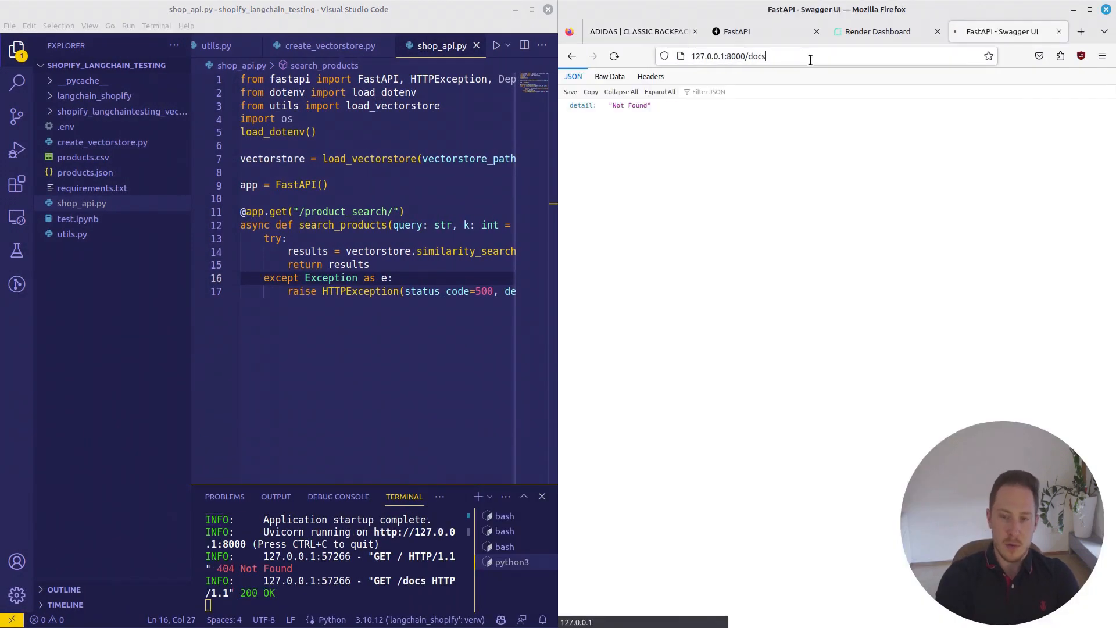
key(Return)
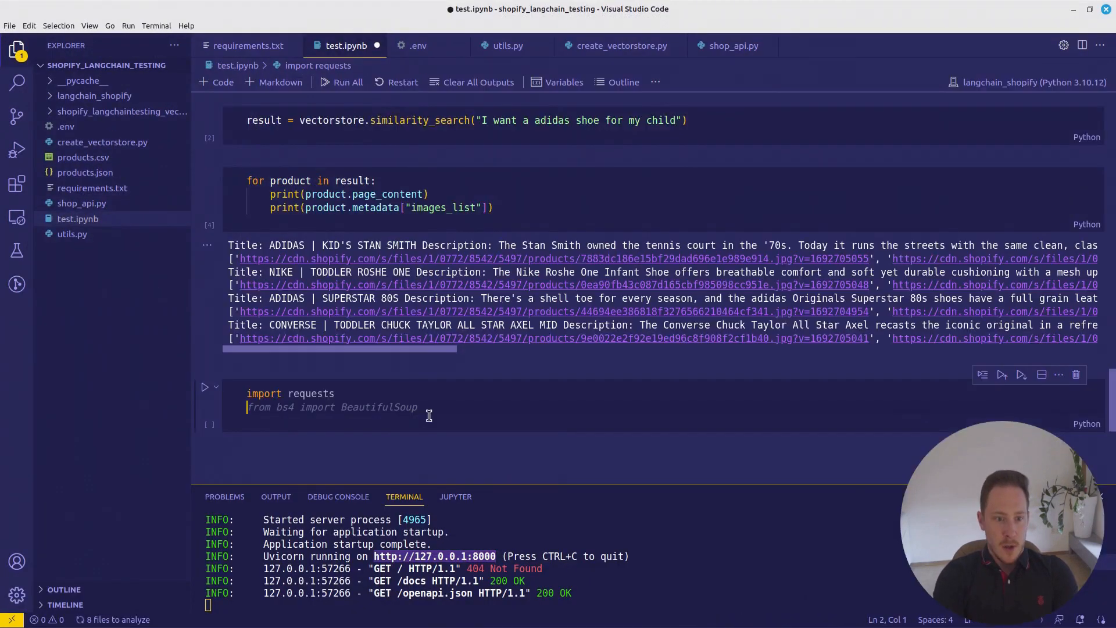
text(response = requests.get)
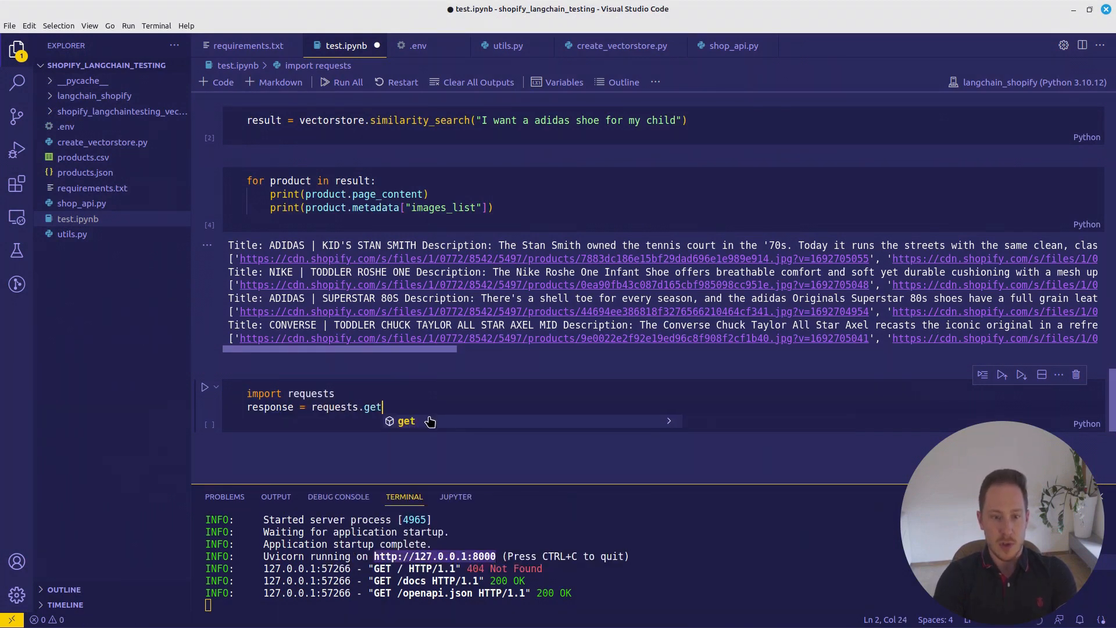
text(("http://127.0.0.1:8000"))
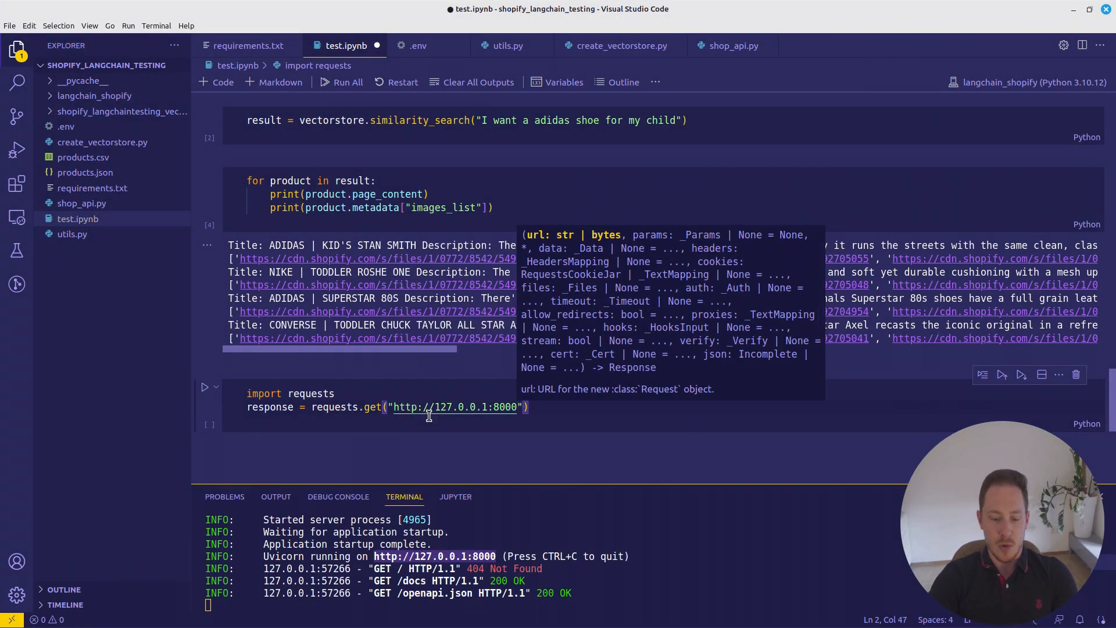
text(/product_search/?query=I want a adidas shoe for my child&k=4)
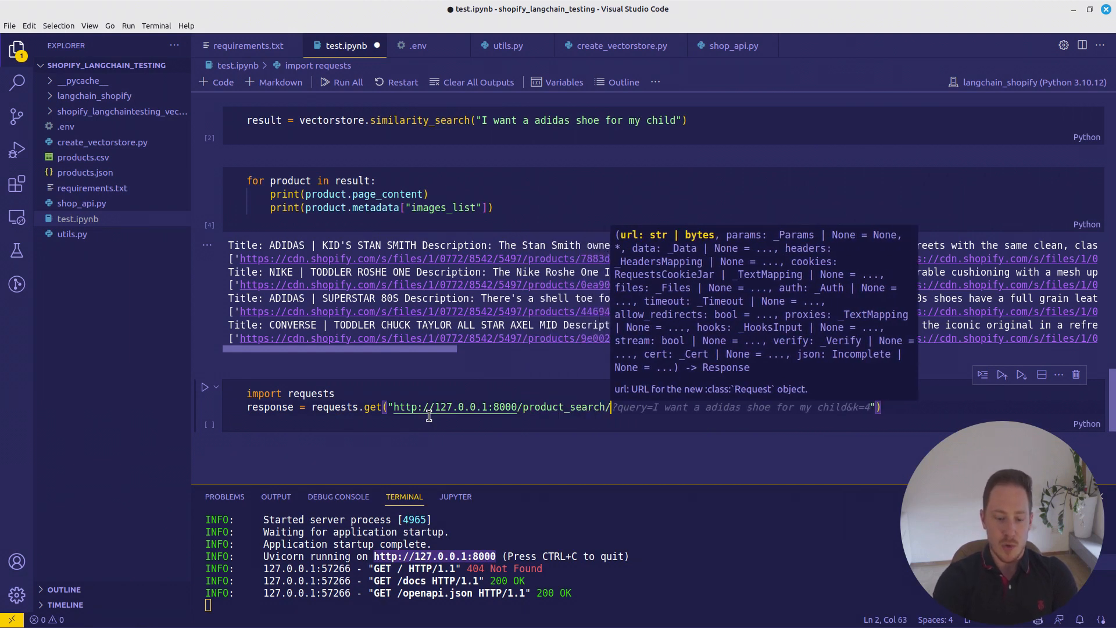
text(, params={"query": "I want a adidas shoe for my child", "k": 4)
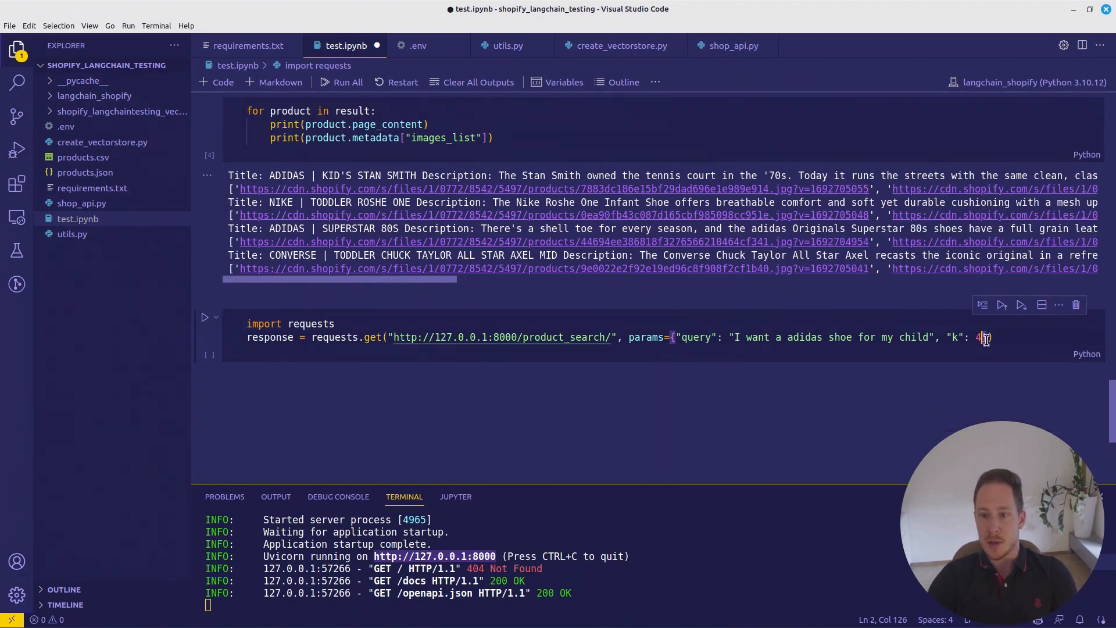
text(5)
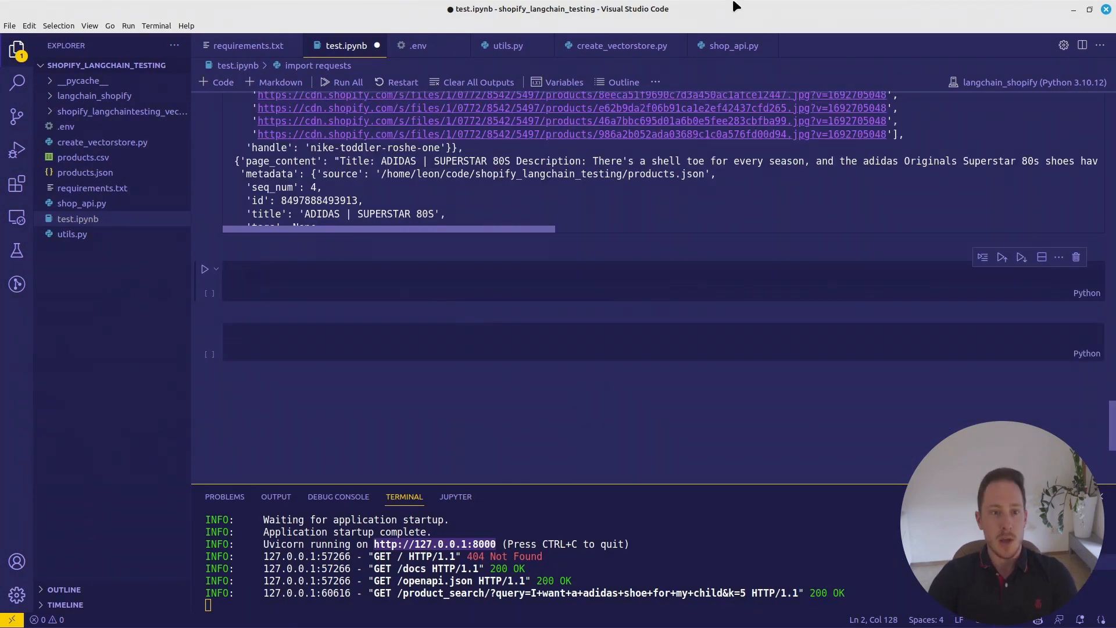
Join the shop URL with response.json()[0]['metadata']['handle'] to get the product link.
right_click(748, 55)
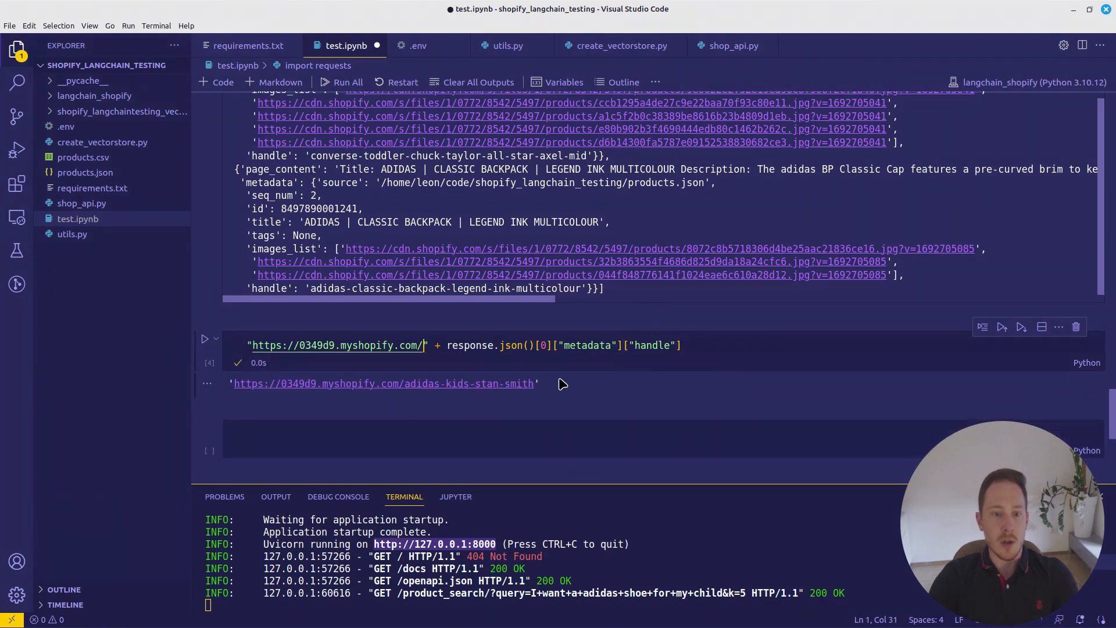
text(products)
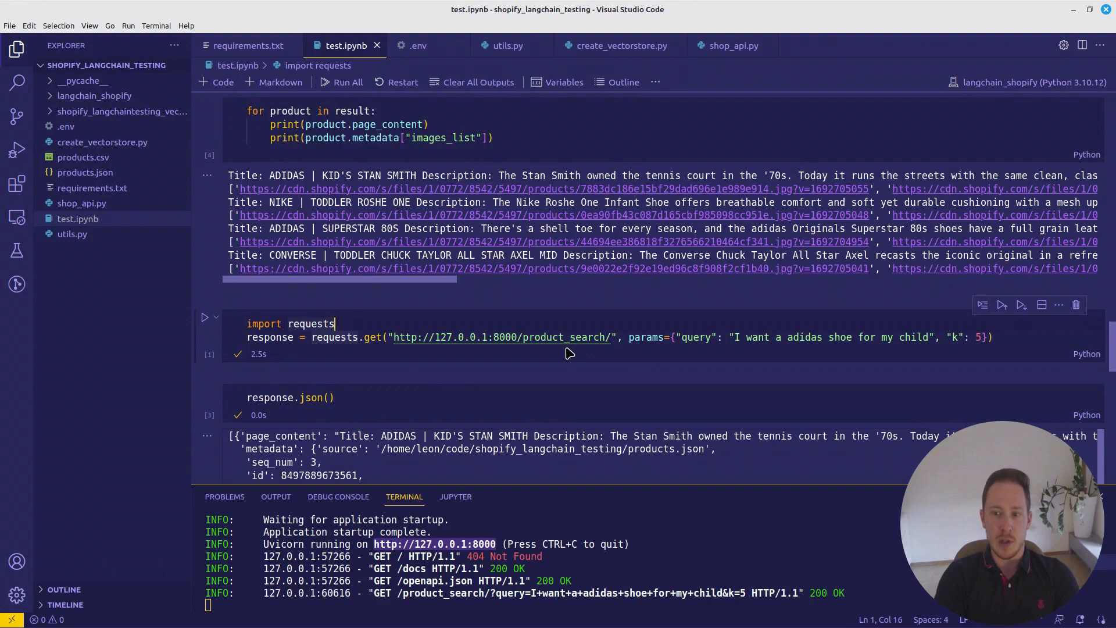
Define header with Content-Type application/json and Authorization 'Bearer ' + SHOPIFY_API_KEY.
text(header)
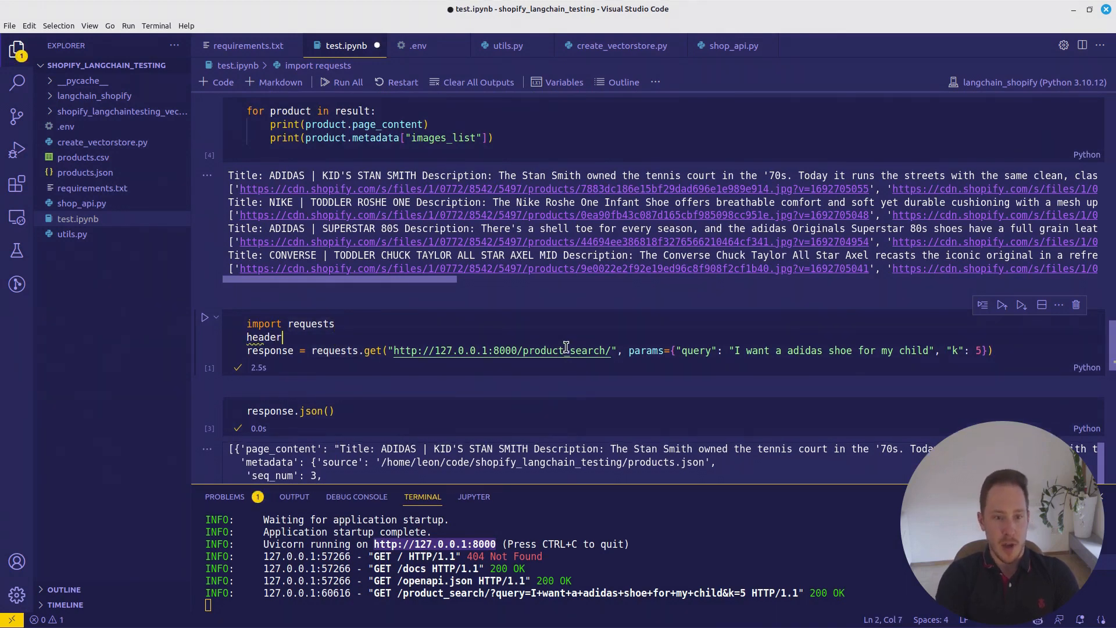
text(= {)
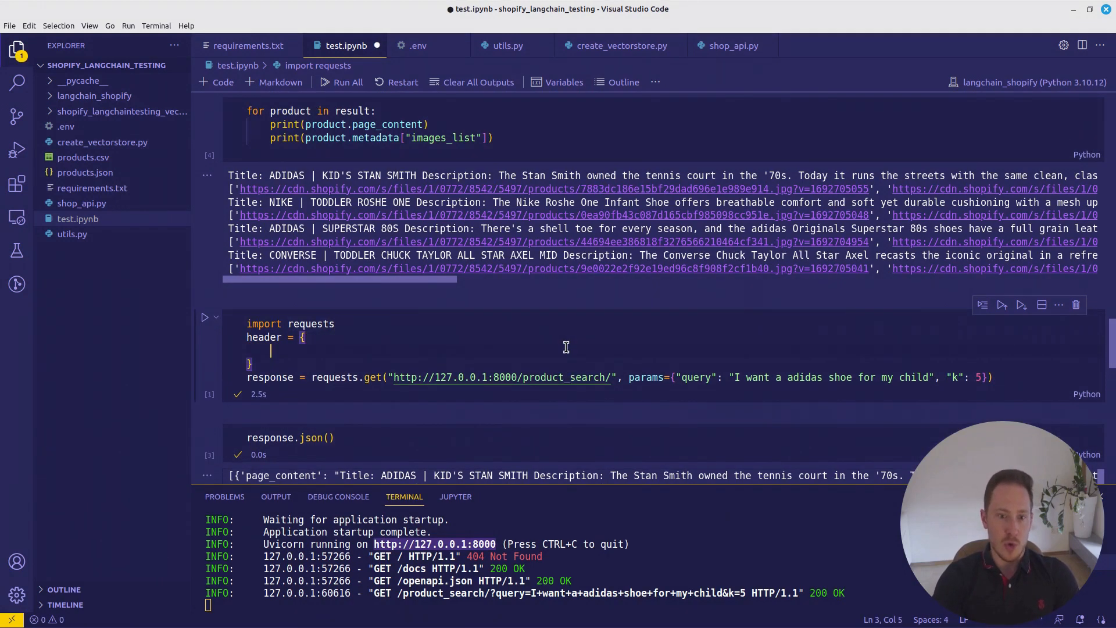
text("Content-Type": "application/json")
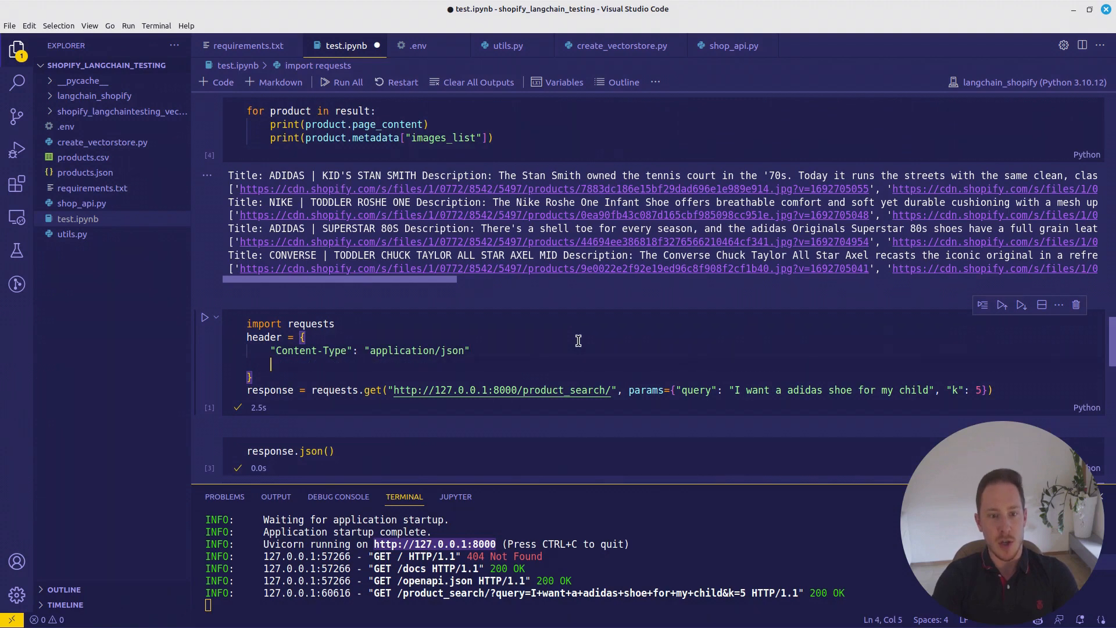
text("Authorization": "Bearer " + os.getenv("SHOPIFY_API_KEY"))
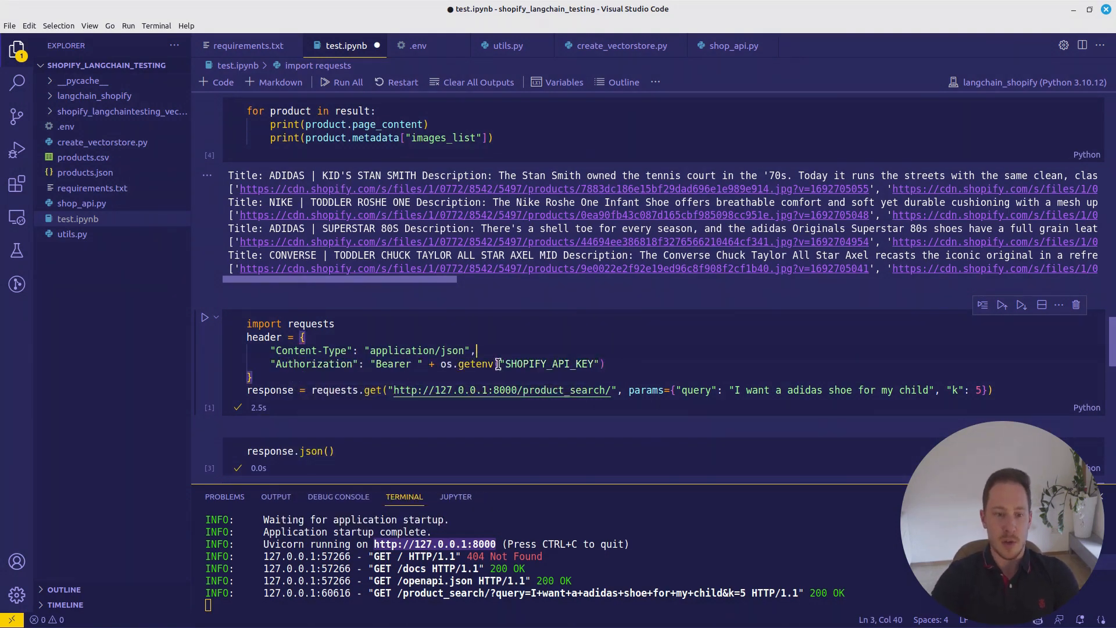
double_click(391, 364)
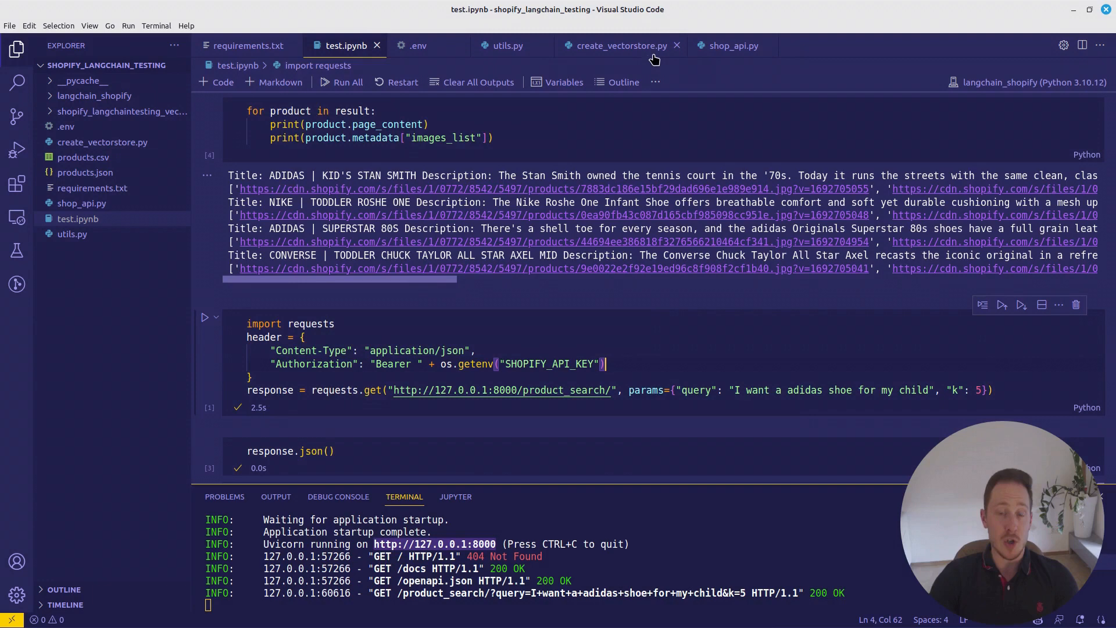
click(733, 46)
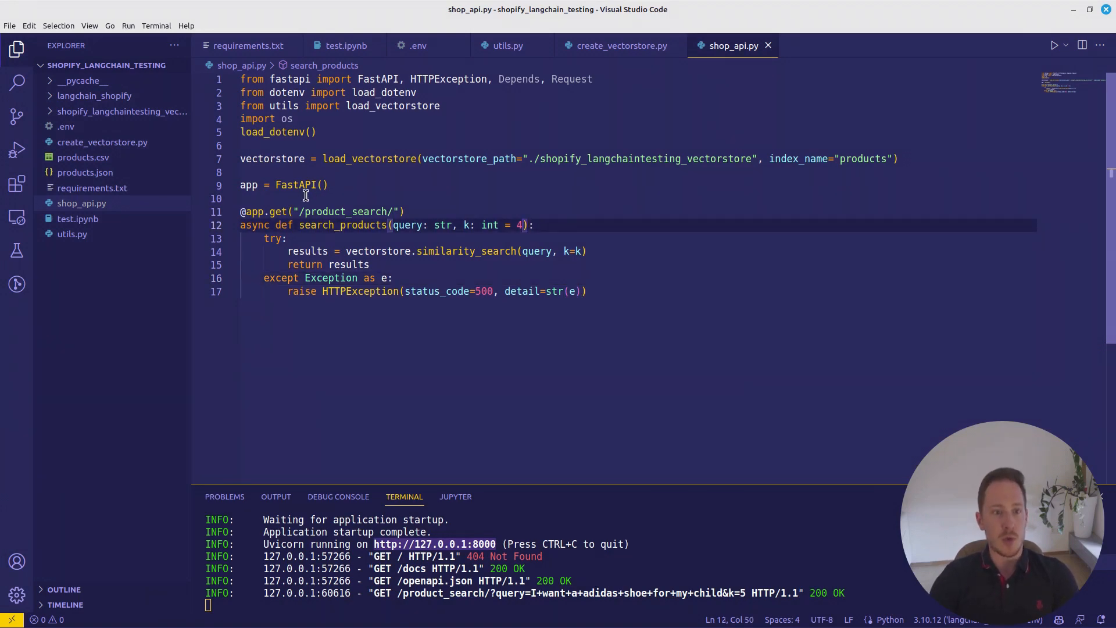
Generate and select a URL-safe token from os.urandom(24) with base64 in the notebook.
click(346, 46)
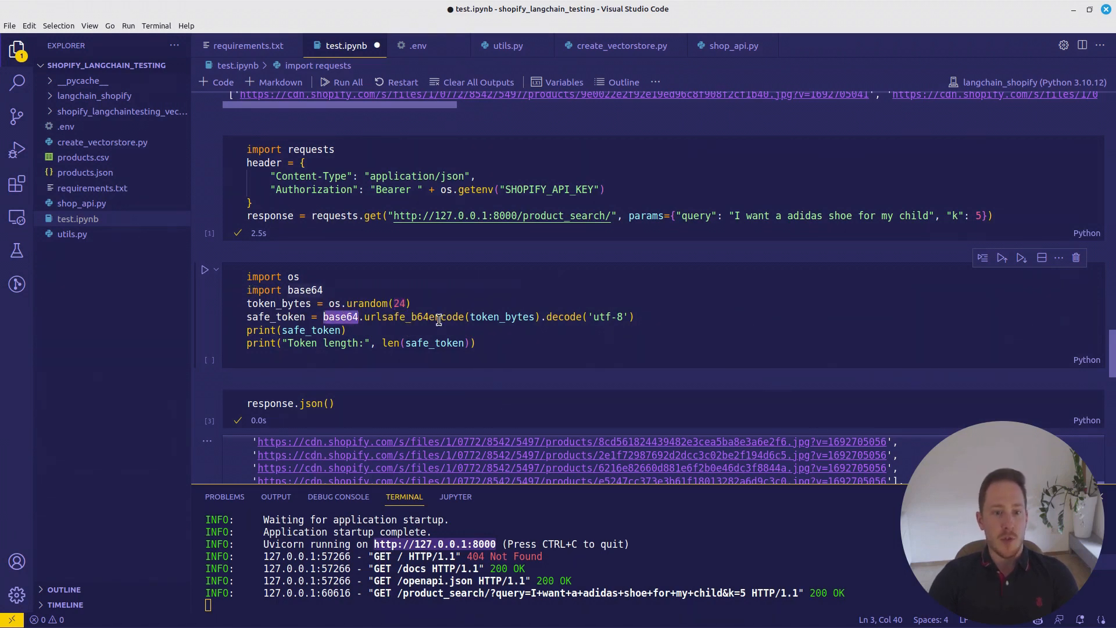
mouse_move(619, 317)
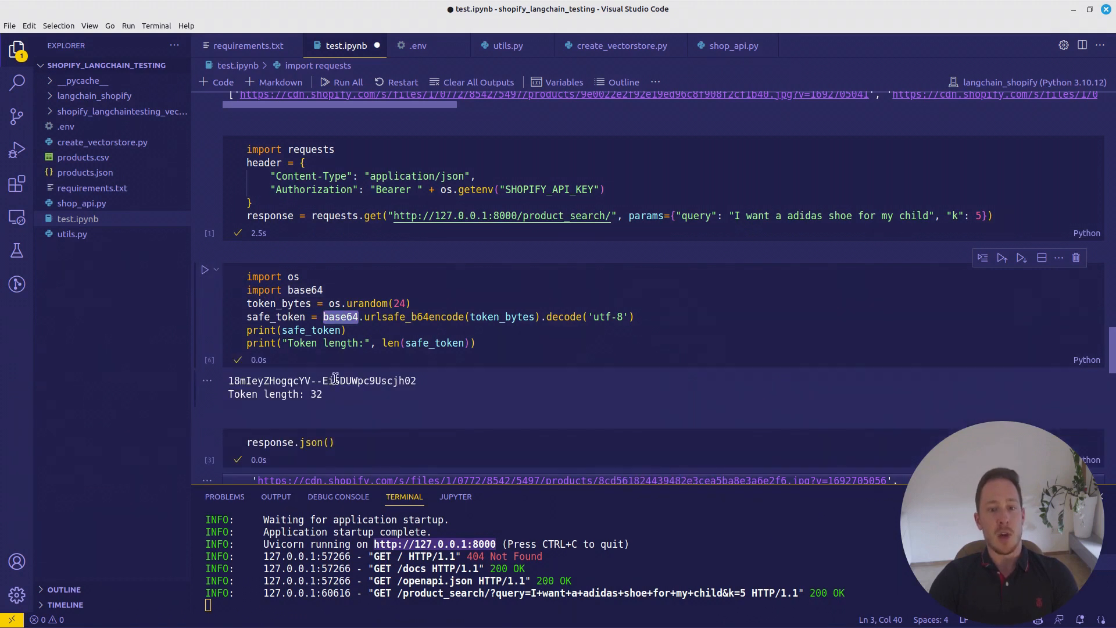
double_click(321, 380)
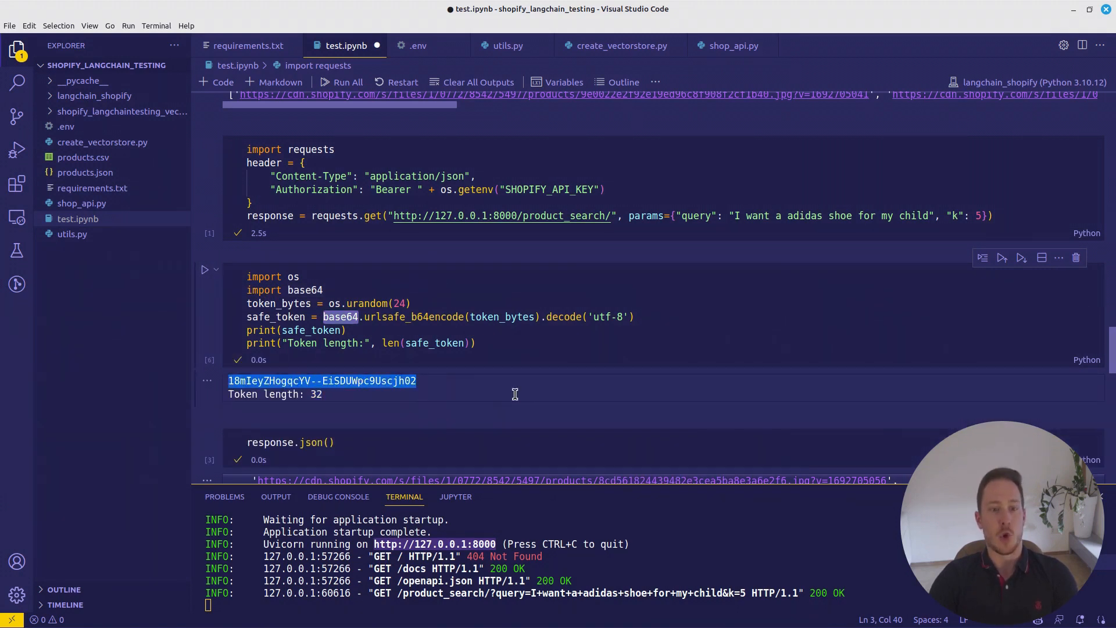
mouse_move(487, 378)
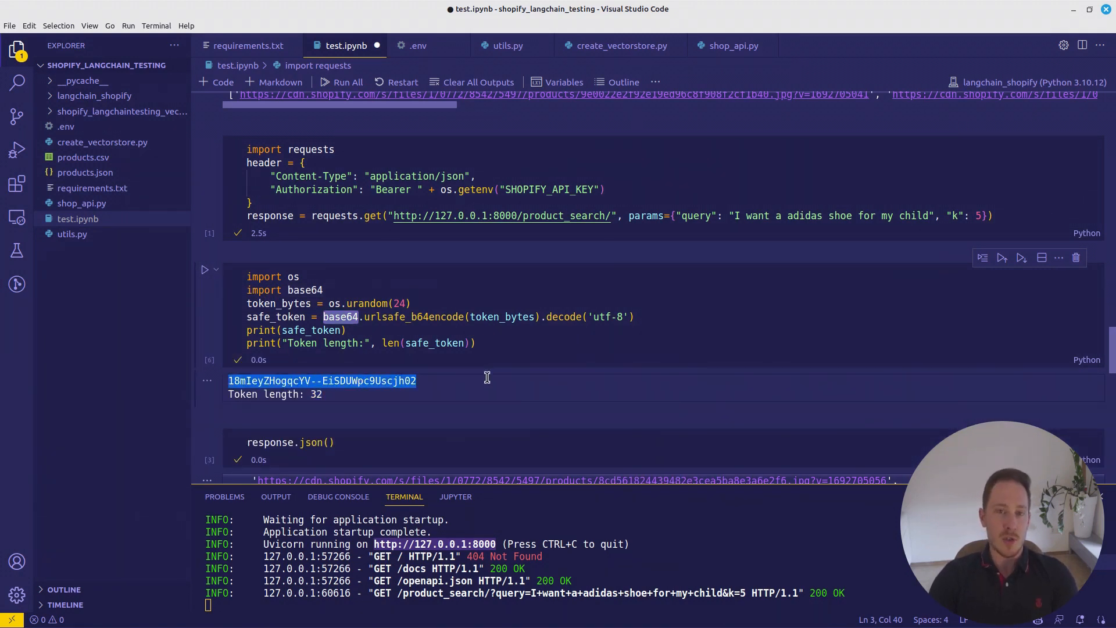
mouse_move(202, 170)
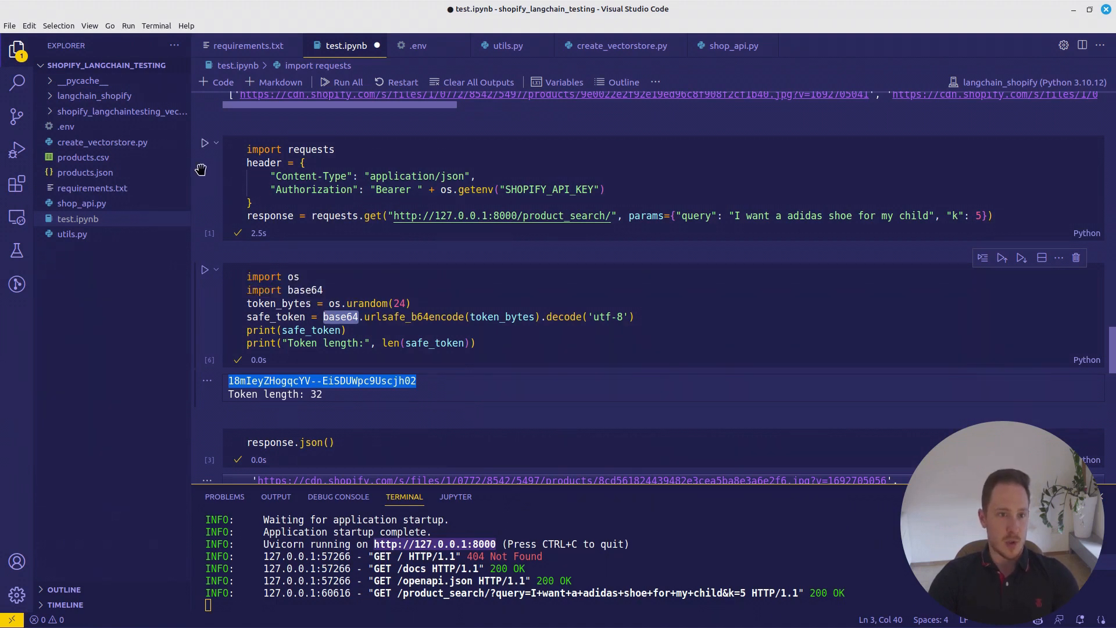
mouse_move(65, 126)
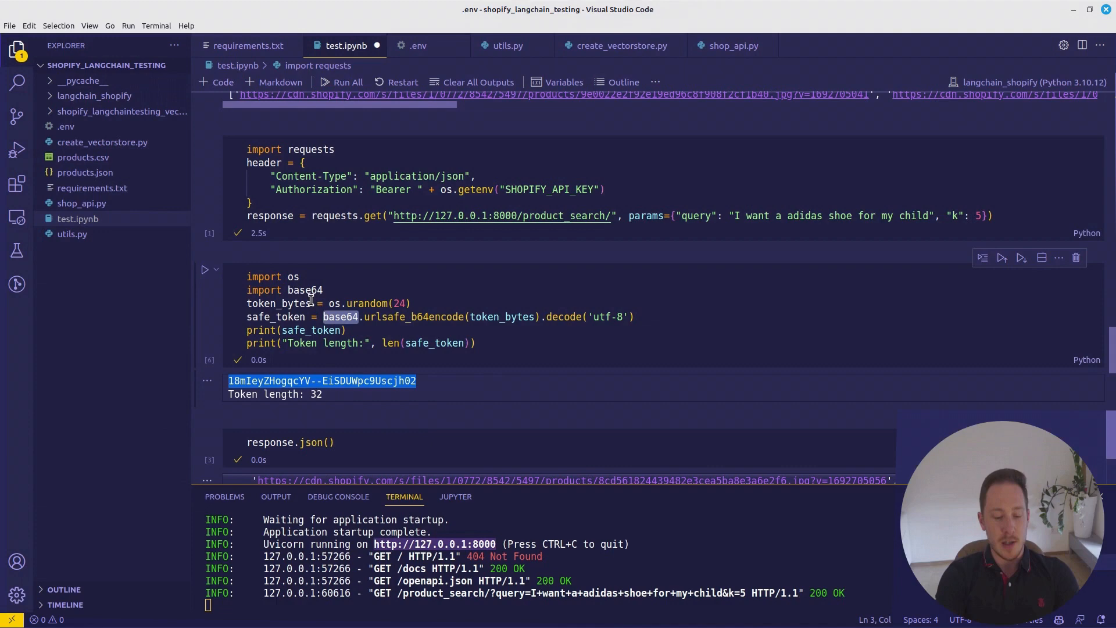
click(620, 46)
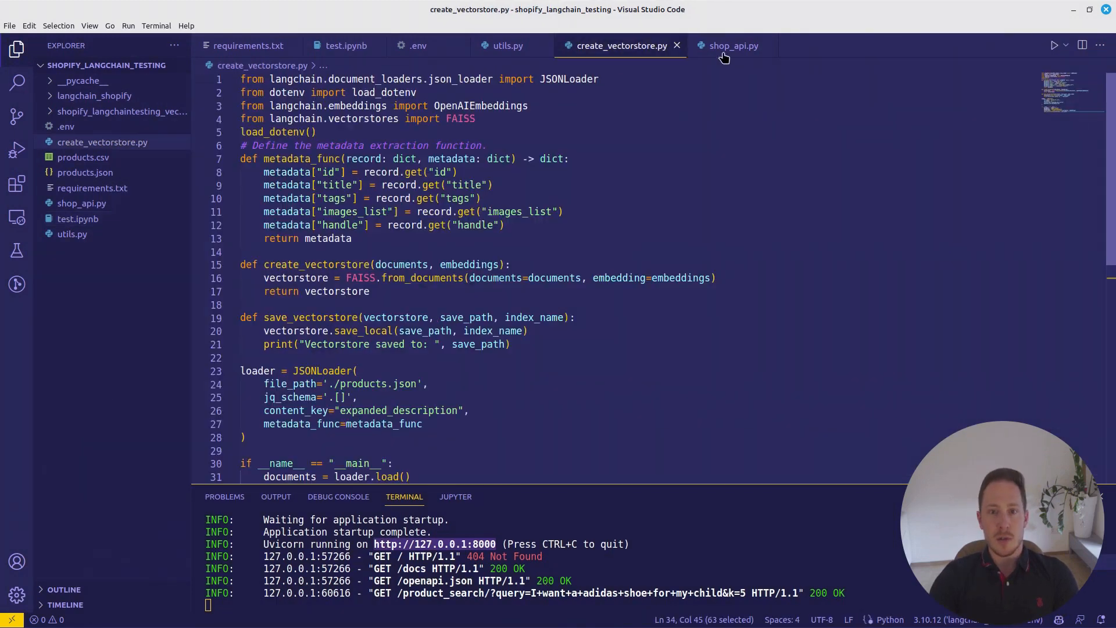
Make verify_api_key read the request's Authorization header, checking the notebook's header format.
click(733, 45)
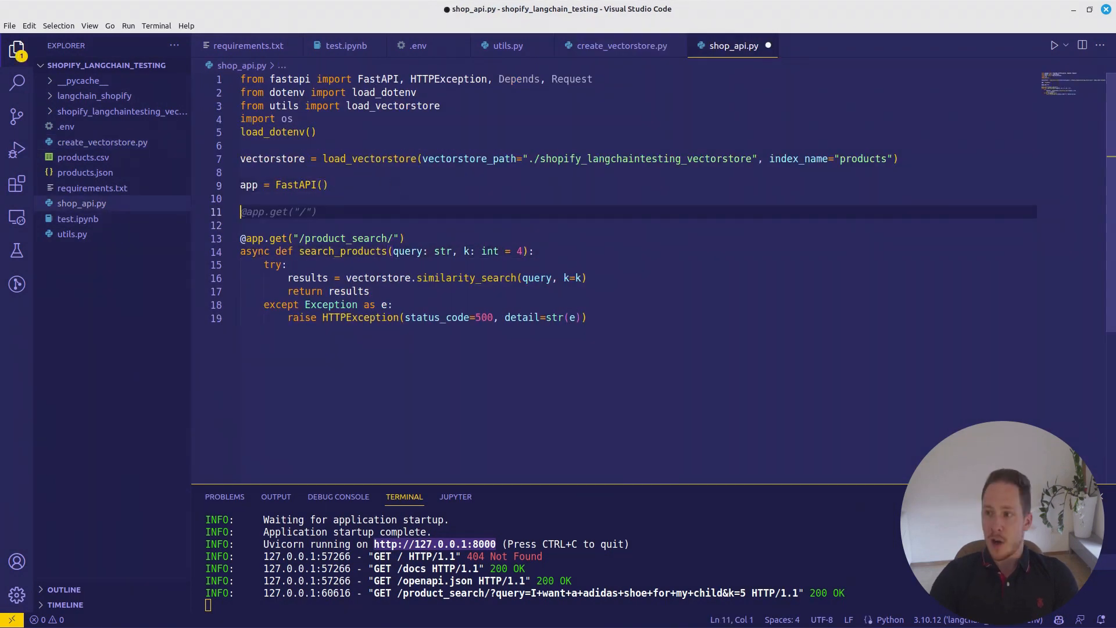
text(def veryify_api_key(api_key: str = Depends()):)
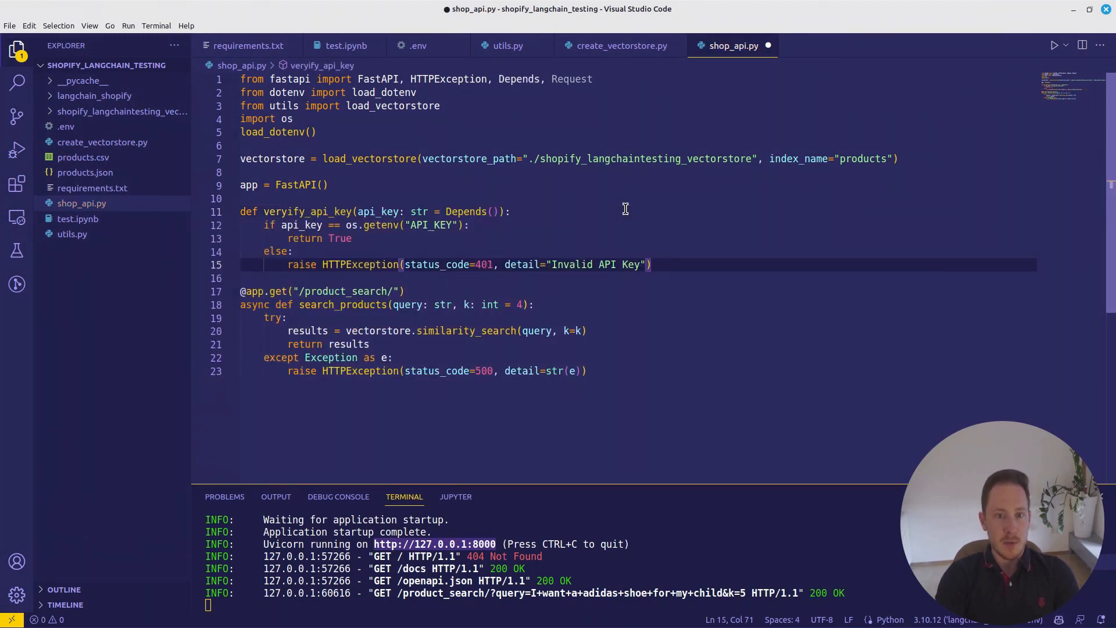
text(request)
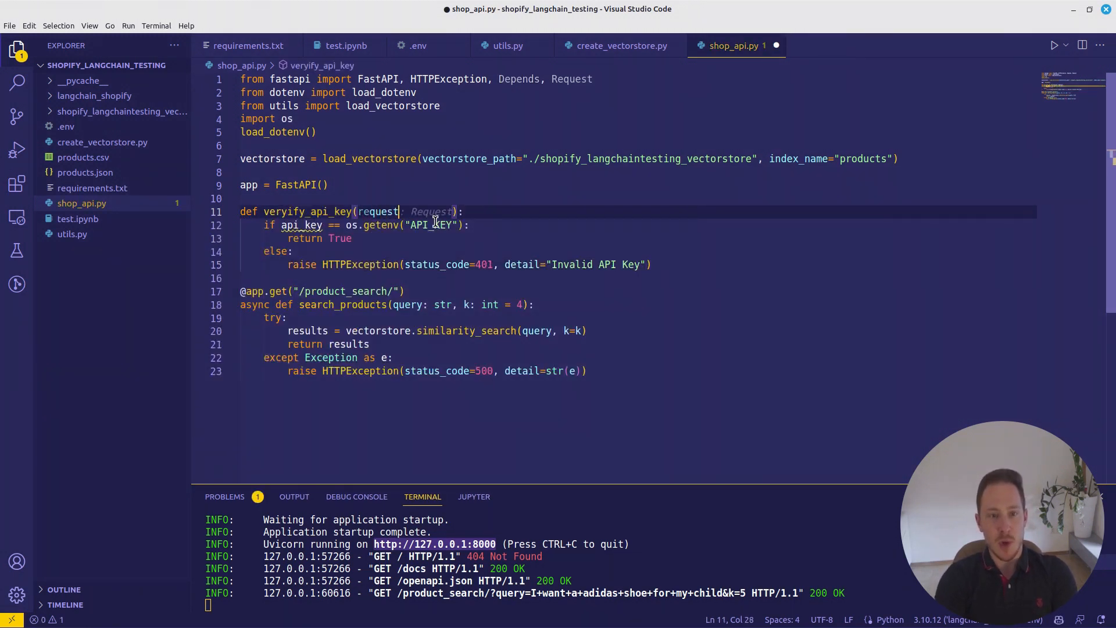
text(request.headers.get("Autho)
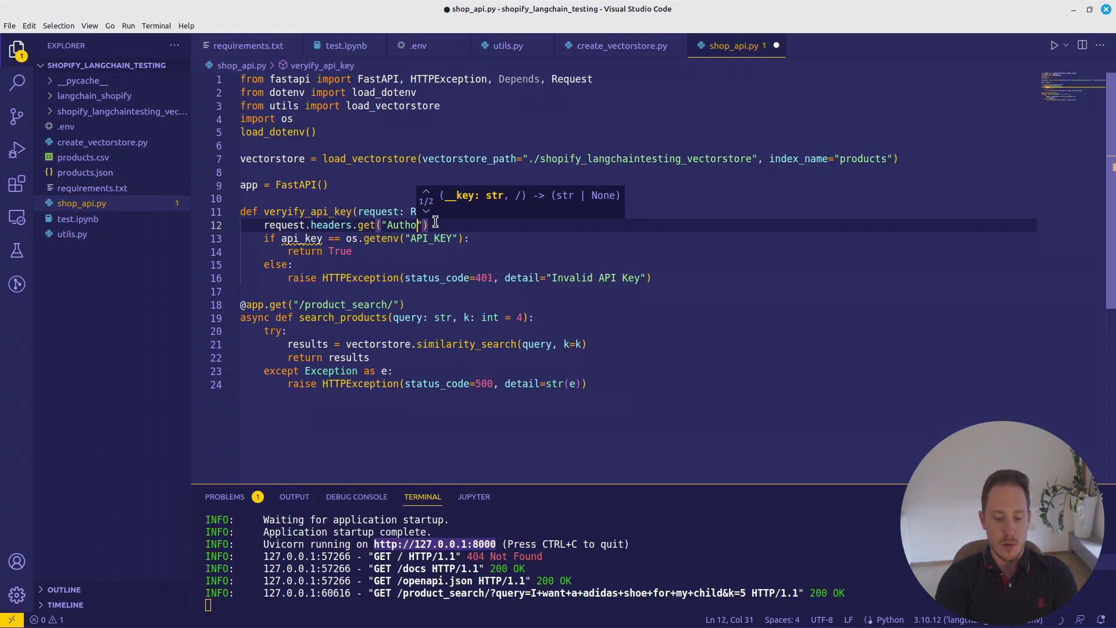
text(ization)
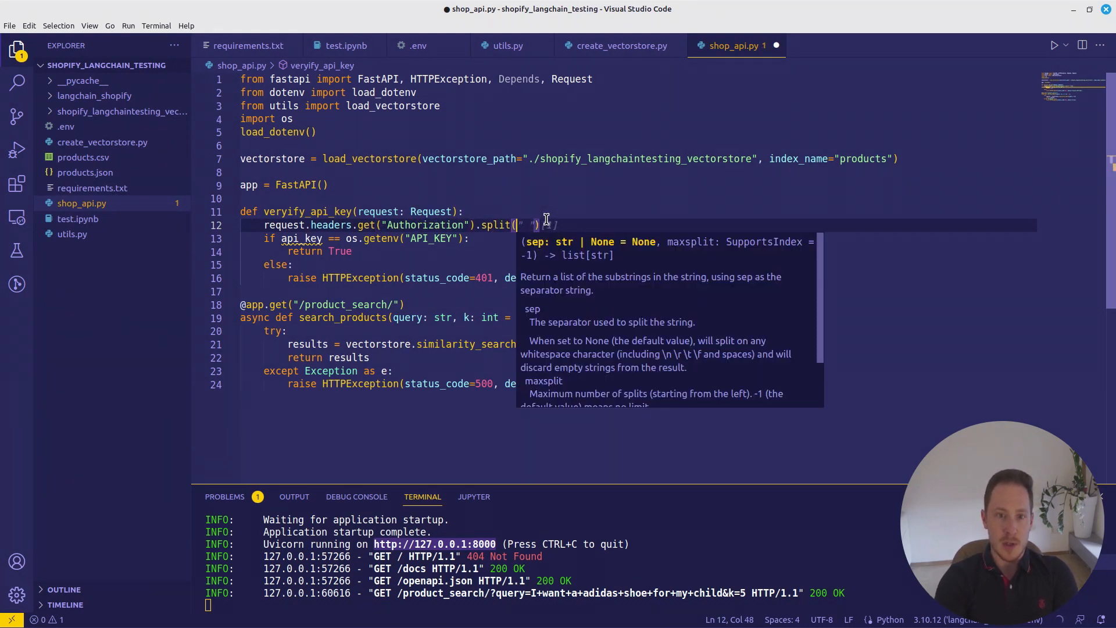
click(345, 46)
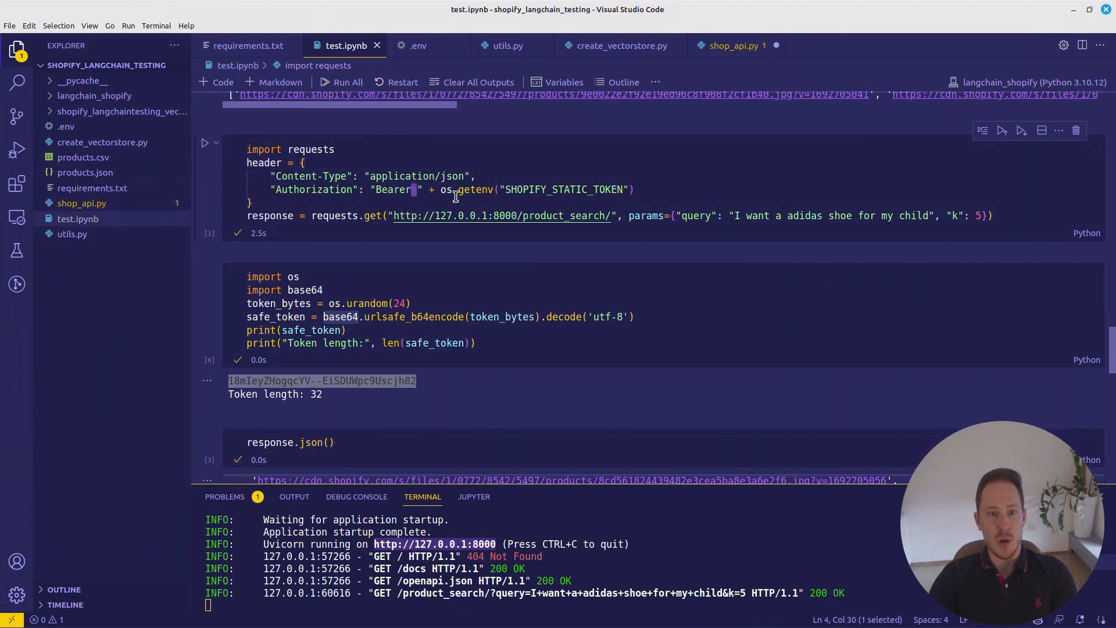
mouse_move(669, 58)
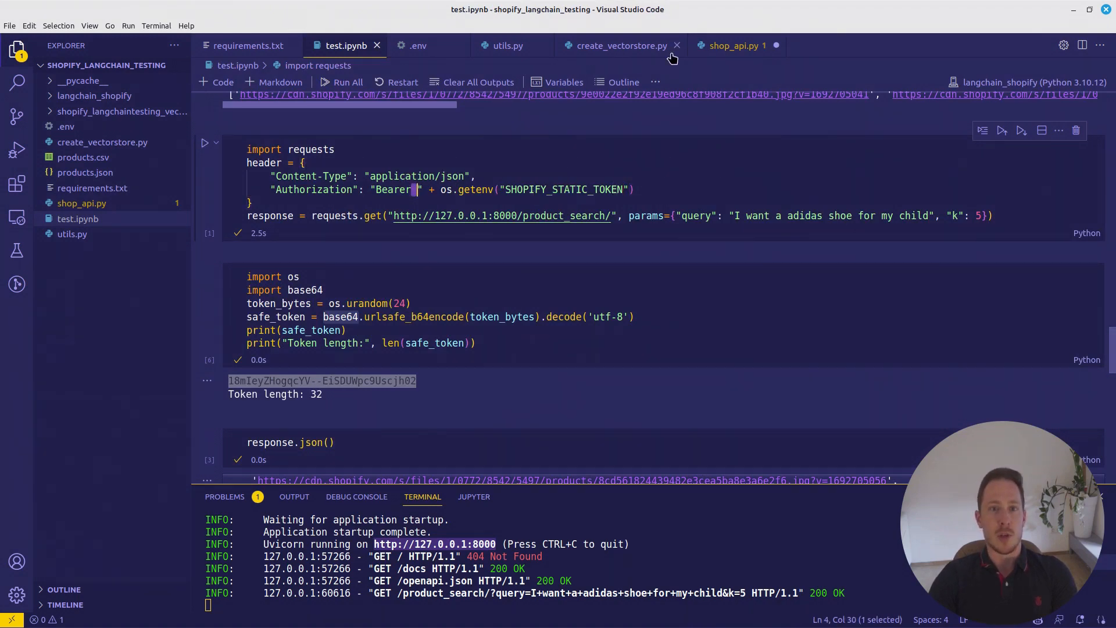
Raise 401 when no key is present and compare the split token to SHOPIFY_STATIC_TOKEN.
click(735, 45)
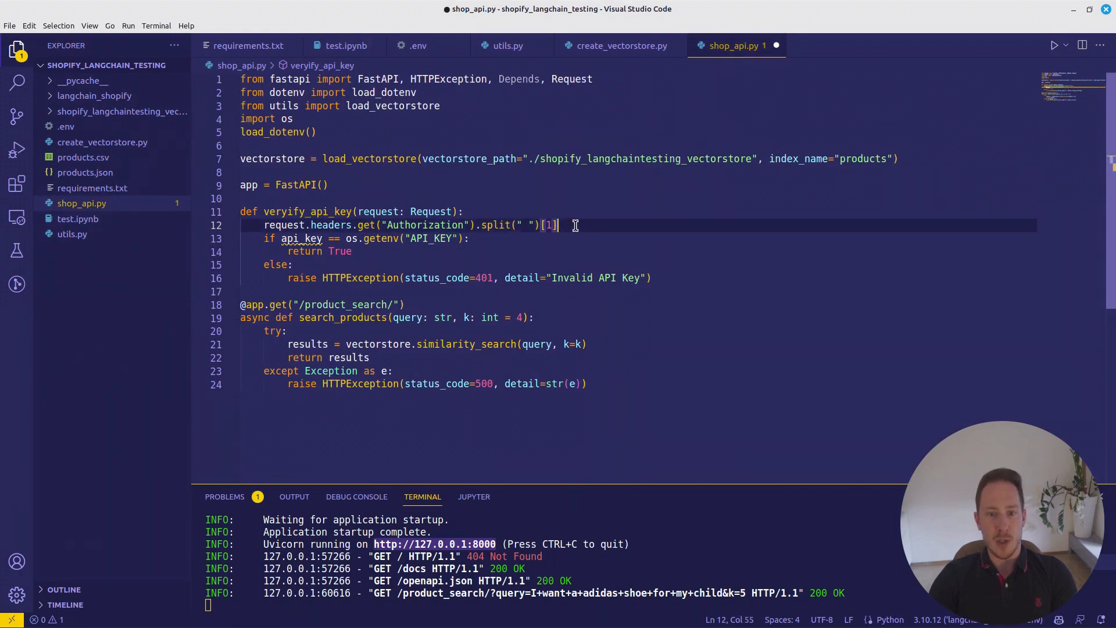
text(token =)
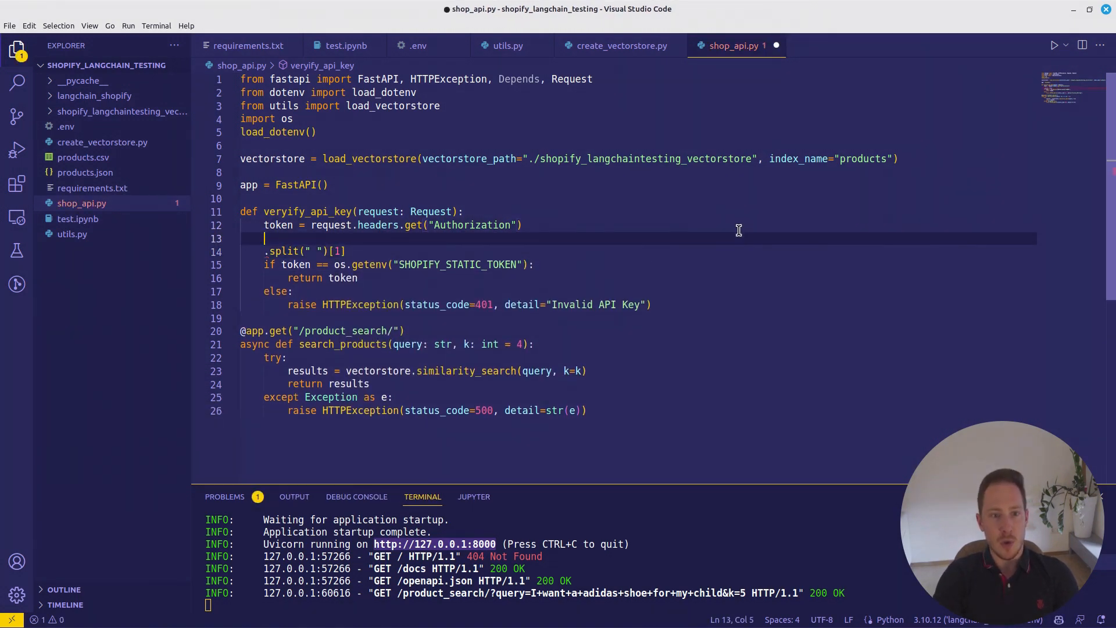
text(if not token:)
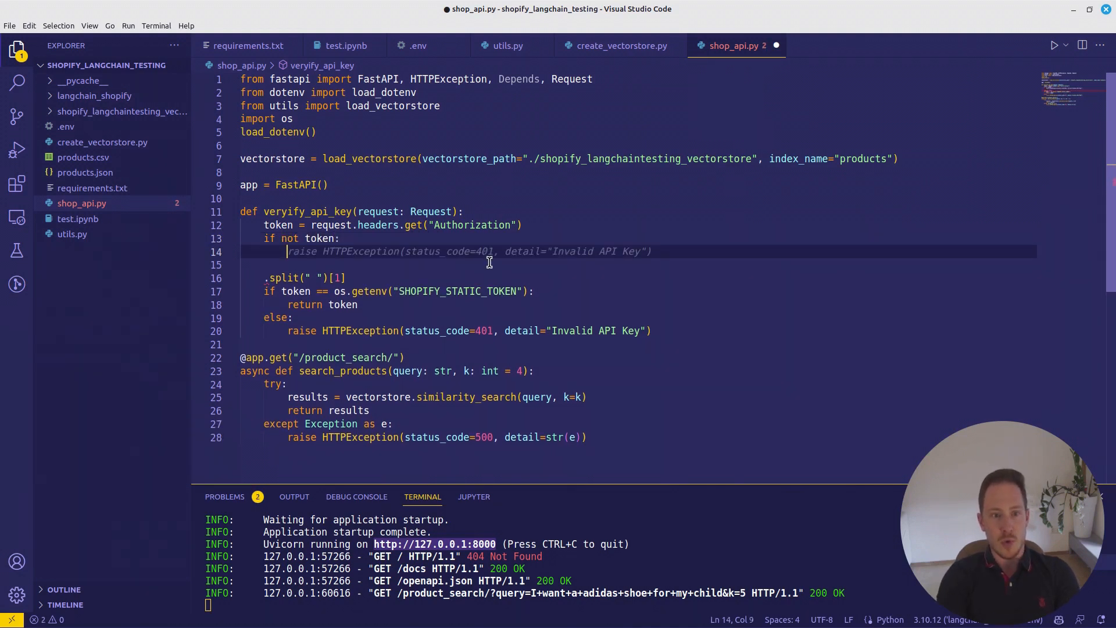
text(No Api Key provided in the header"))
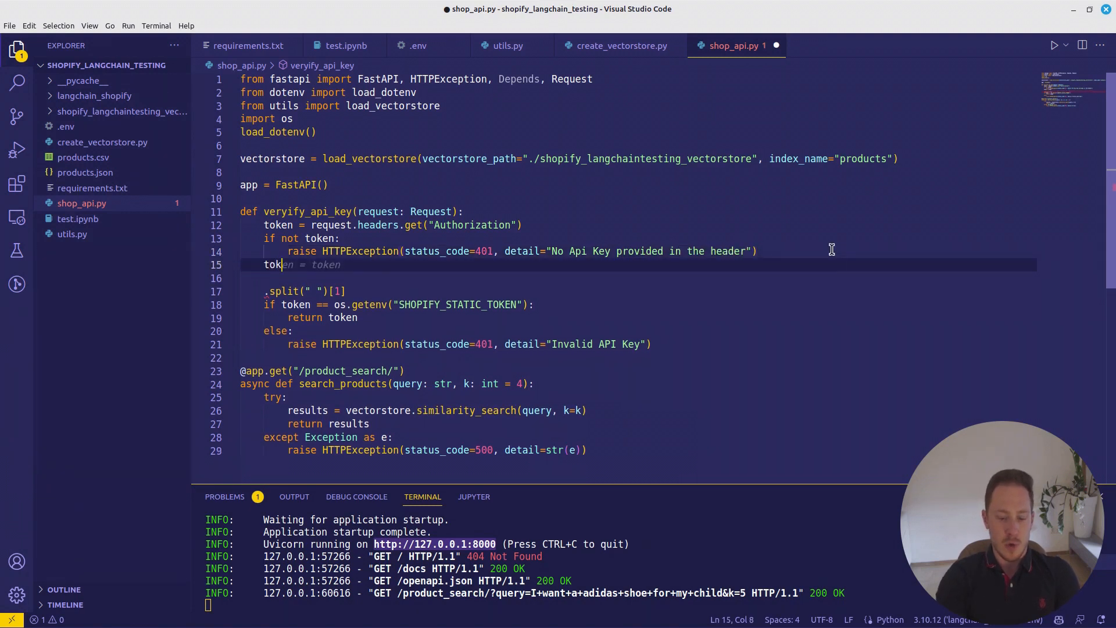
text(_str = token.split(" ")[1)
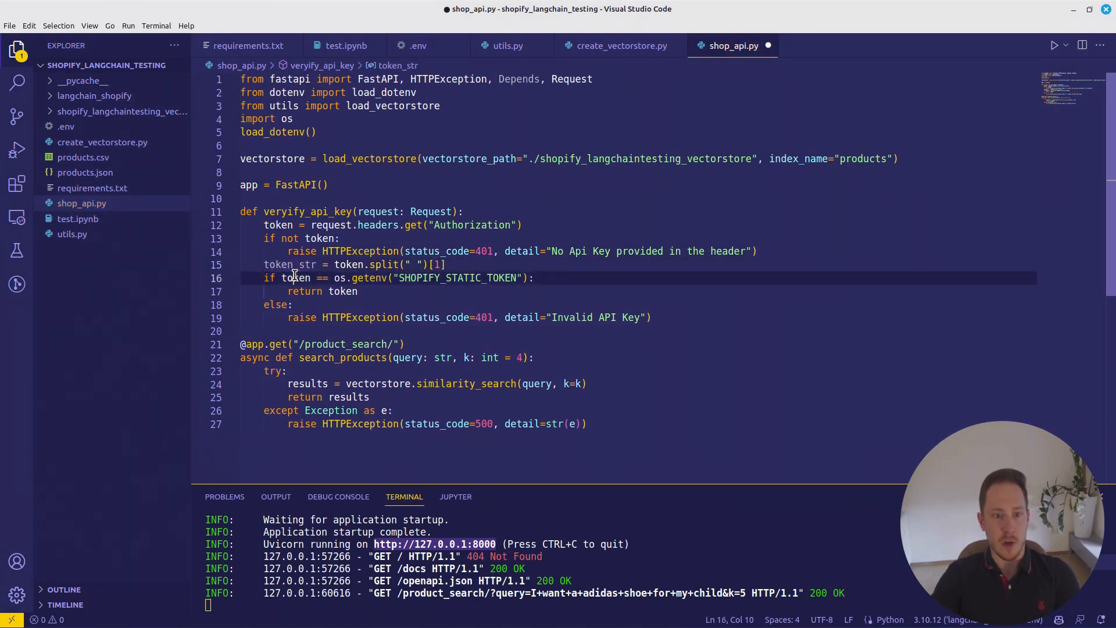
click(654, 357)
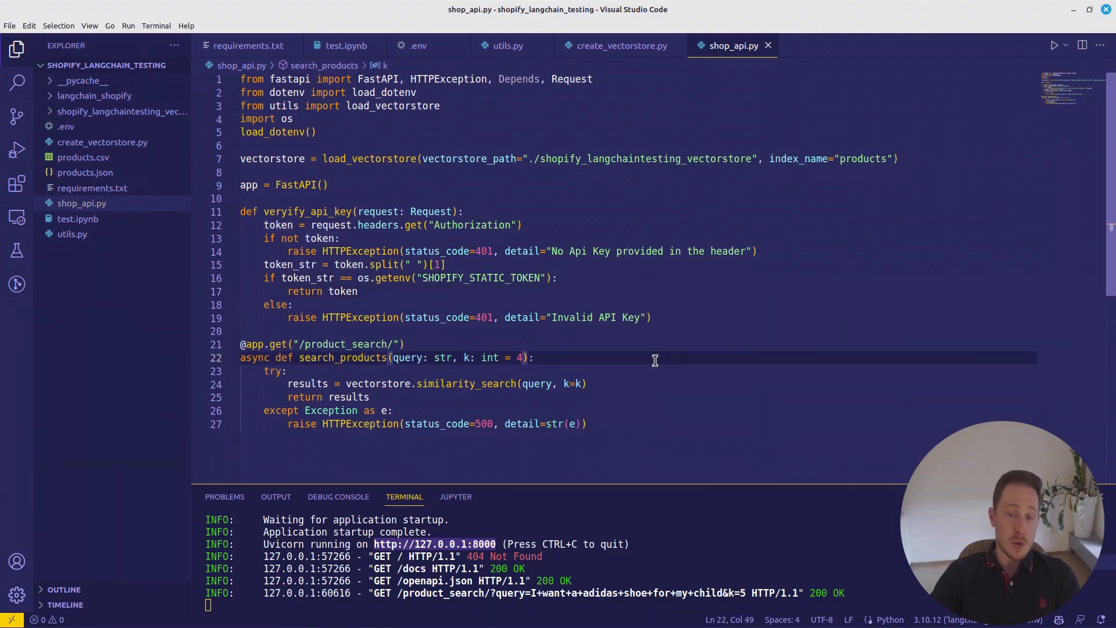
Add the parameter token: str = Depends(veryify_api_key) to search_products.
text(, token: str = Depends(veryify_api_key))
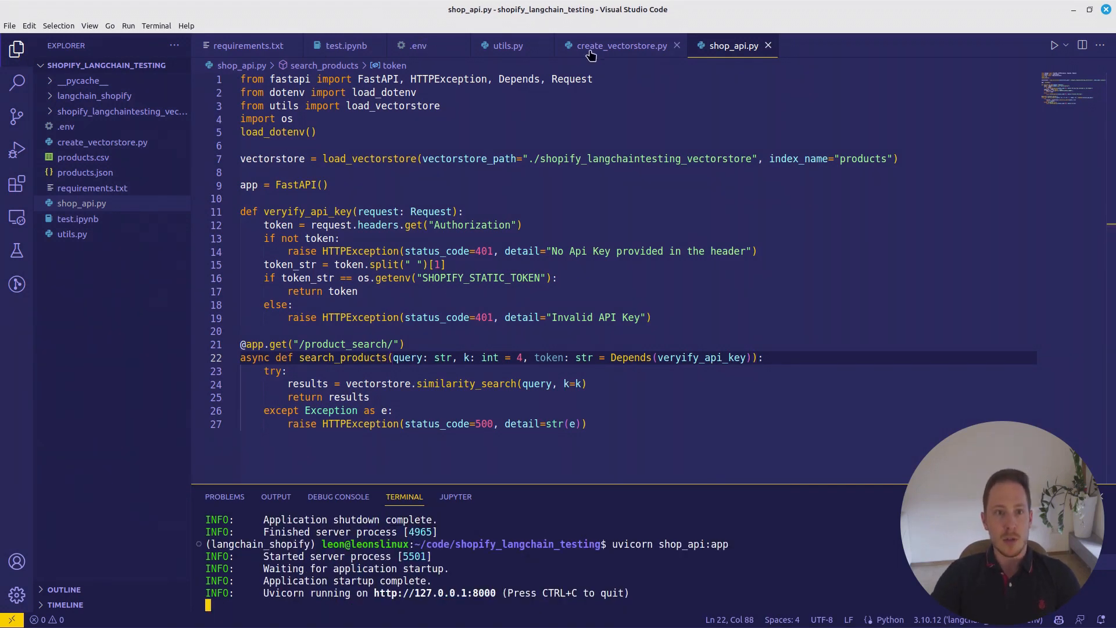
click(345, 46)
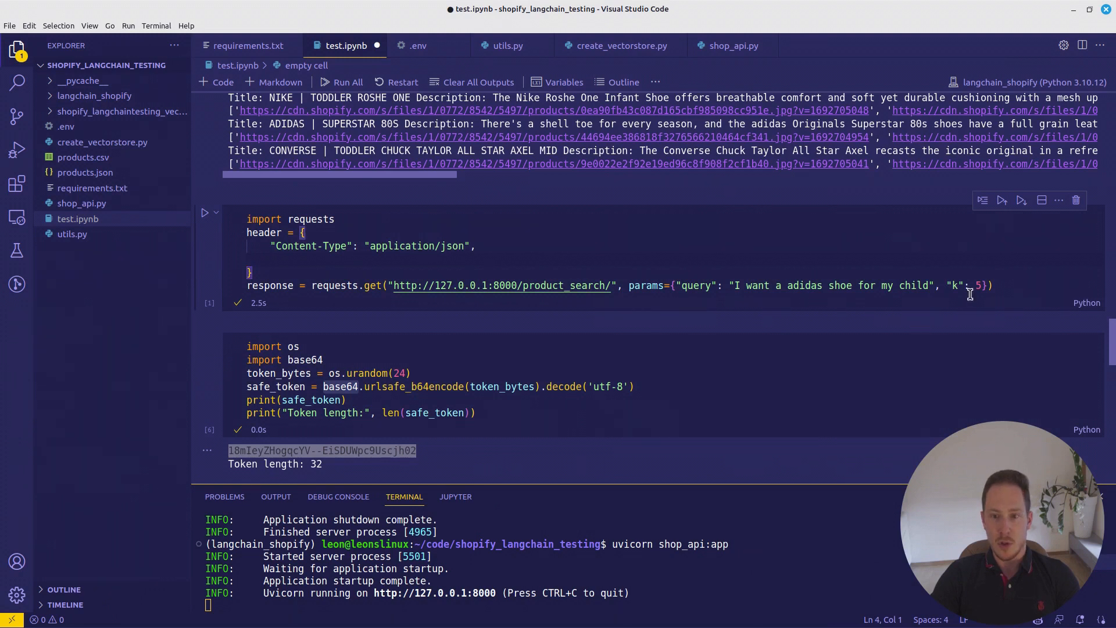
text("Authorization": "Bearer " + os.getenv("SHOPIFY_STATIC_TOKEN"))
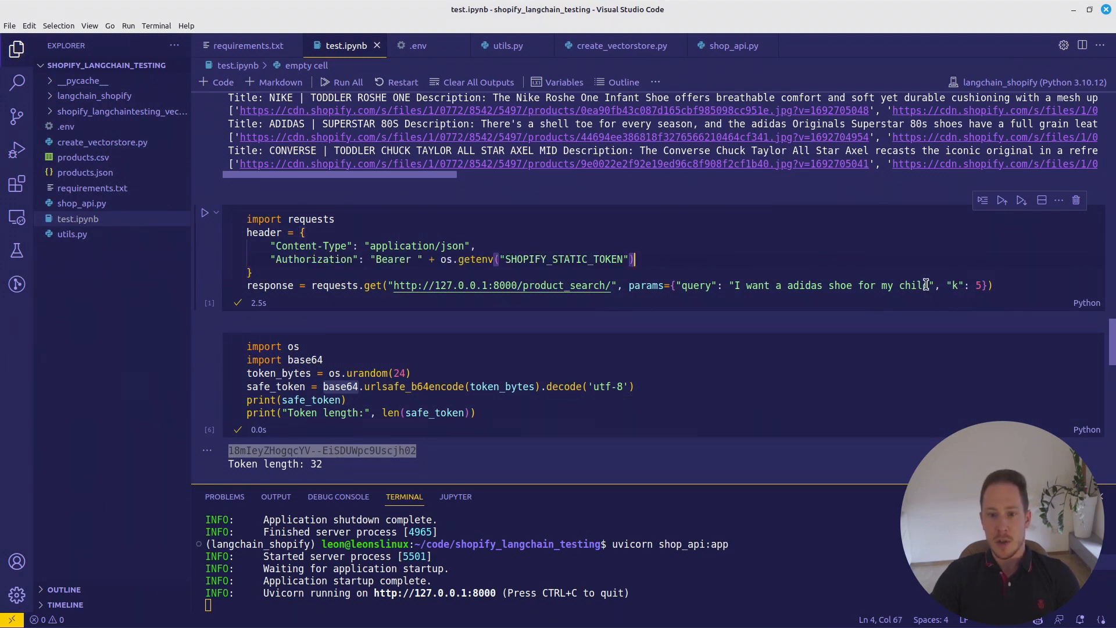
mouse_move(206, 213)
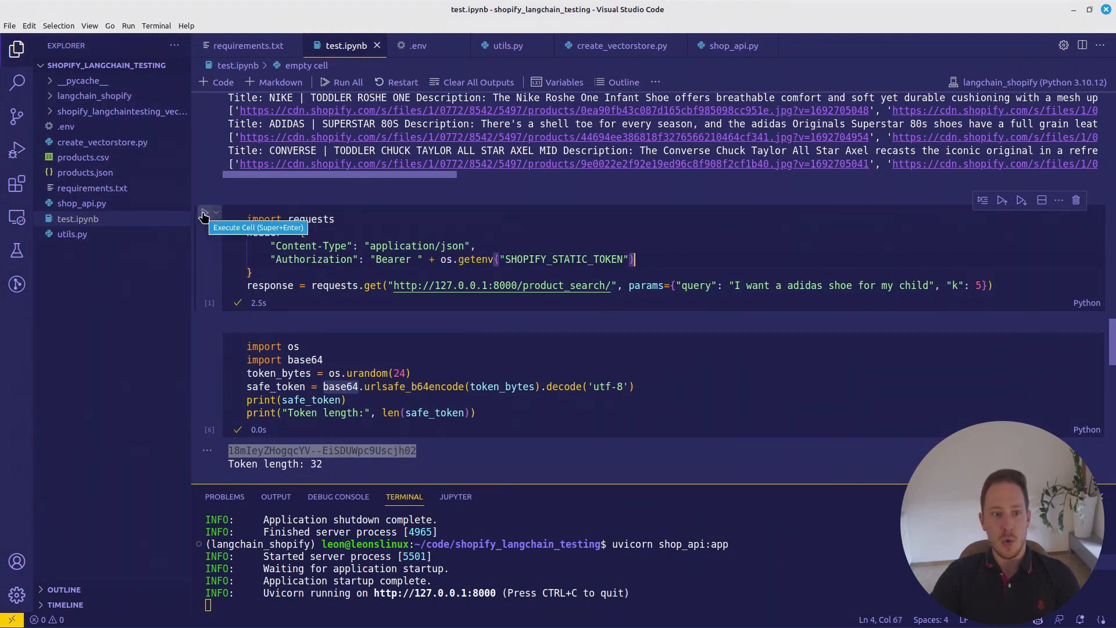
text(response.text)
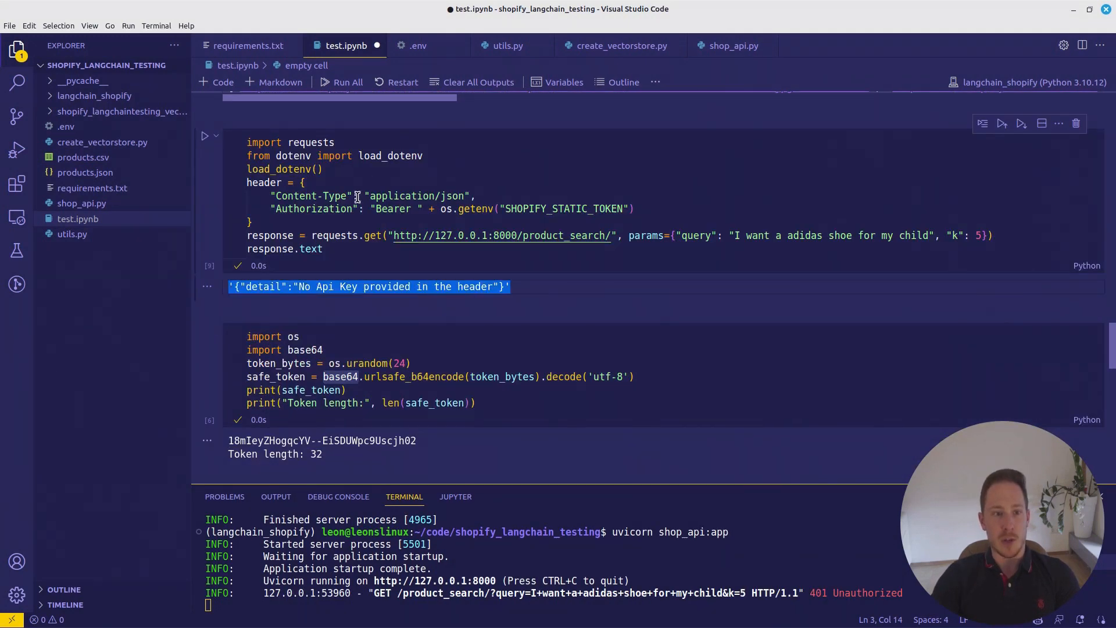
click(990, 236)
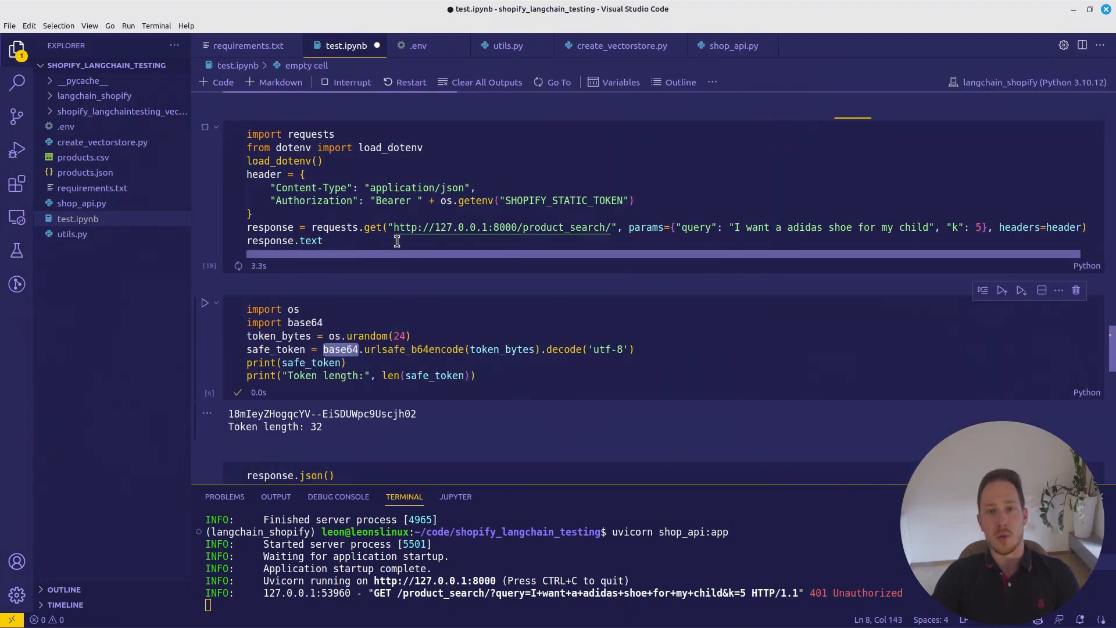
click(733, 45)
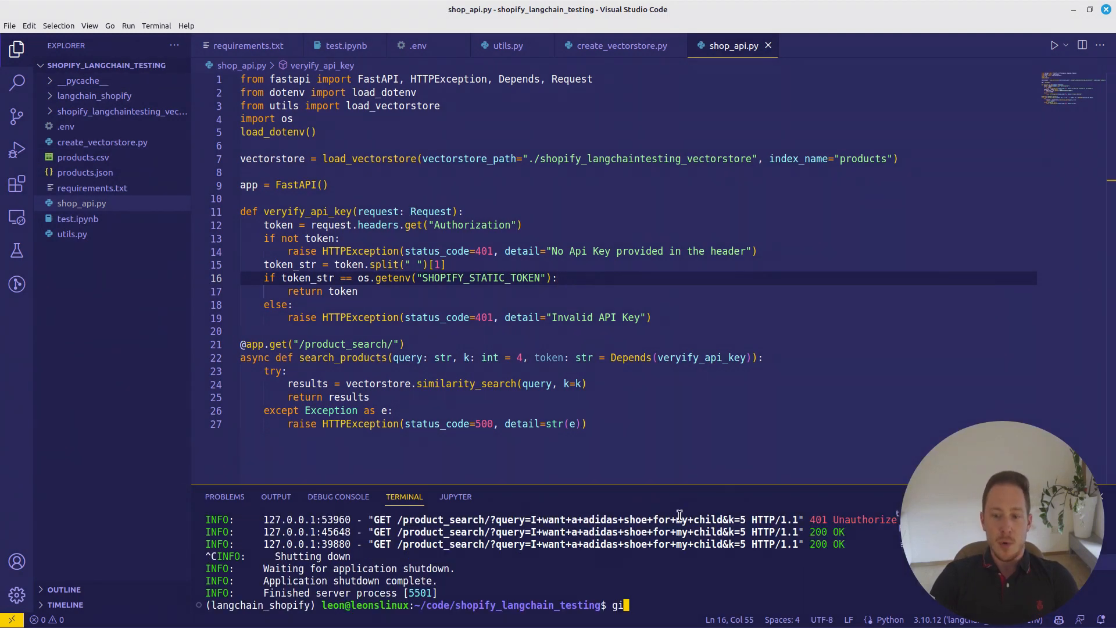
Initialize a git repository and create a .gitignore file in the project root.
key(Return)
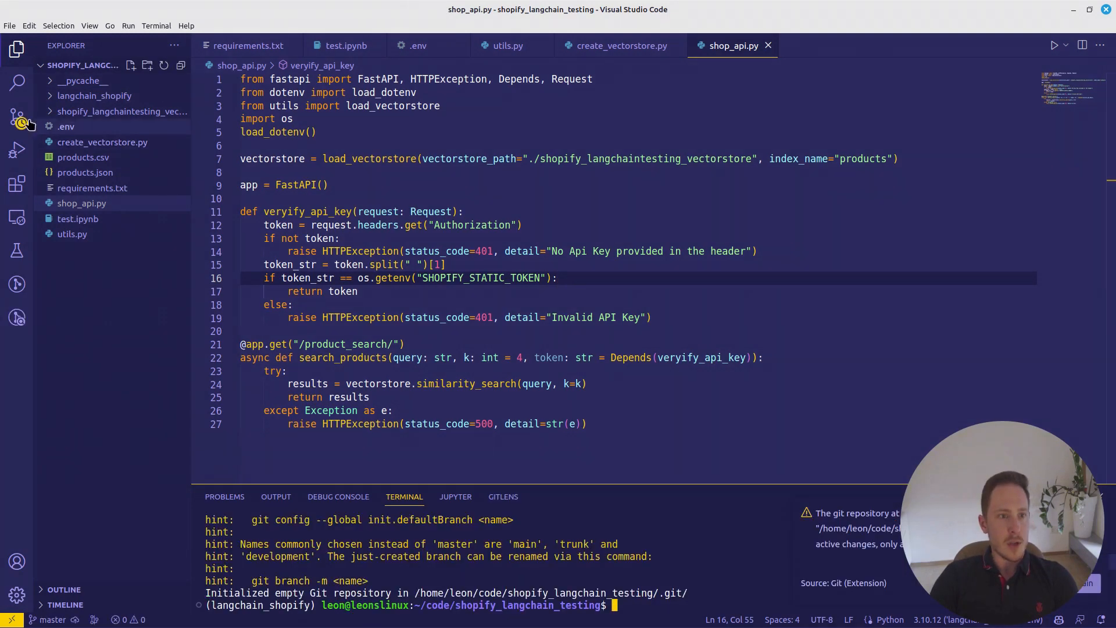
click(17, 117)
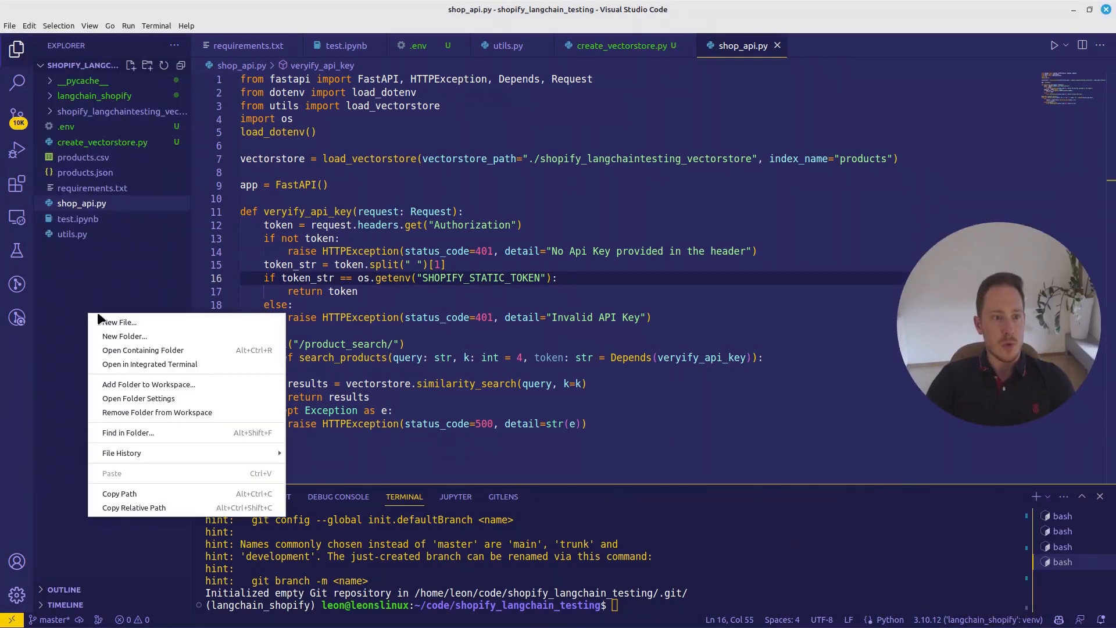
click(118, 321)
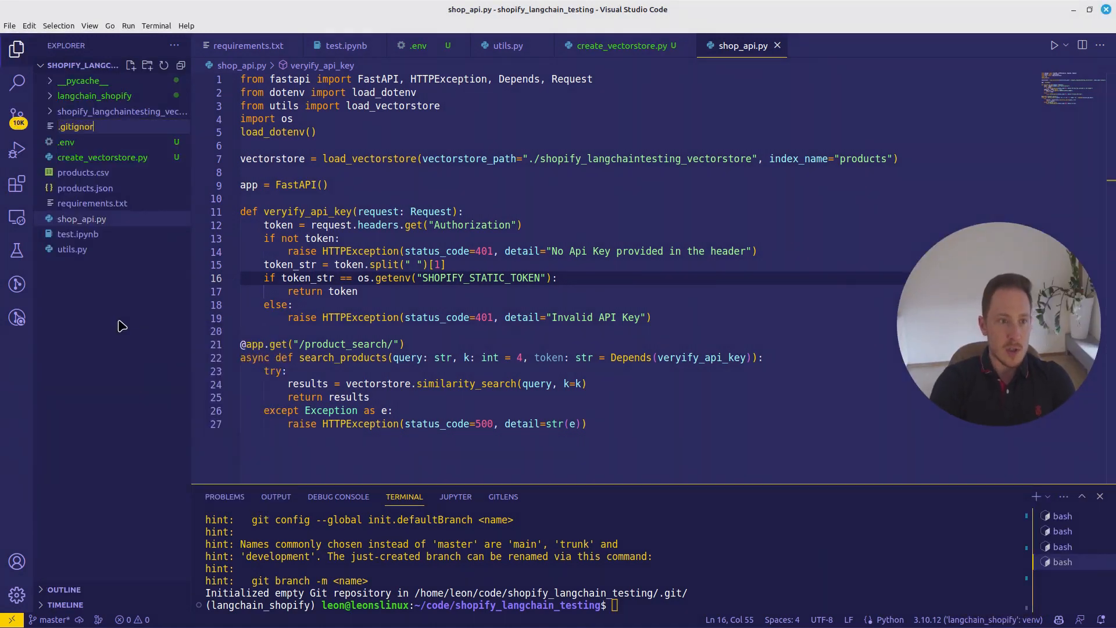
click(73, 142)
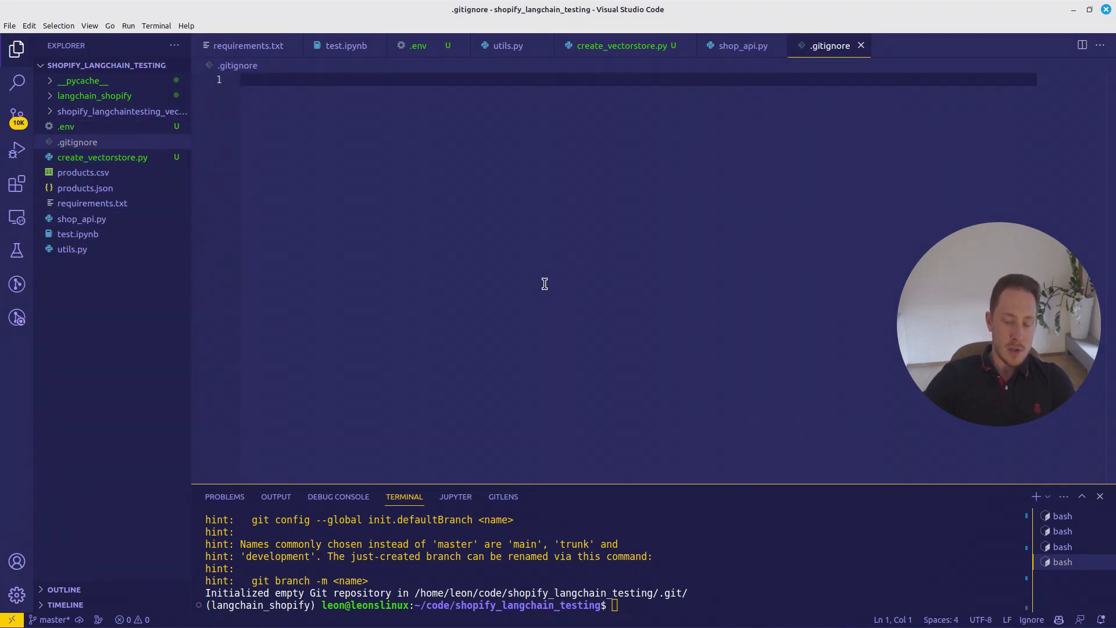
Ignore langchain_shopify, __pycache__ and .env, then stage and commit all files.
text(langchain_shopify)
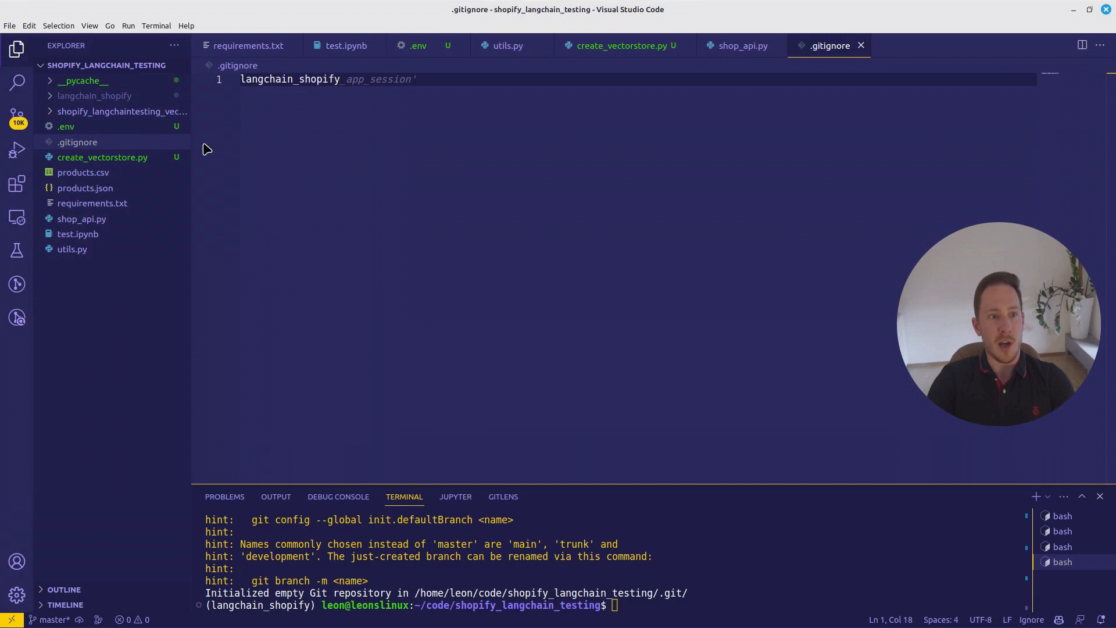
mouse_move(18, 127)
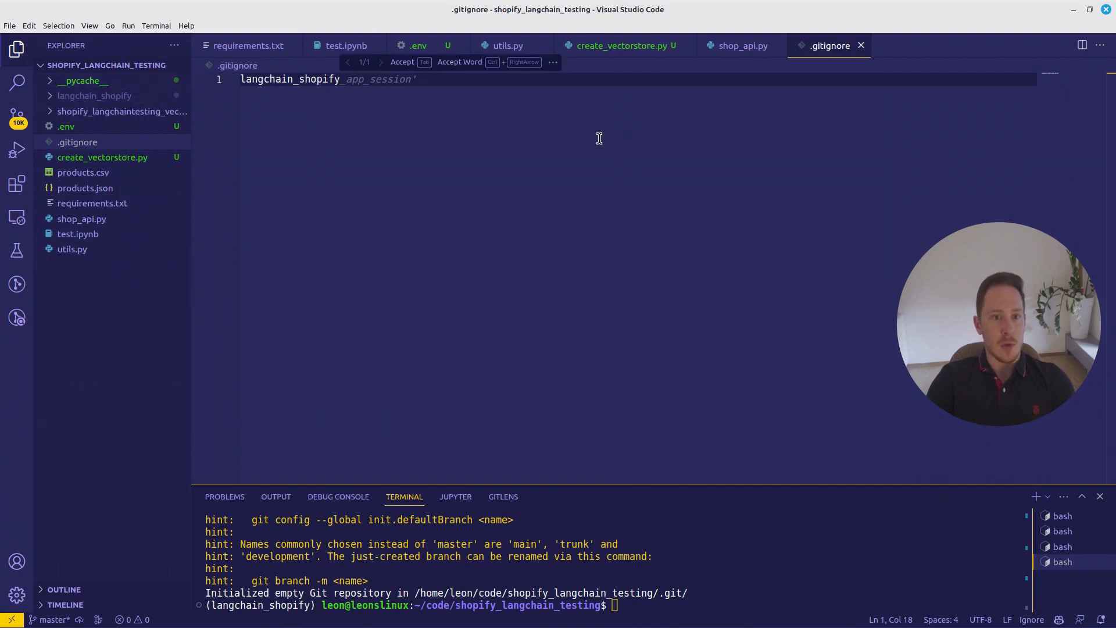
text(__pycache__)
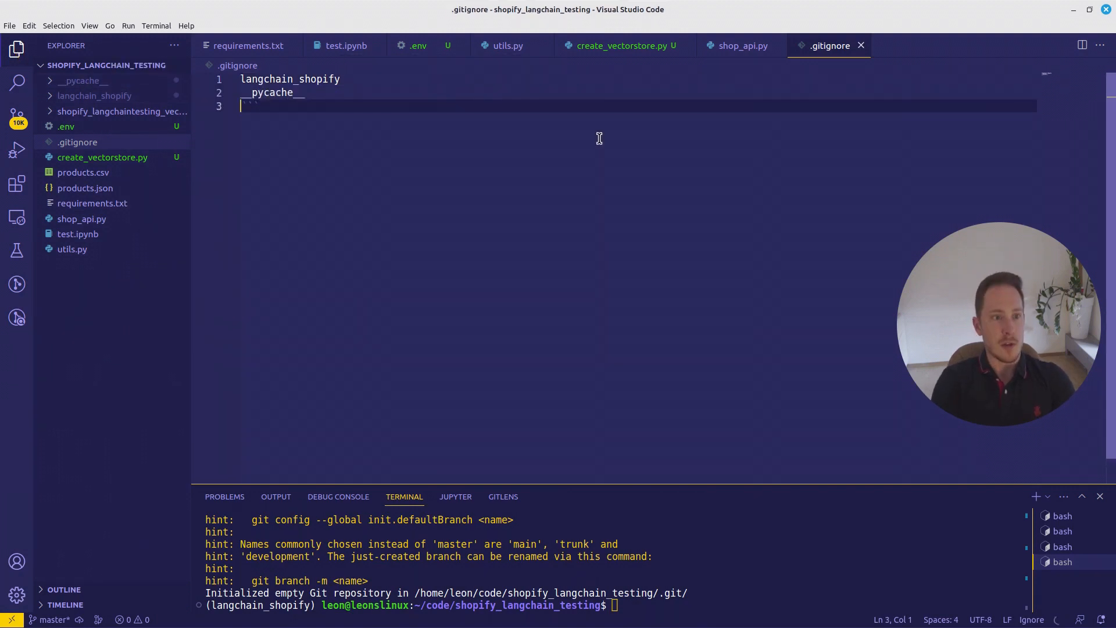
text(.env)
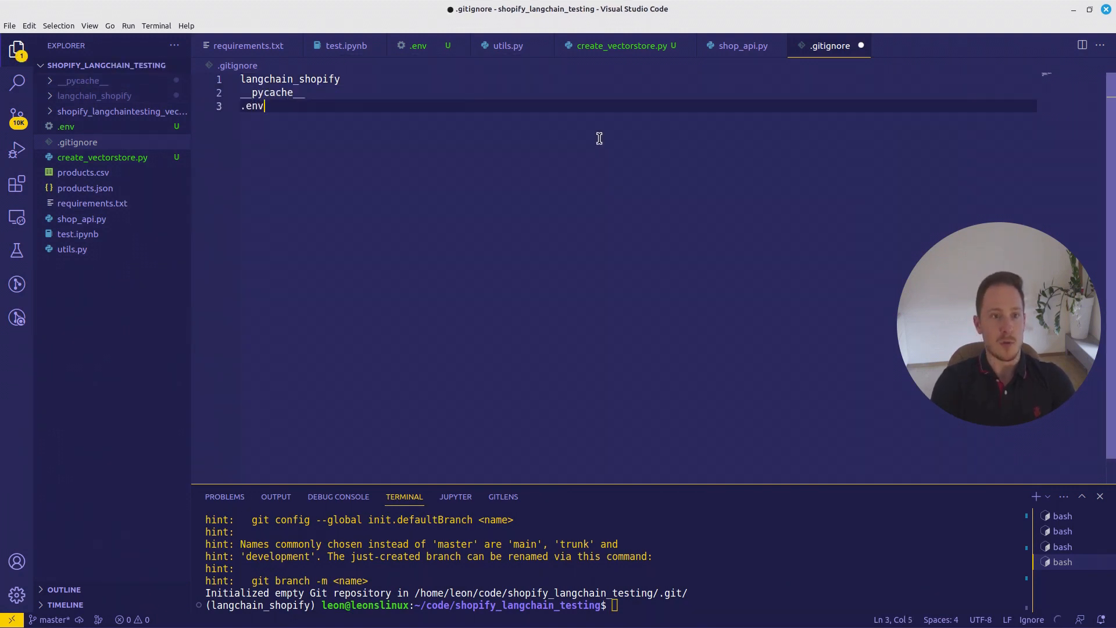
click(17, 114)
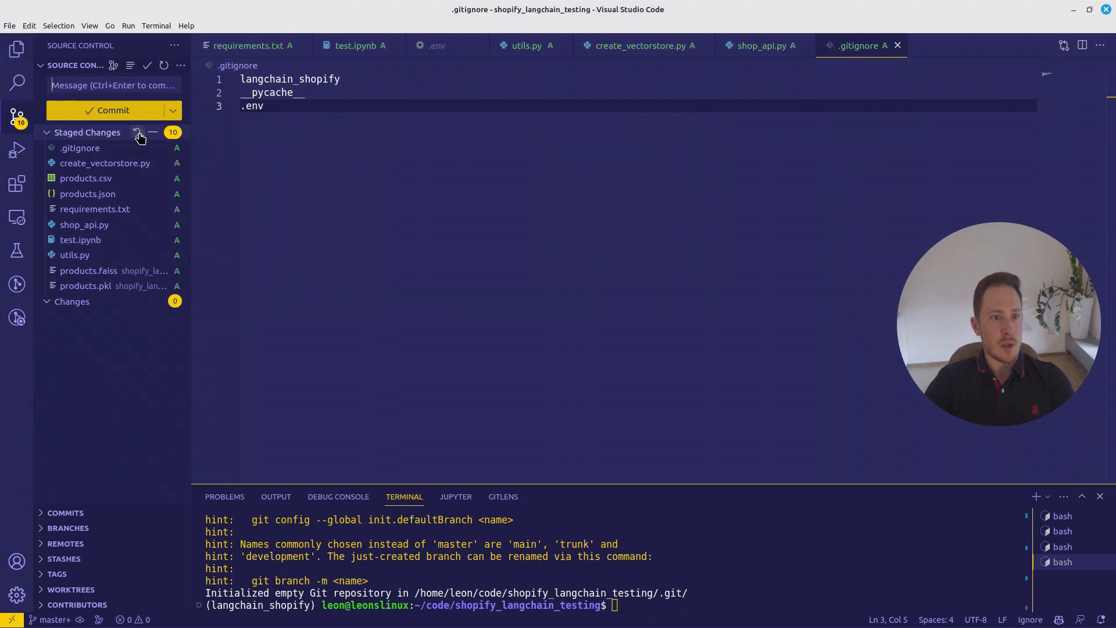
text(ini)
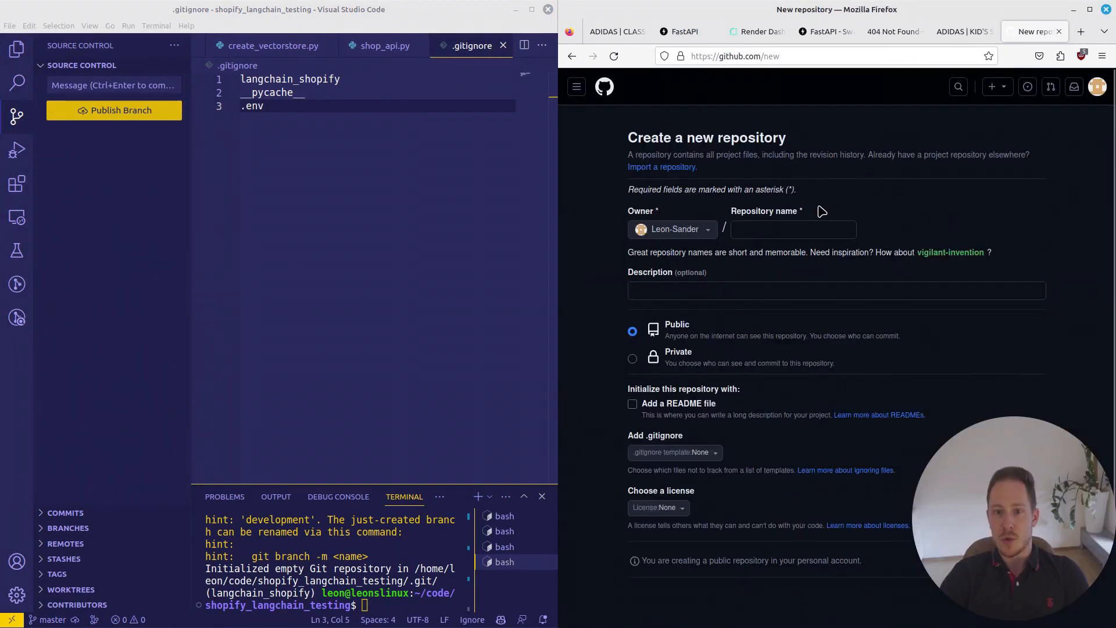
Create the public GitHub repository named shopify_endpoint.
text(shopify_endpoint)
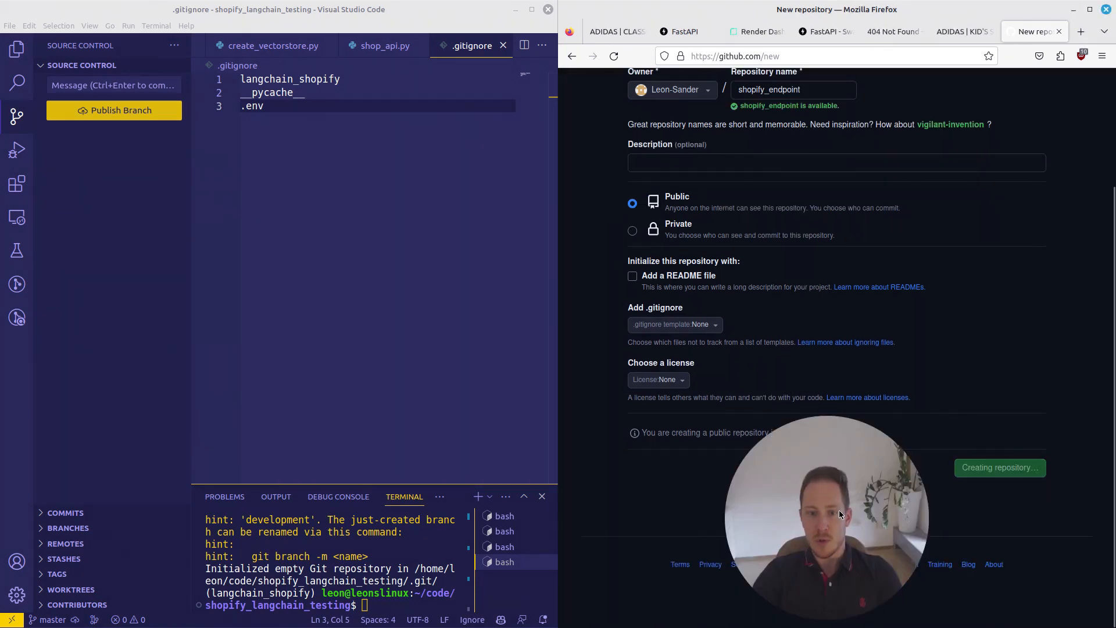
click(1000, 468)
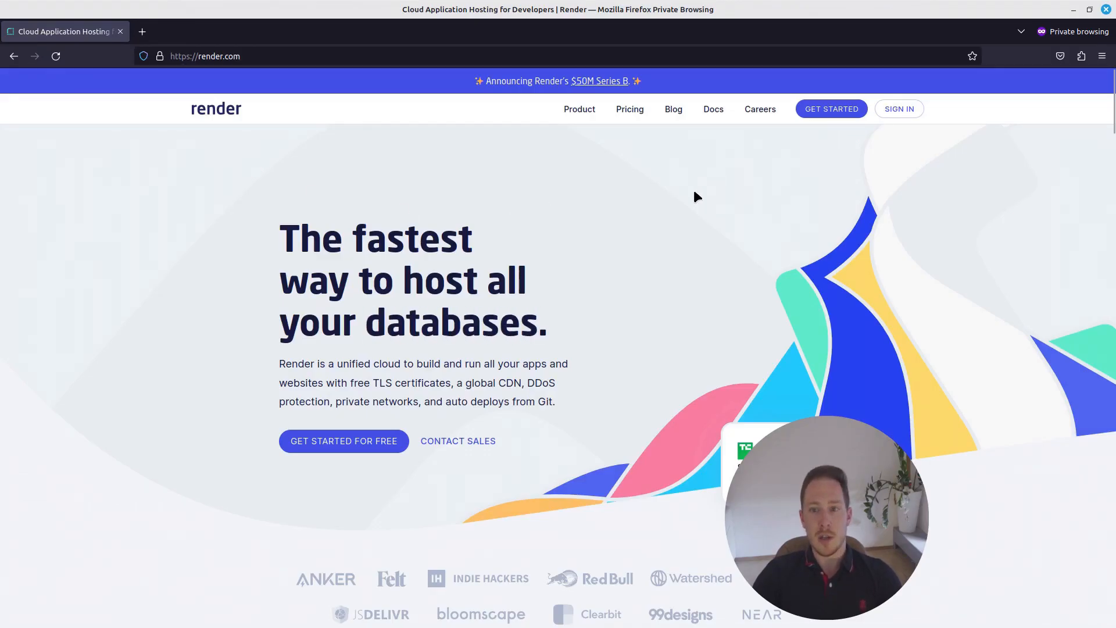
Browse Render's marketing homepage, then close it to reach the dashboard.
scroll(down, 3)
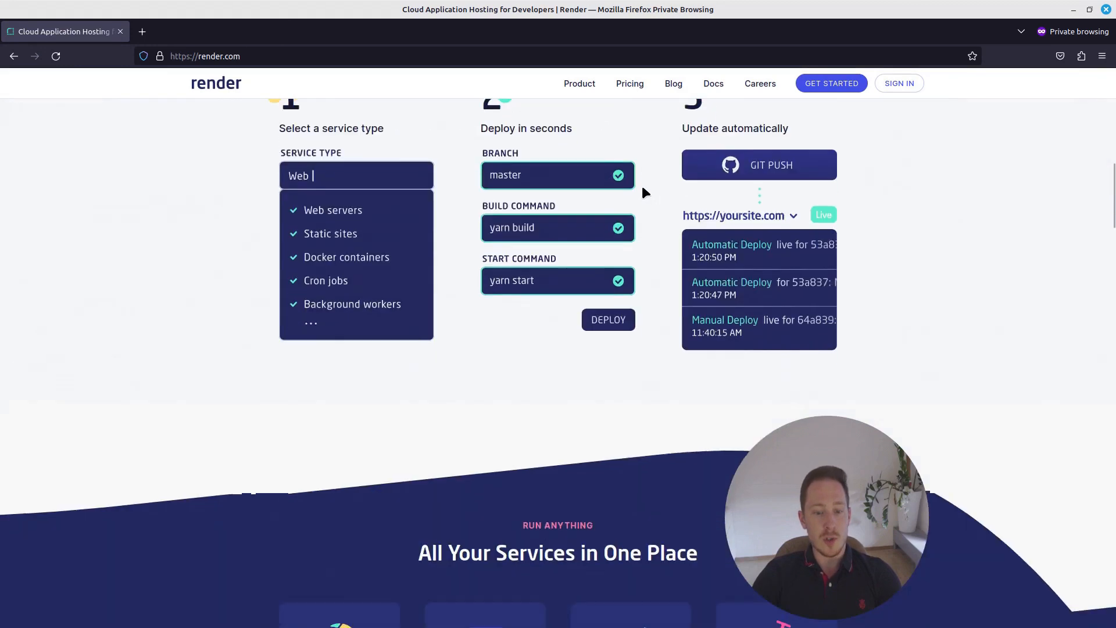
scroll(down, 3)
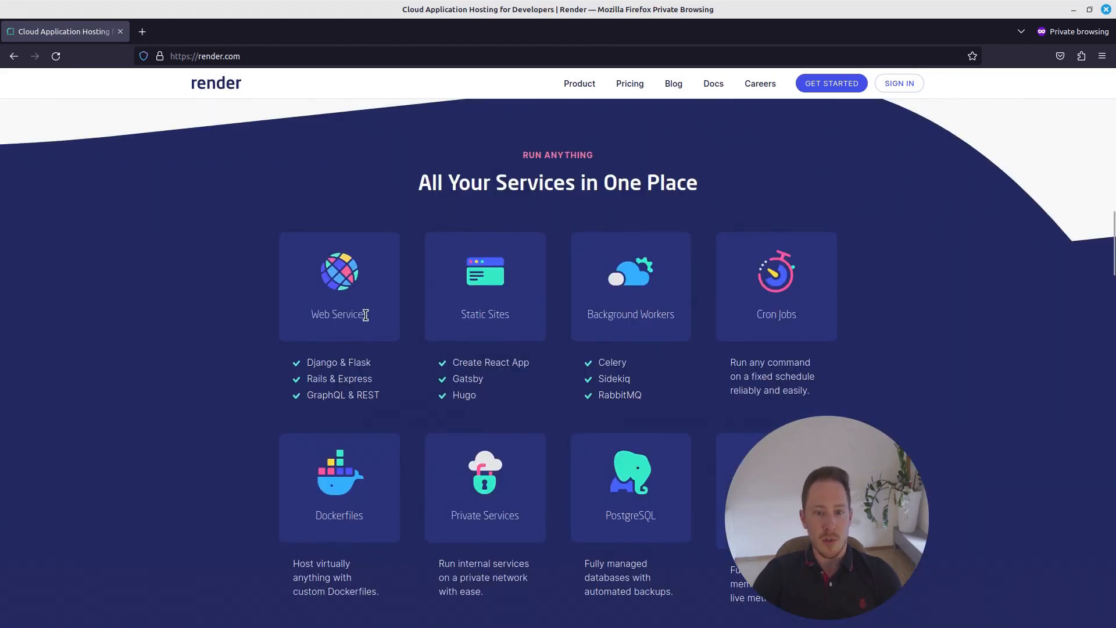
scroll(down, 3)
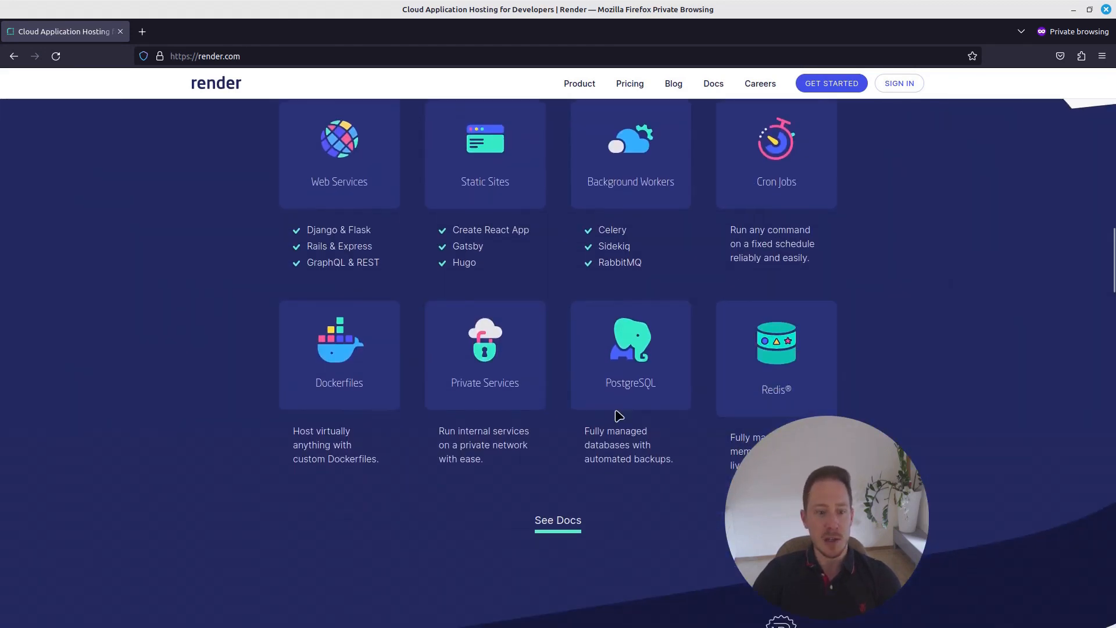
scroll(up, 3)
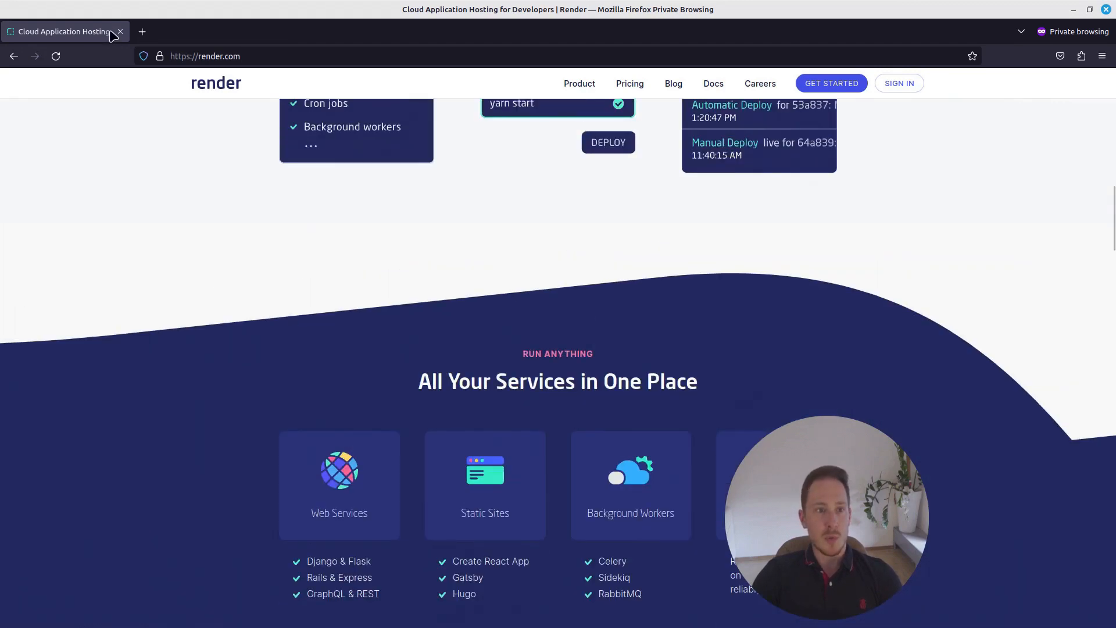
click(738, 89)
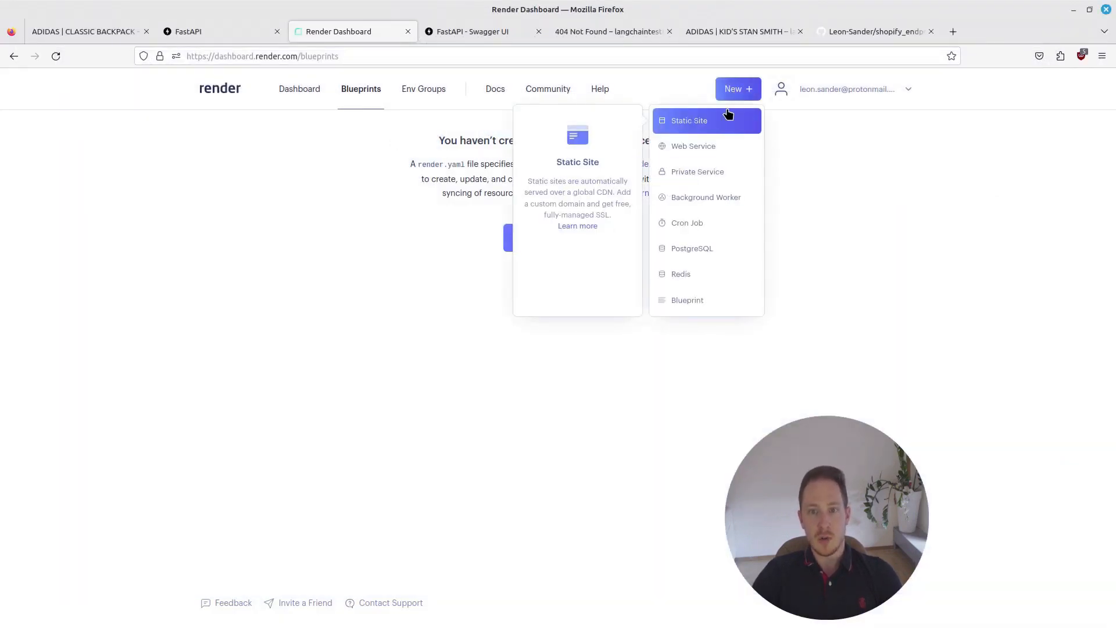
Choose New Web Service and connect the shopify_endpoint repository.
click(693, 146)
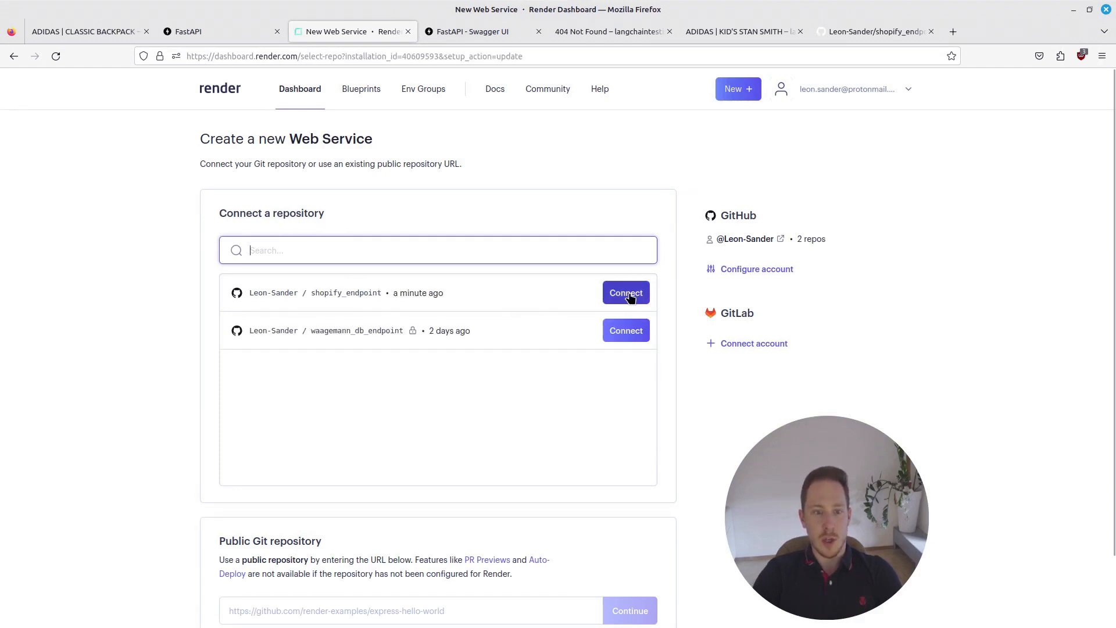
click(625, 293)
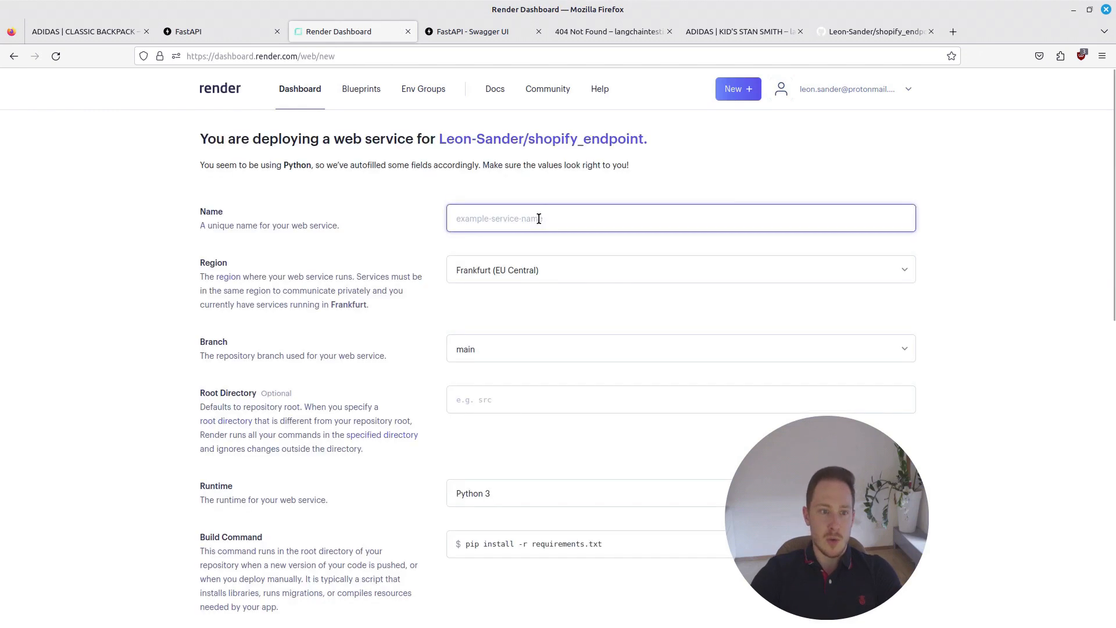
Name the Render web service shopify_test.
text(shopify_te)
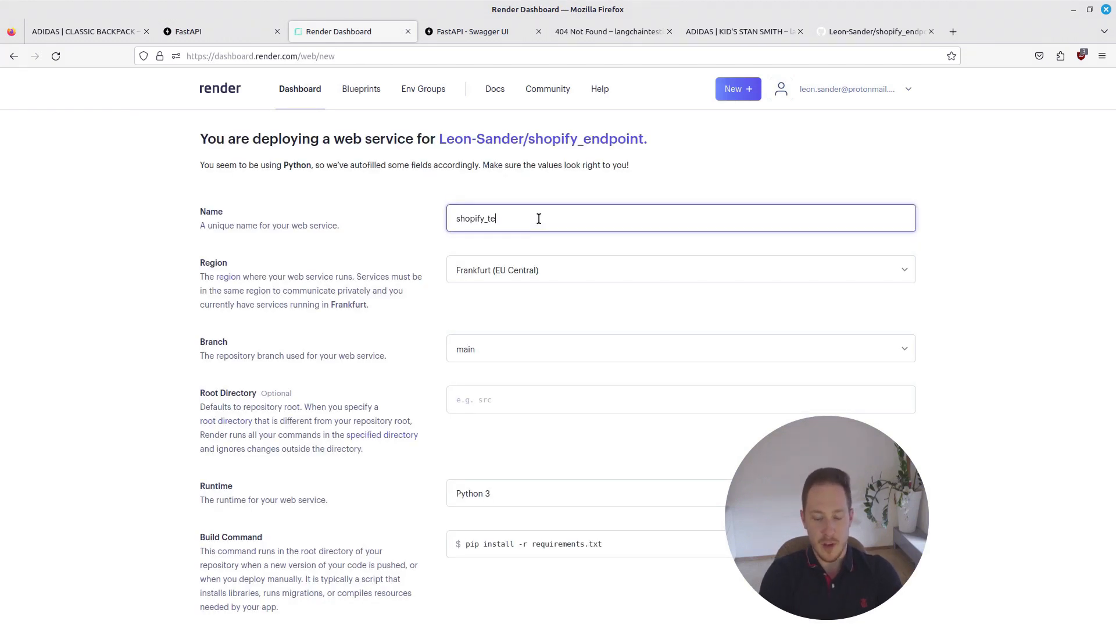
scroll(down, 3)
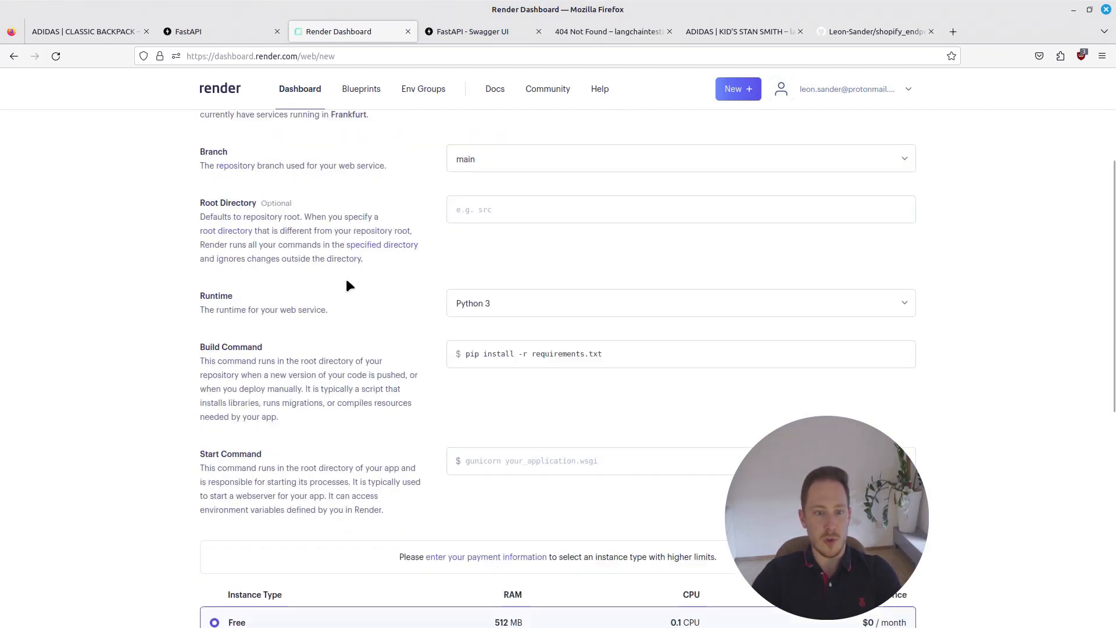
scroll(down, 3)
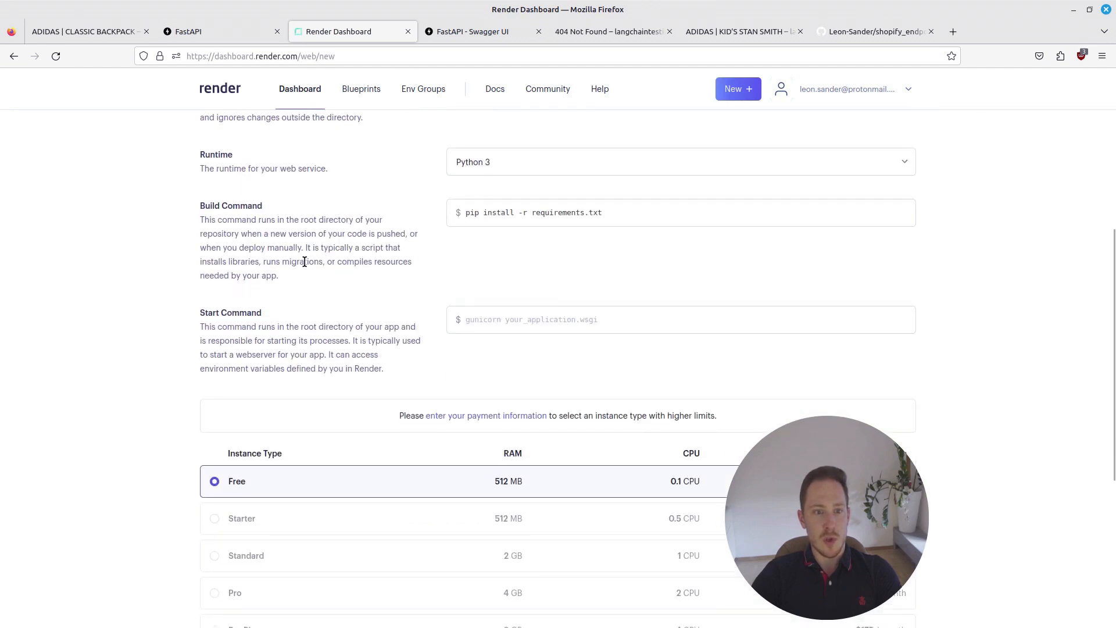
Set the start command to uvicorn shop_api:app --host 0.0.0.0 --port.
triple_click(532, 213)
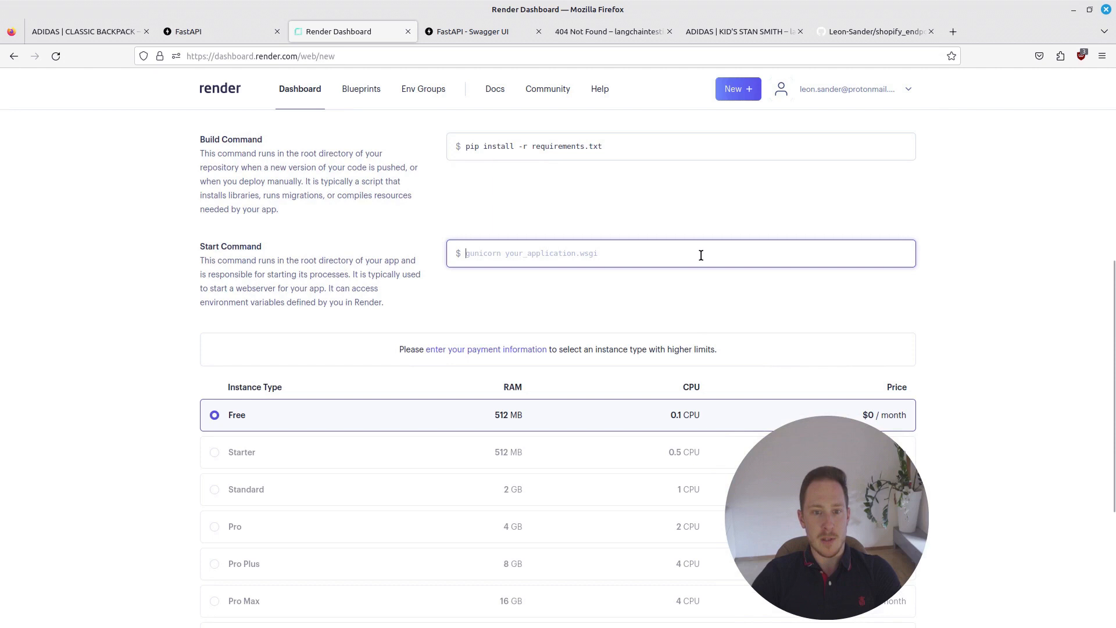
text(uvicorn)
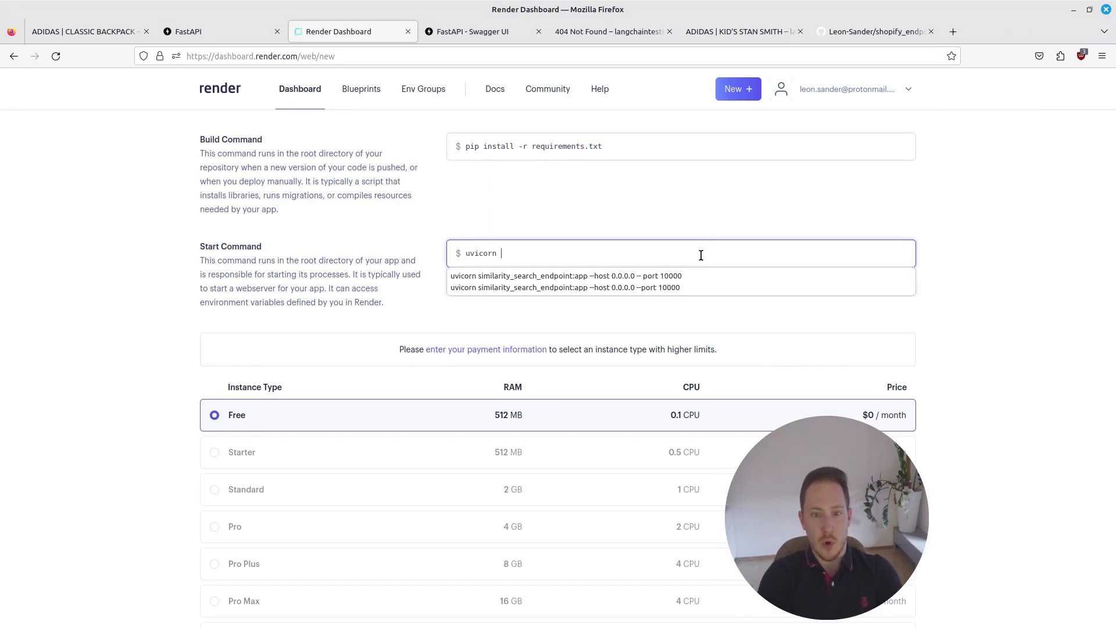
text(shop_api:app --host)
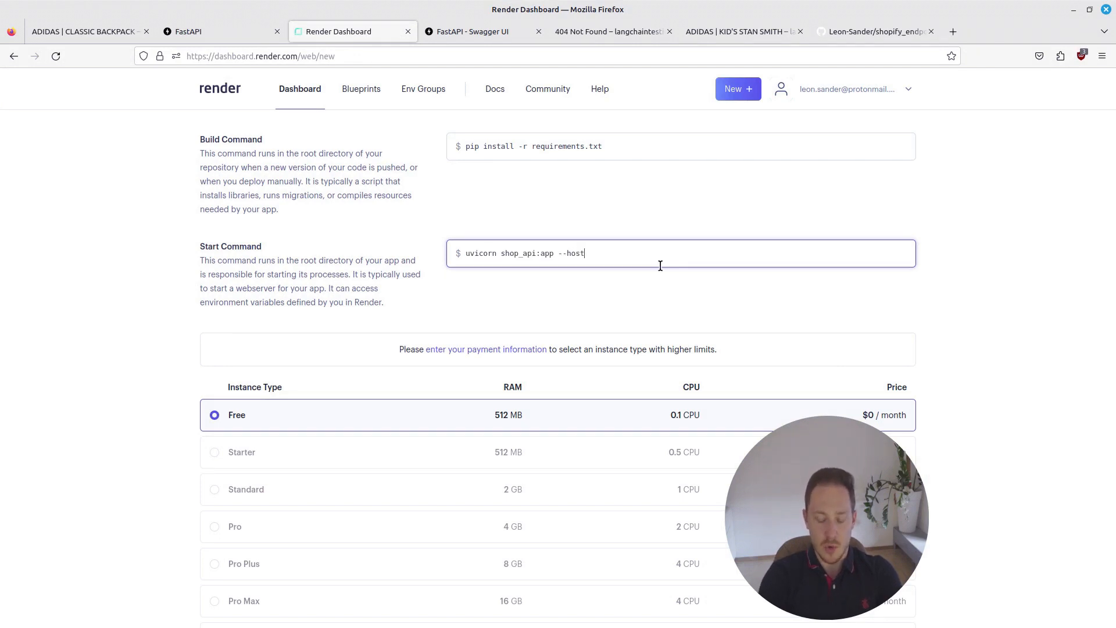
text(0.0.0.0)
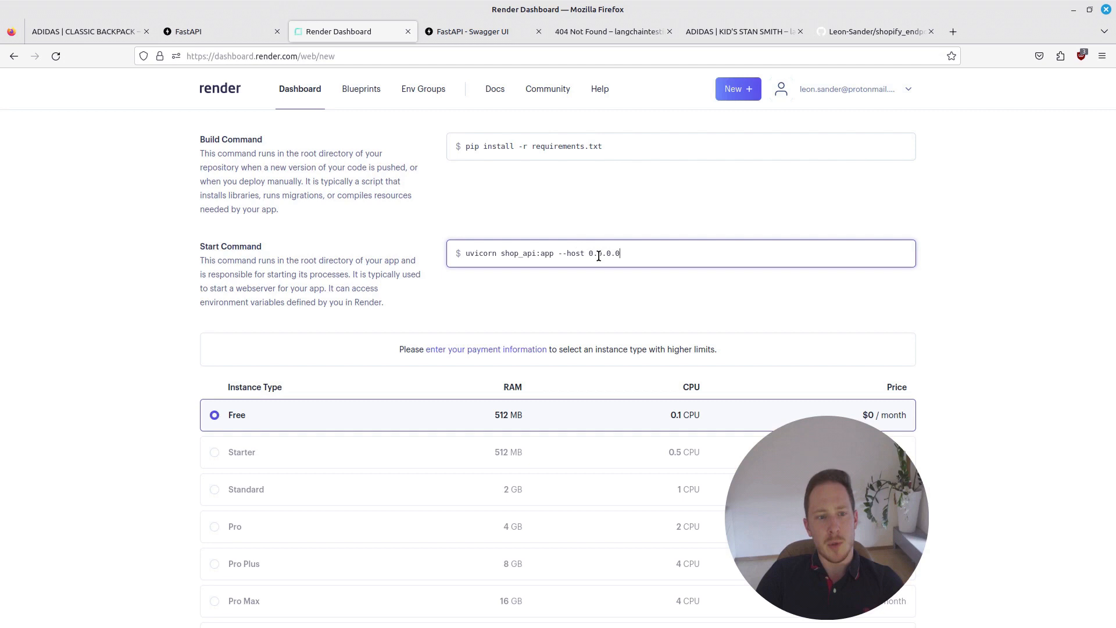
text(0.0.0.0)
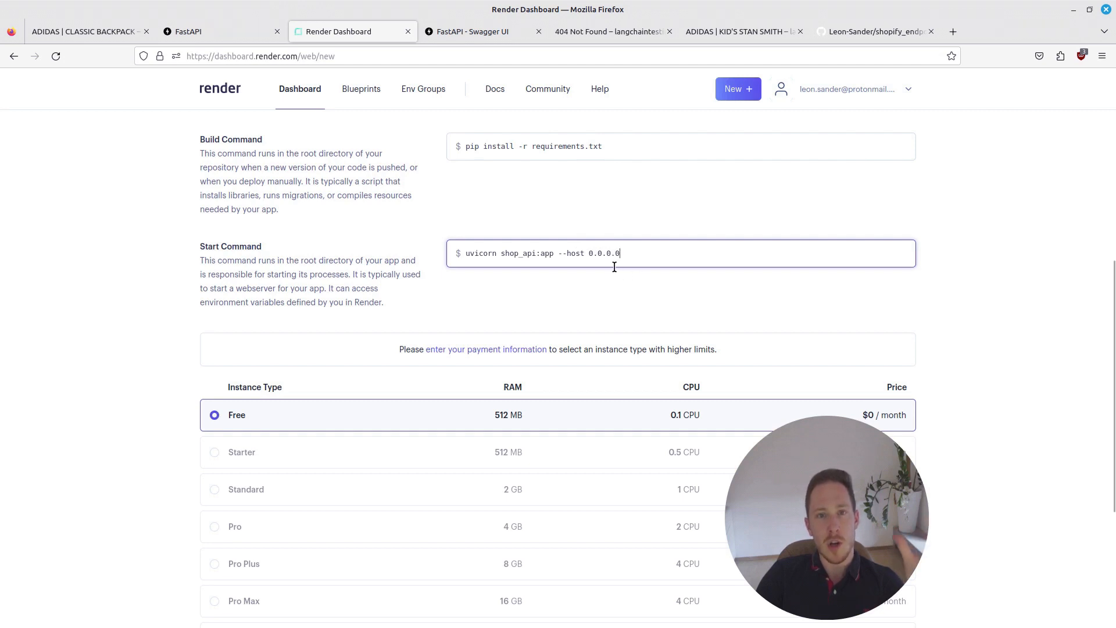
double_click(603, 253)
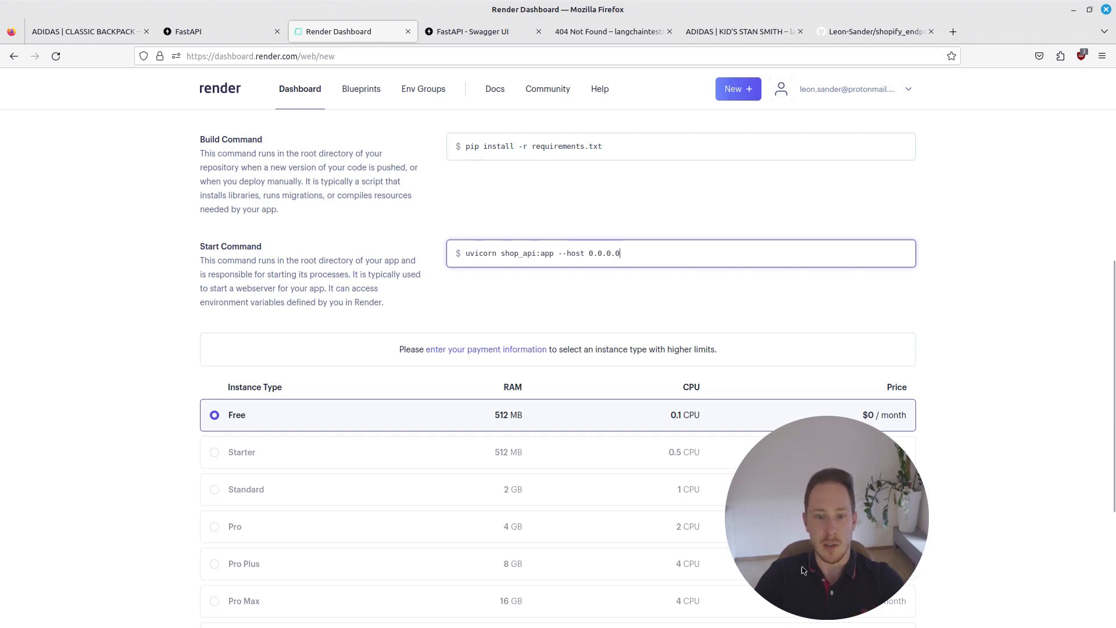
text(--po)
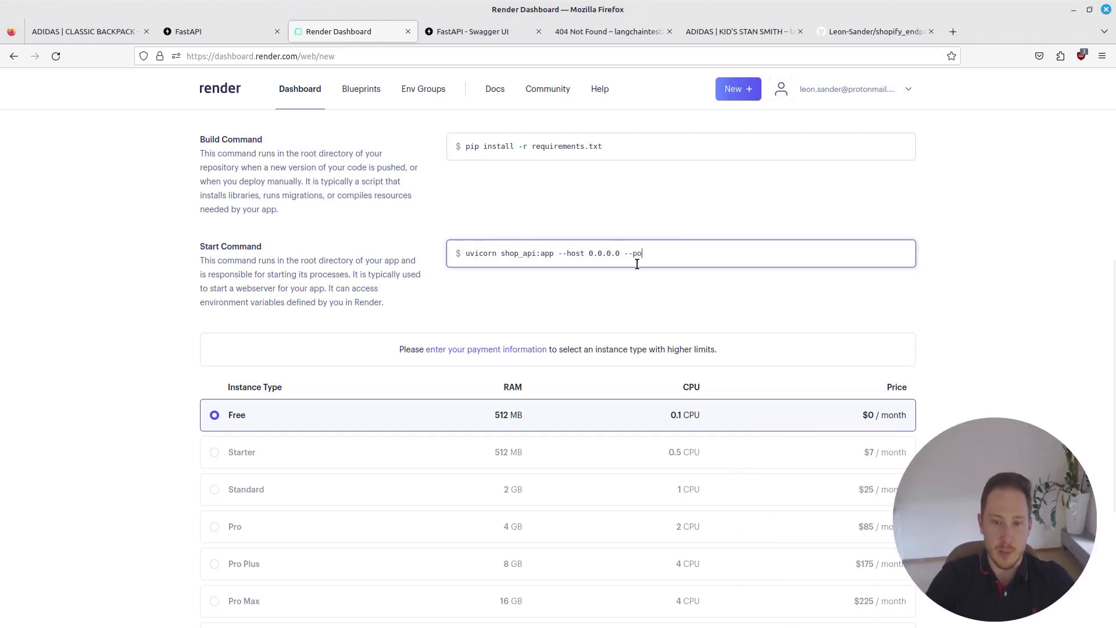
scroll(up, 3)
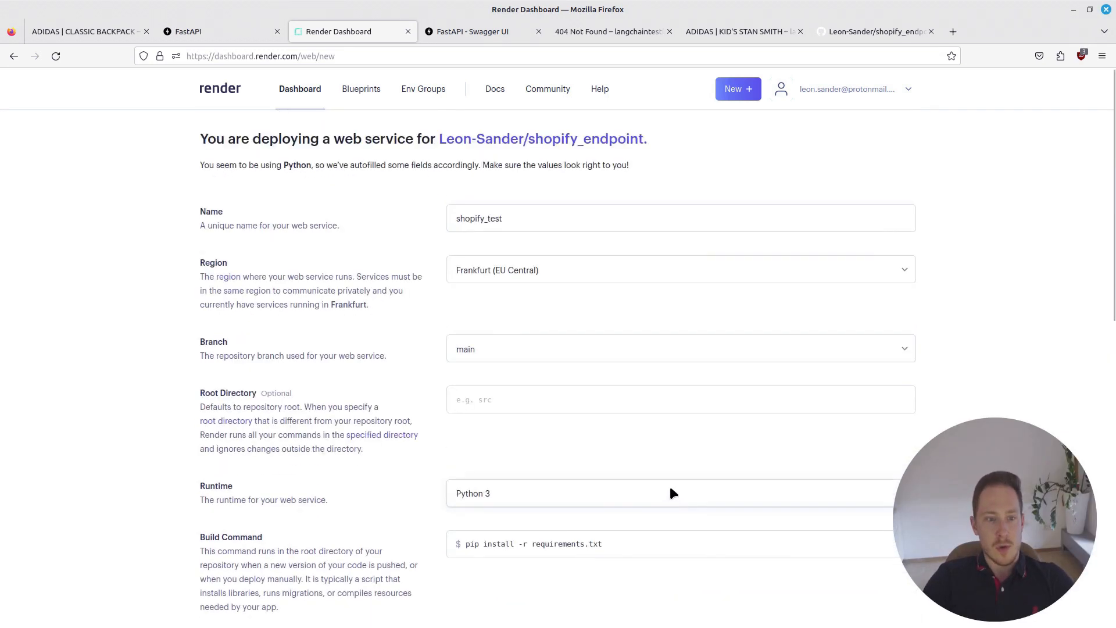
Add a .env secret file and PYTHON_VERSION variable set to 3.10.12.
scroll(down, 3)
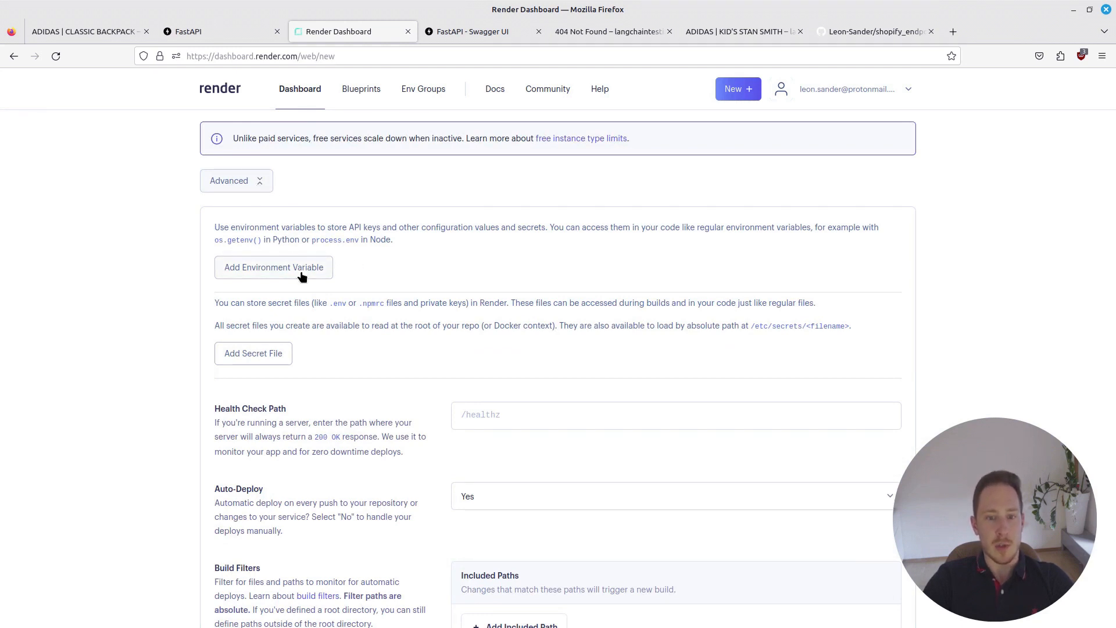
click(273, 267)
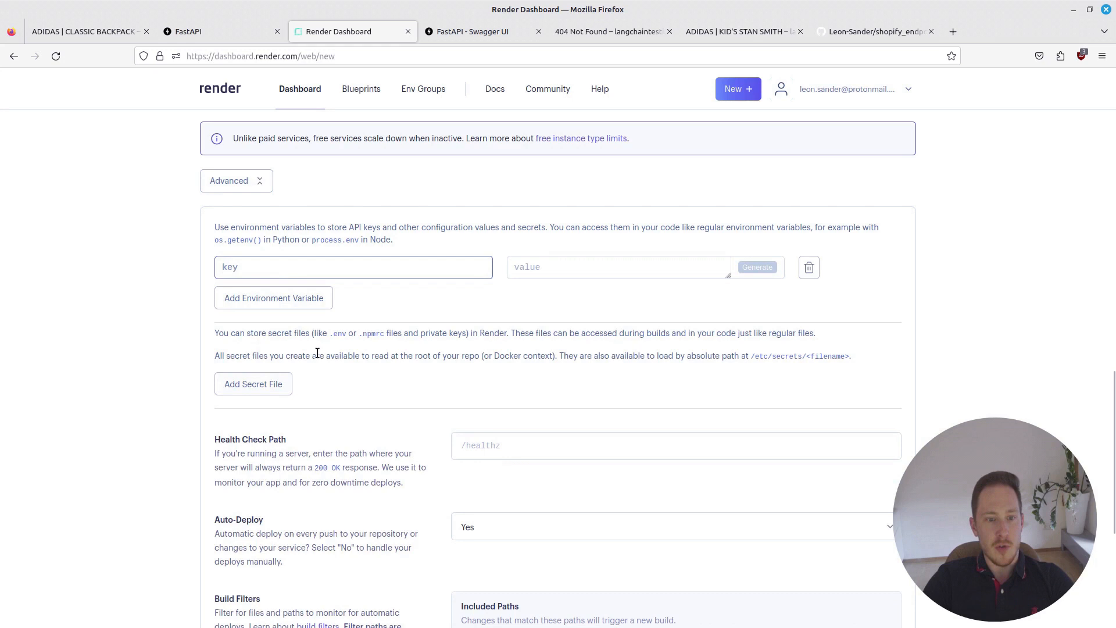
click(253, 383)
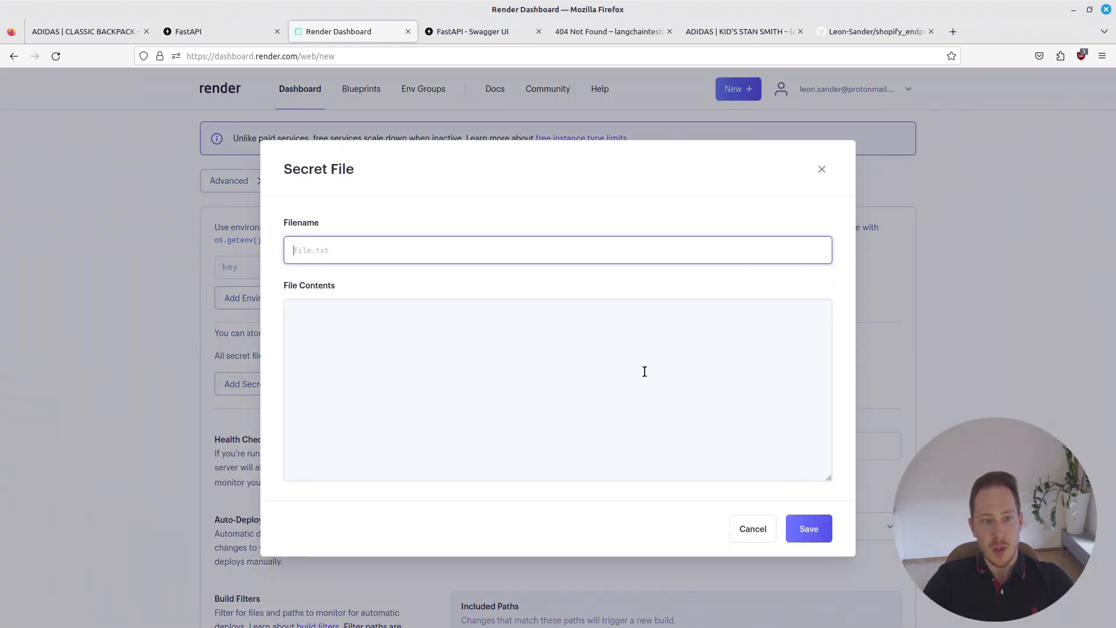
text(.env)
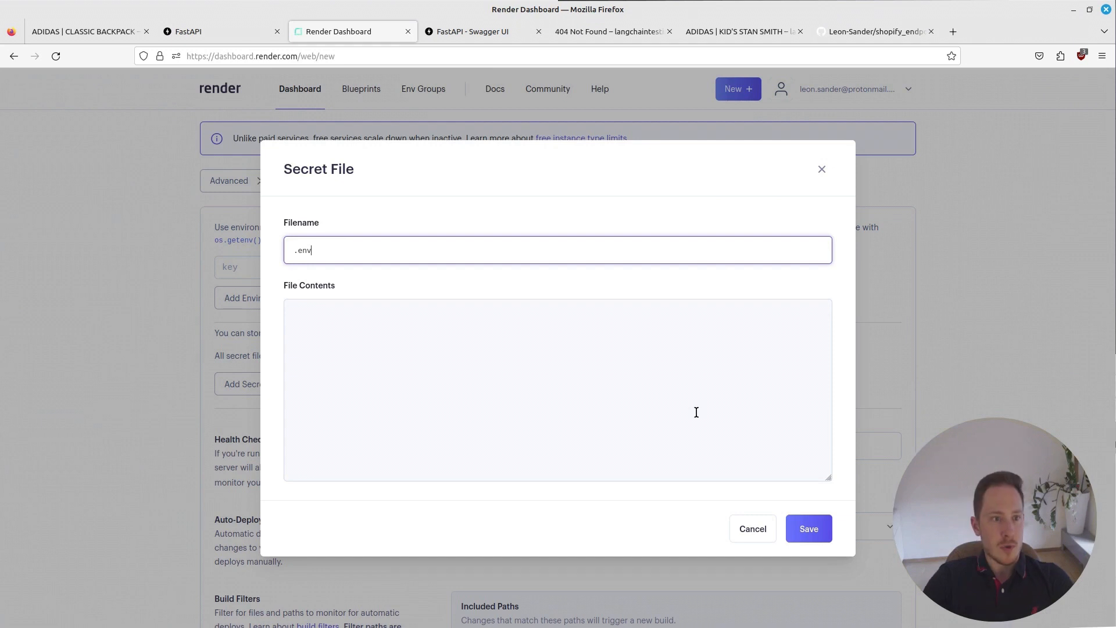
click(808, 528)
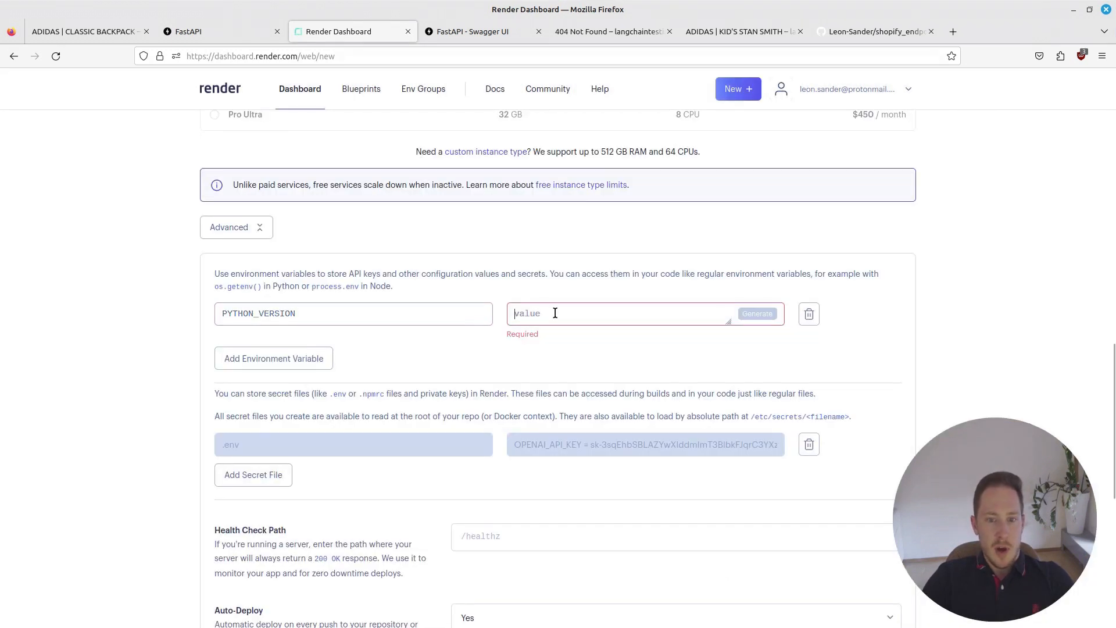
text(3.10.12)
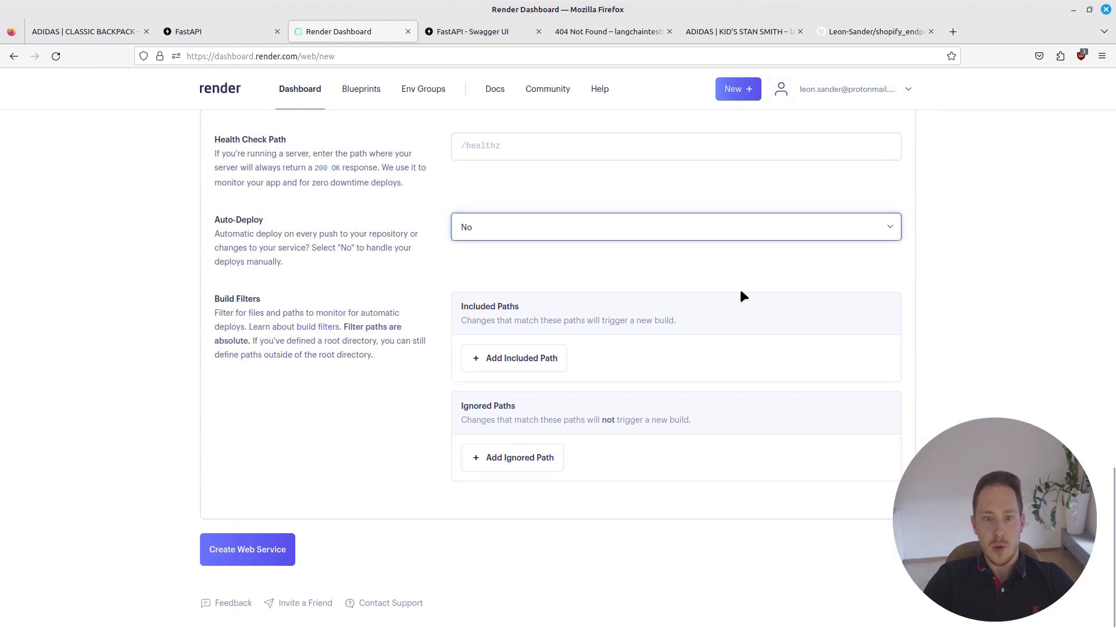
Create the web service, close the 404 page, and select its onrender address.
click(247, 549)
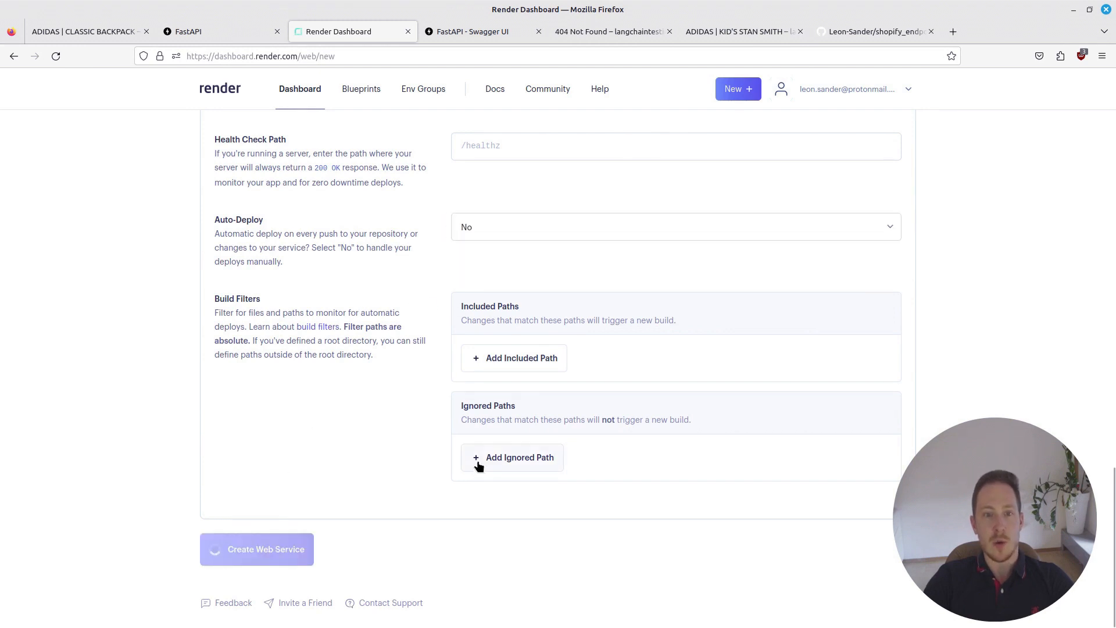
mouse_move(668, 31)
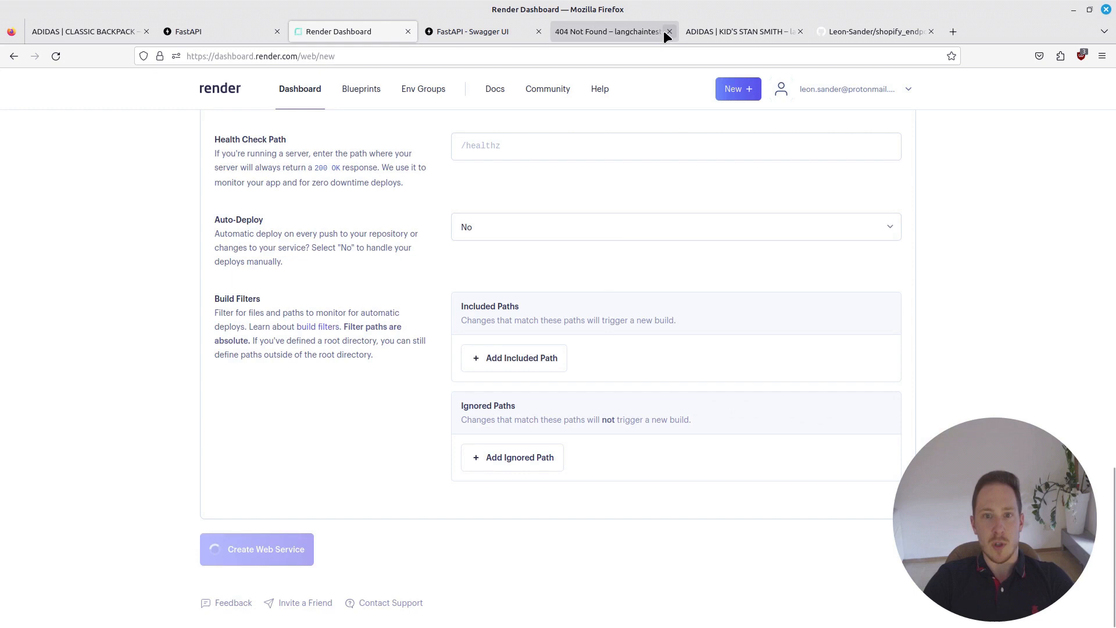
click(256, 549)
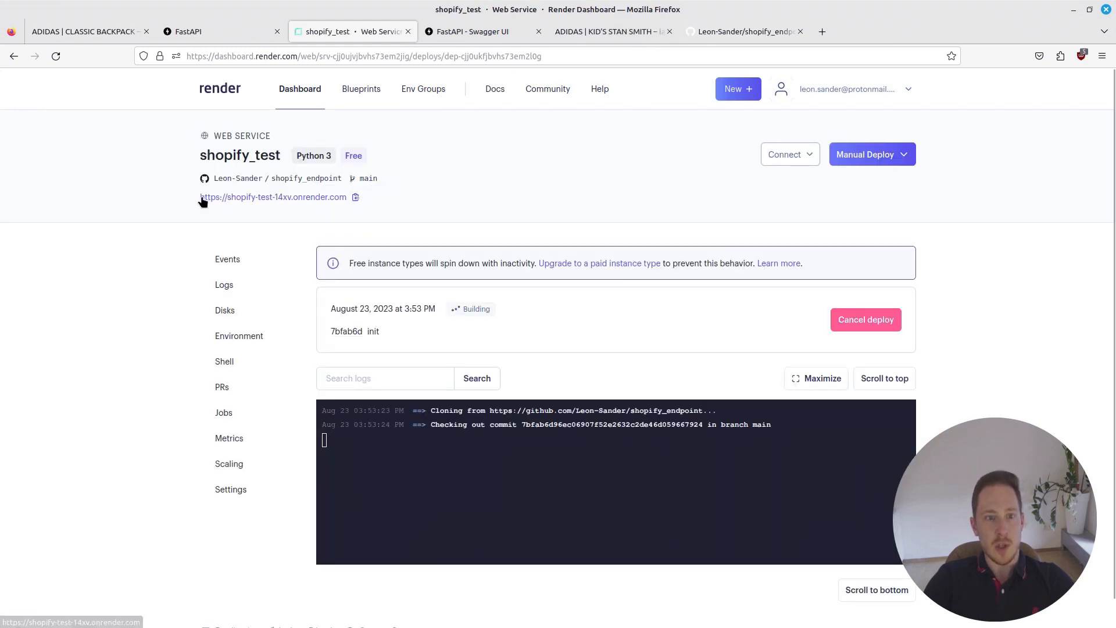
click(355, 197)
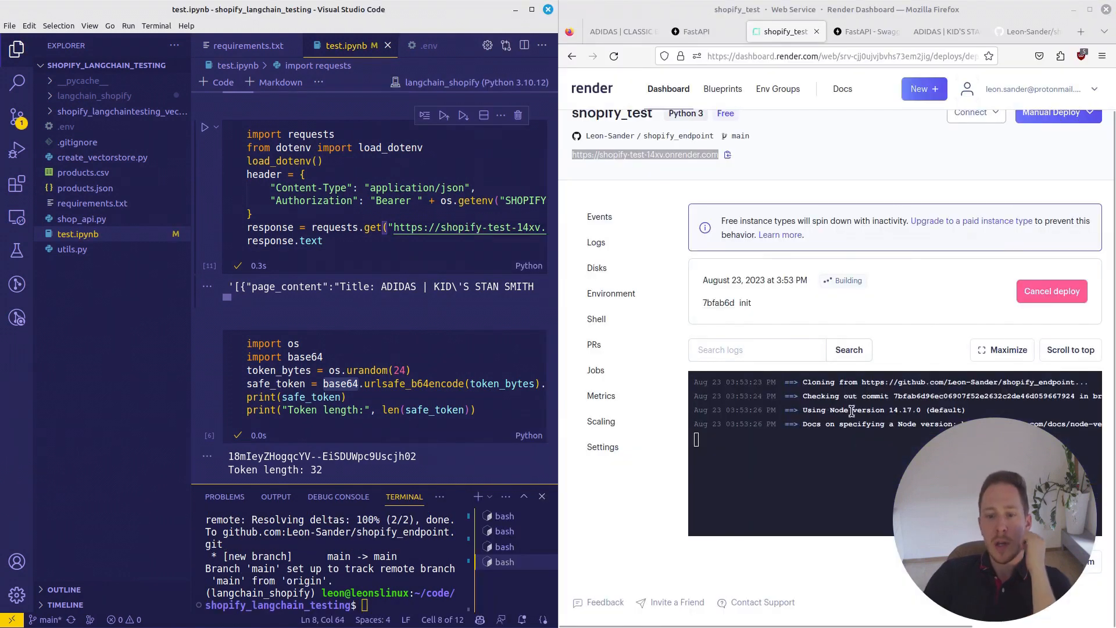
mouse_move(857, 431)
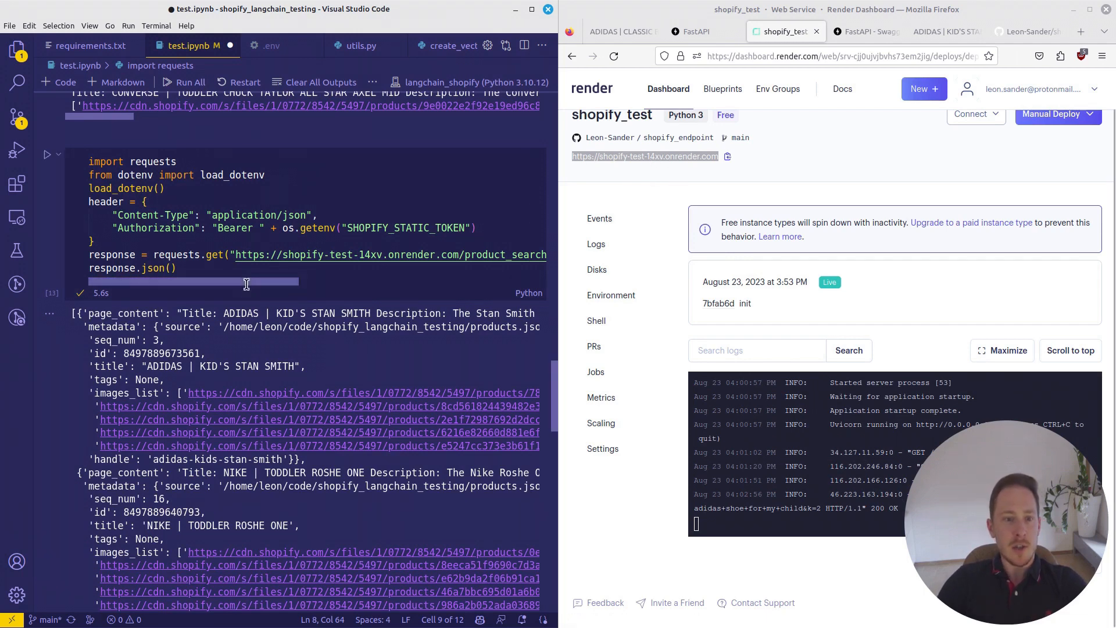
mouse_move(215, 275)
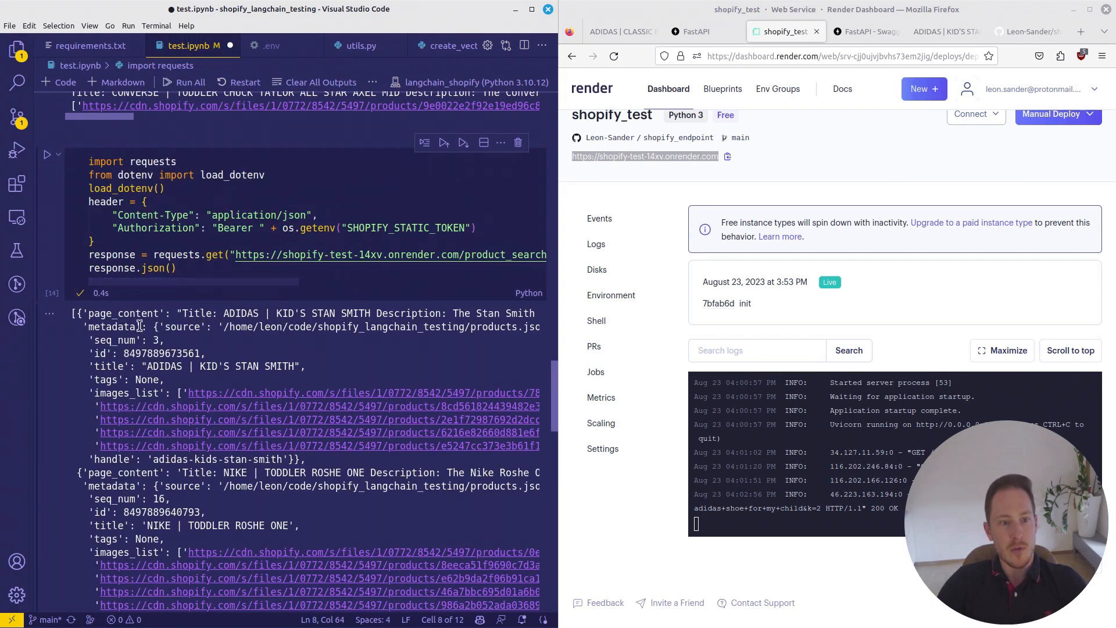
Scroll up the notebook to the request cell calling the onrender product_search URL.
scroll(up, 3)
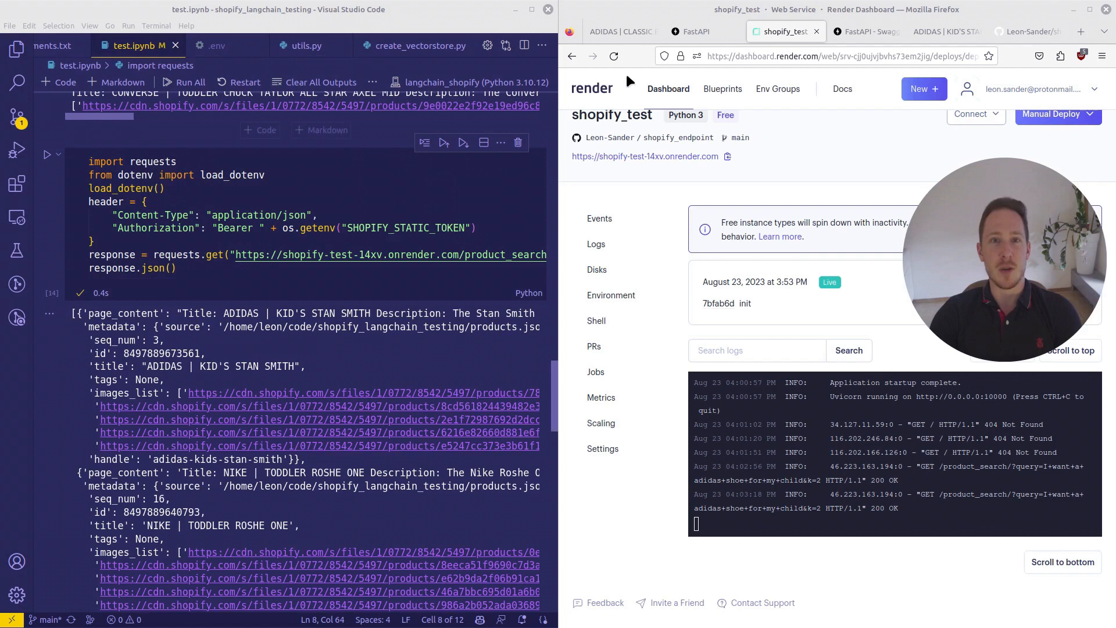
mouse_move(824, 165)
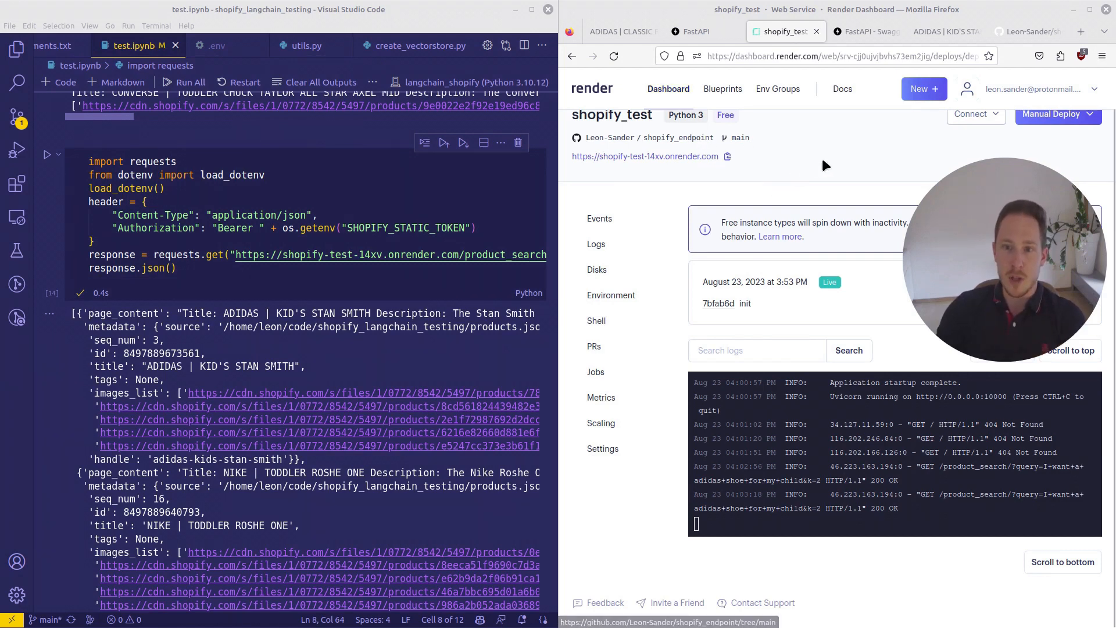
mouse_move(783, 197)
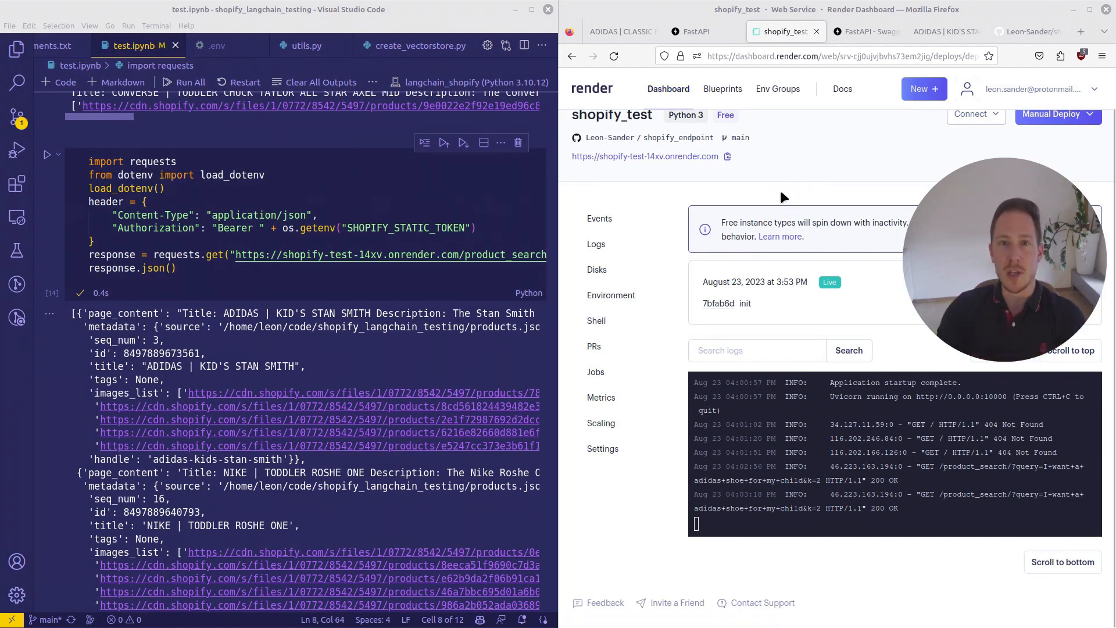